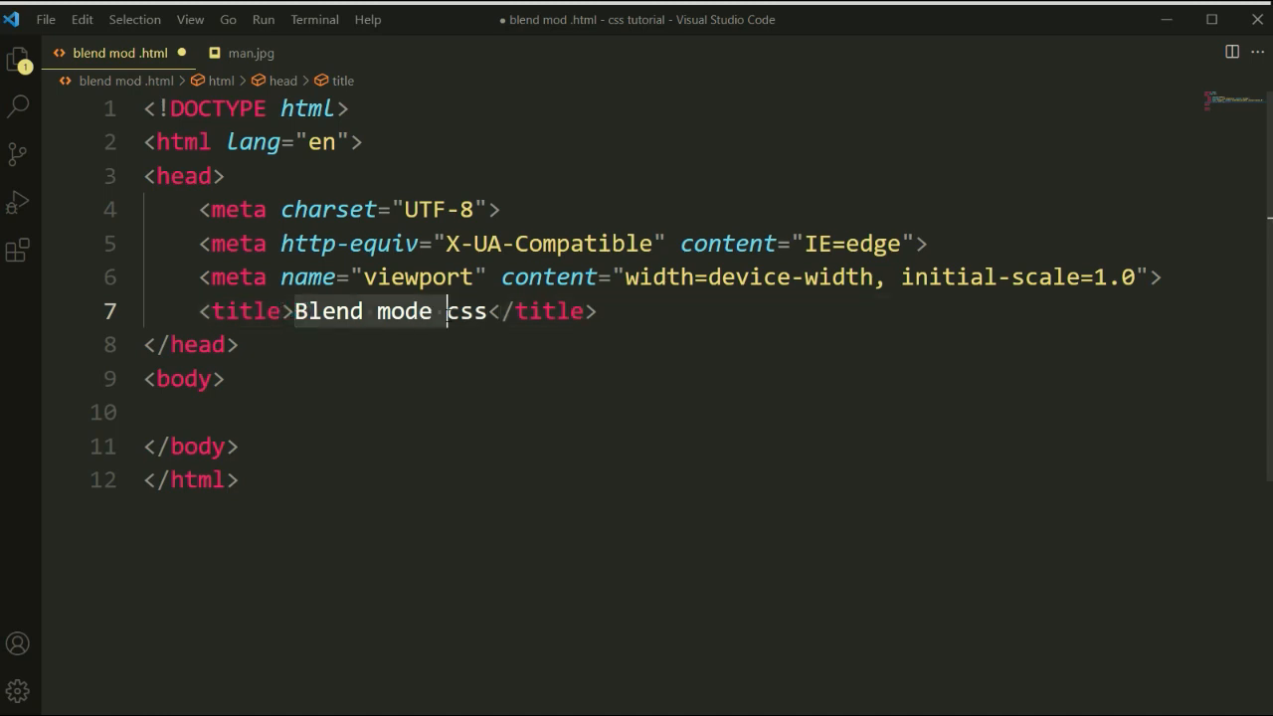
Preview the man.jpg image, then return to the HTML file and add a line below </body>
click(482, 317)
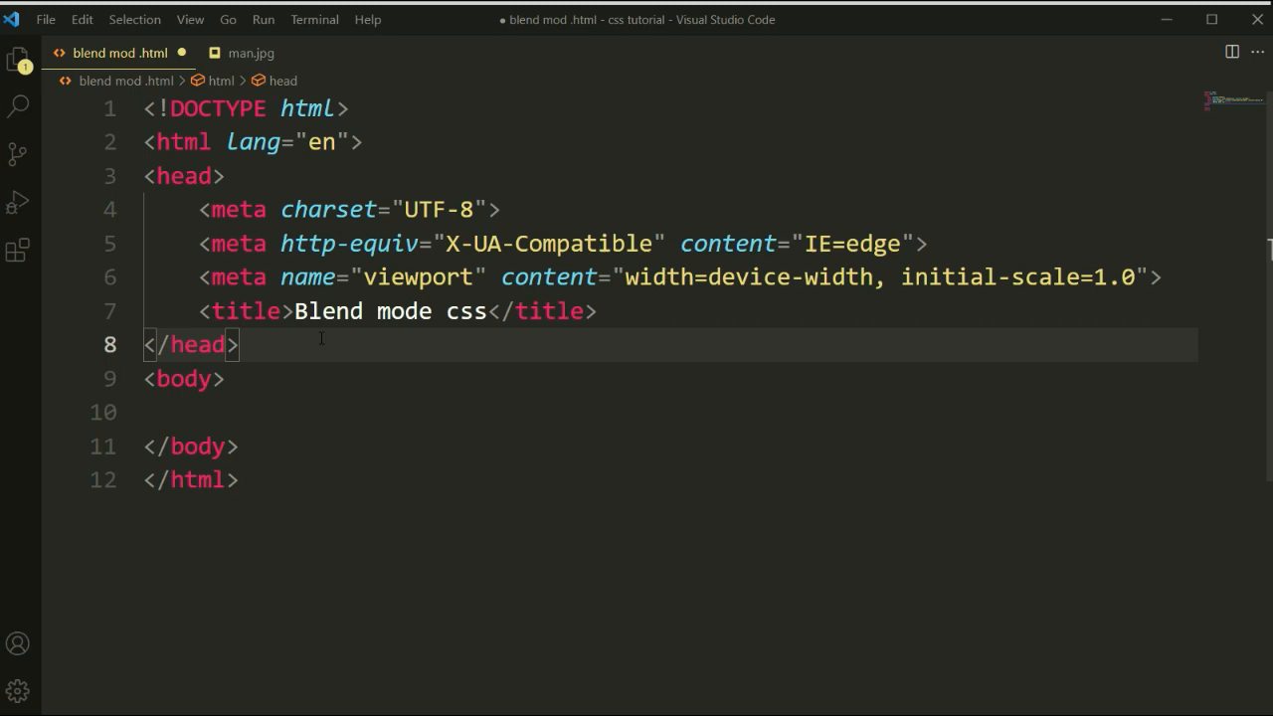
double_click(328, 310)
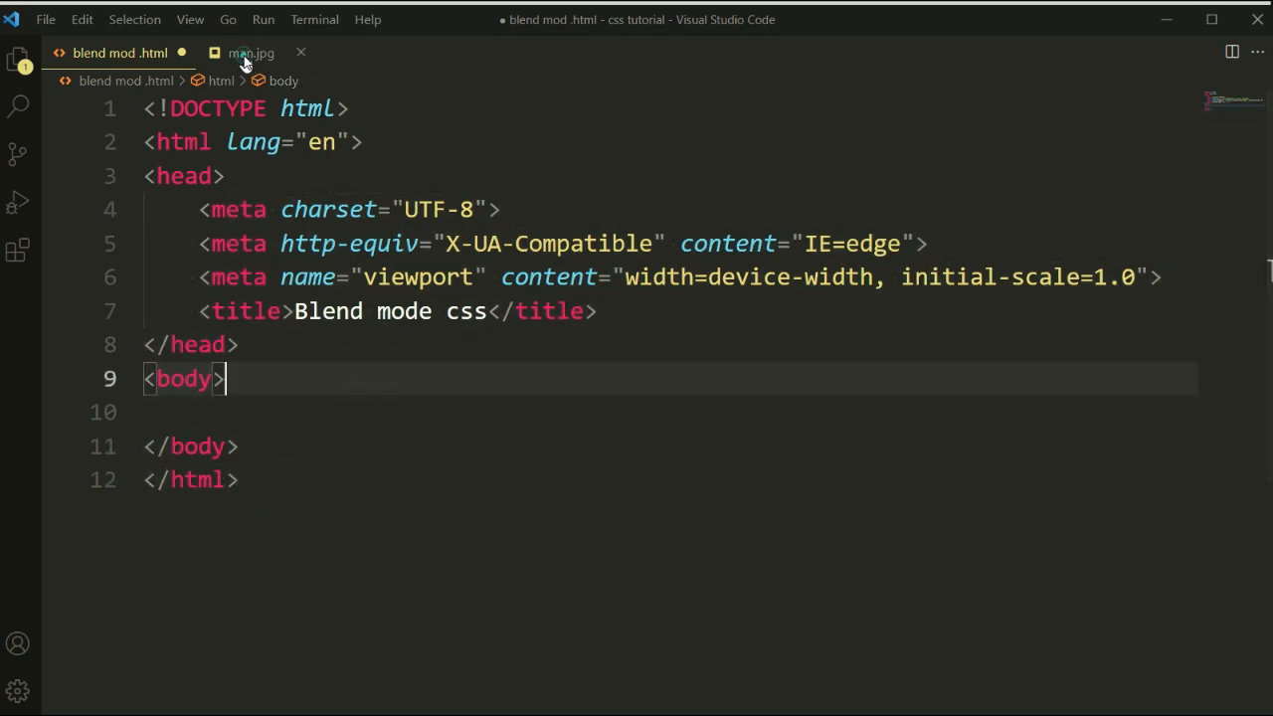
click(250, 51)
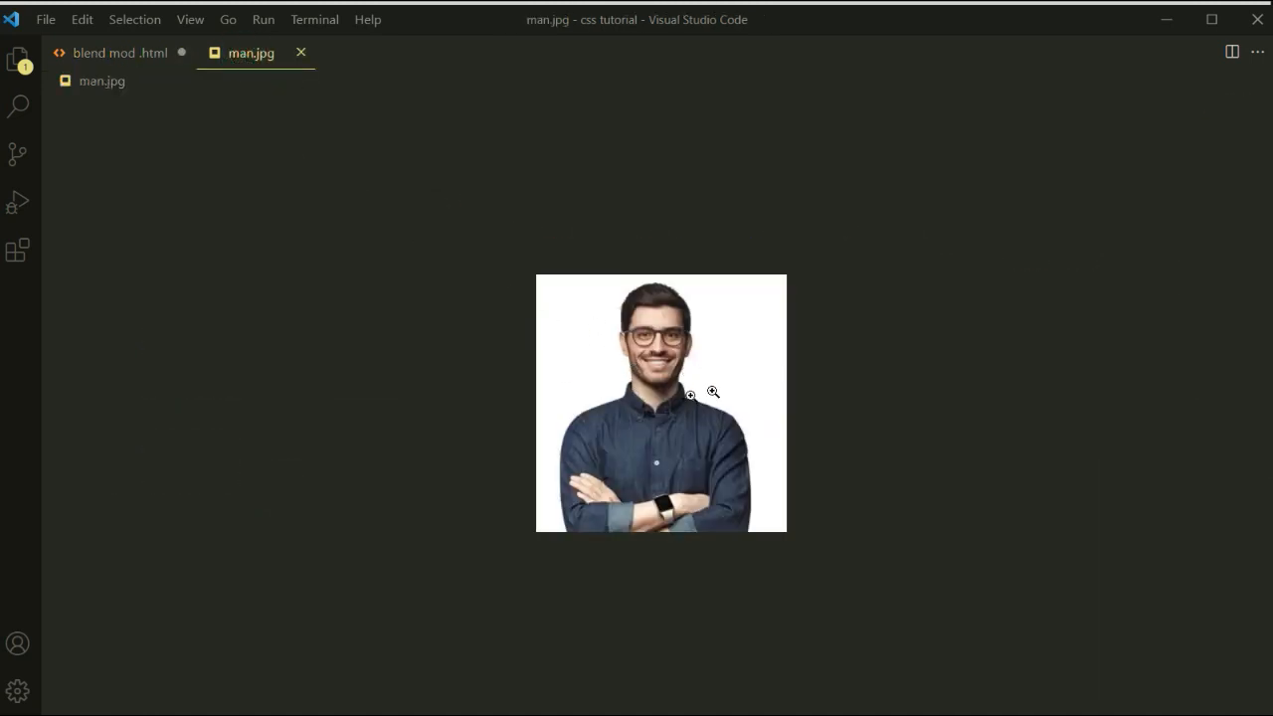
click(125, 51)
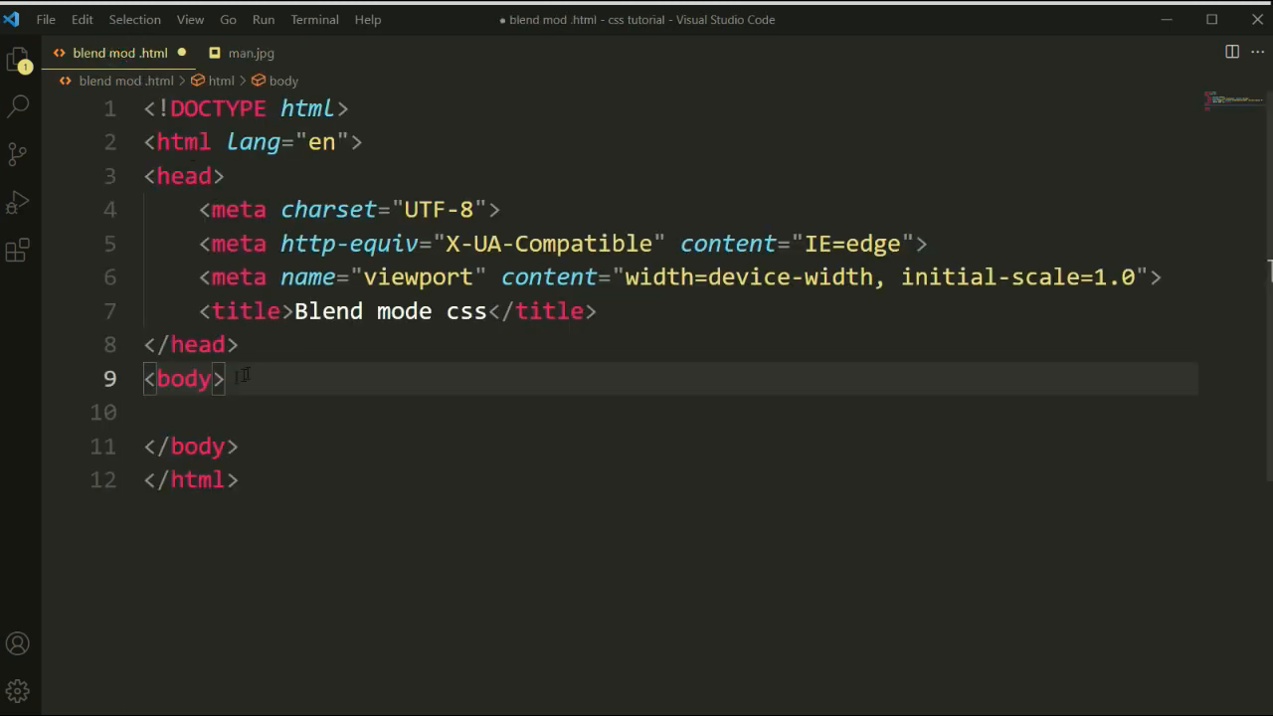
click(239, 446)
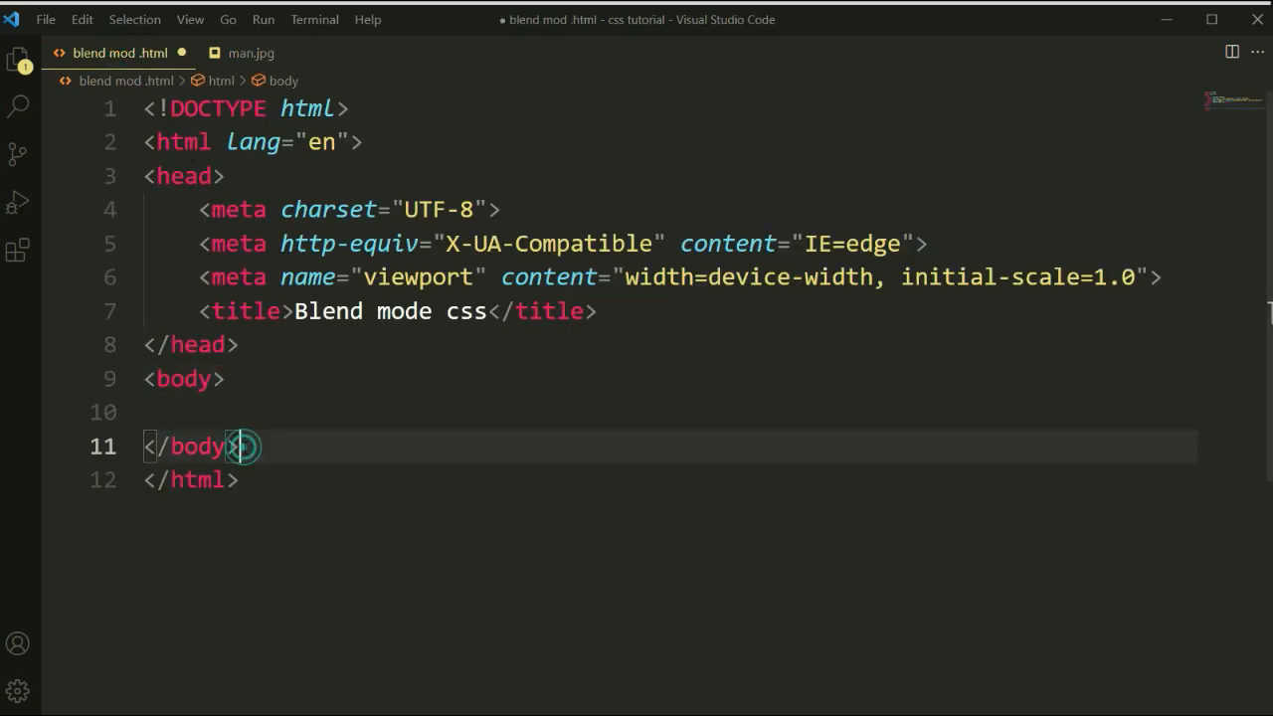
key(Enter)
text(<style>)
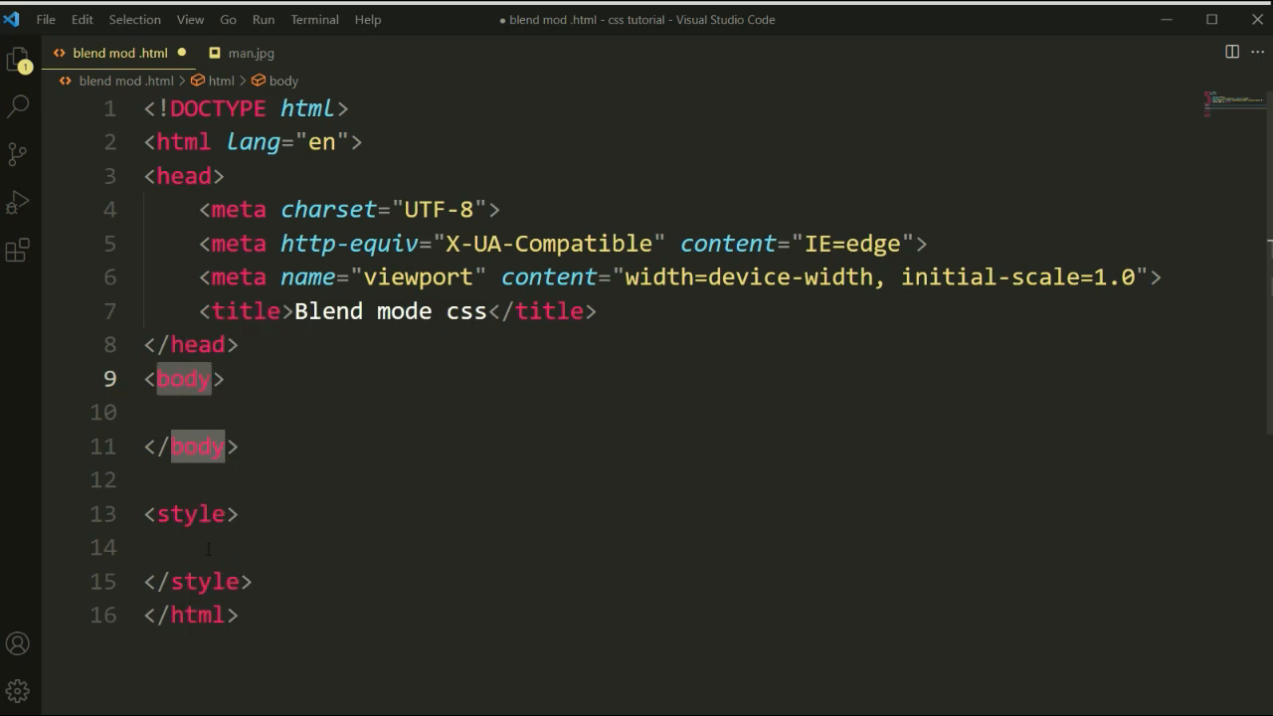
Start a style block with a body rule setting background to #111
text(body {)
text(background:;)
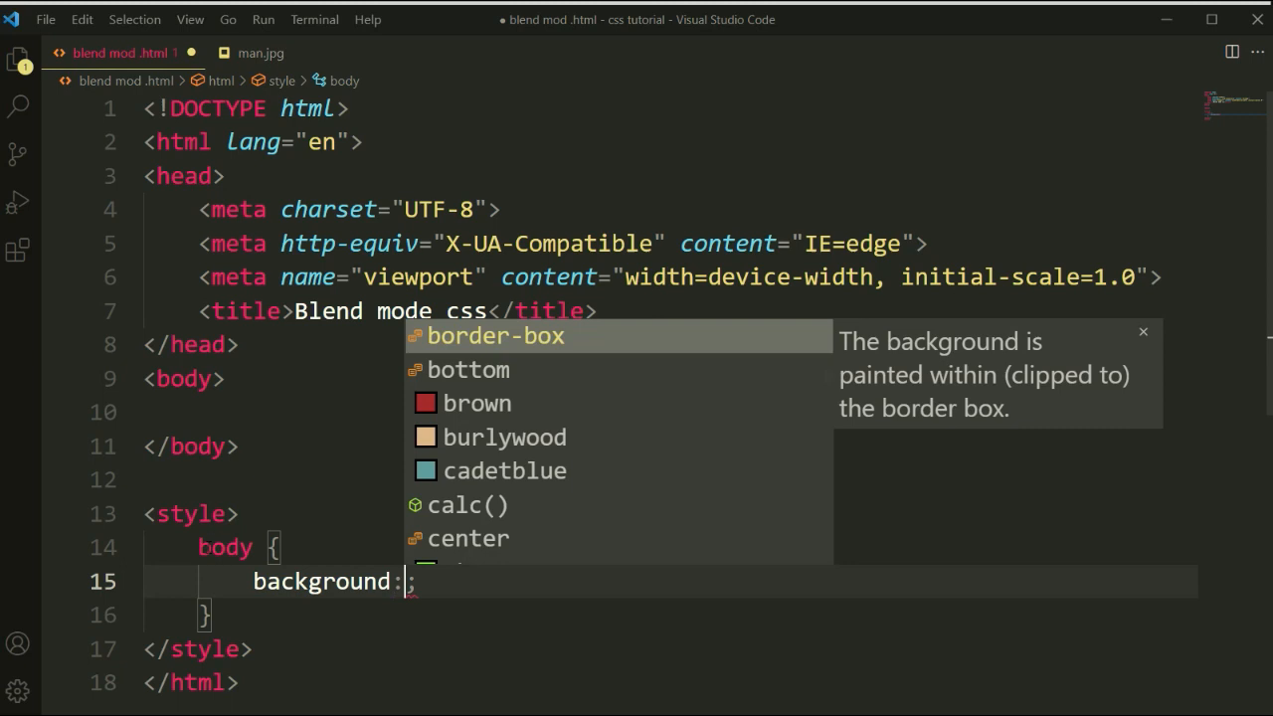
text(line)
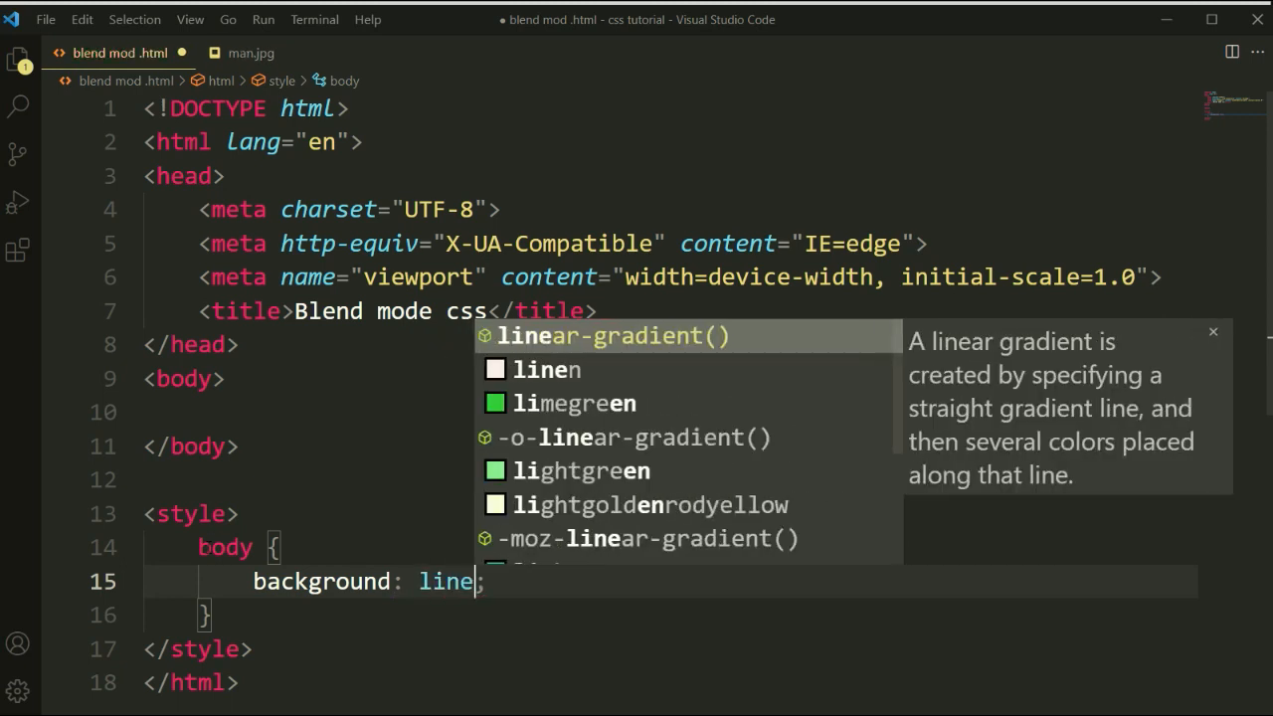
key(Backspace)
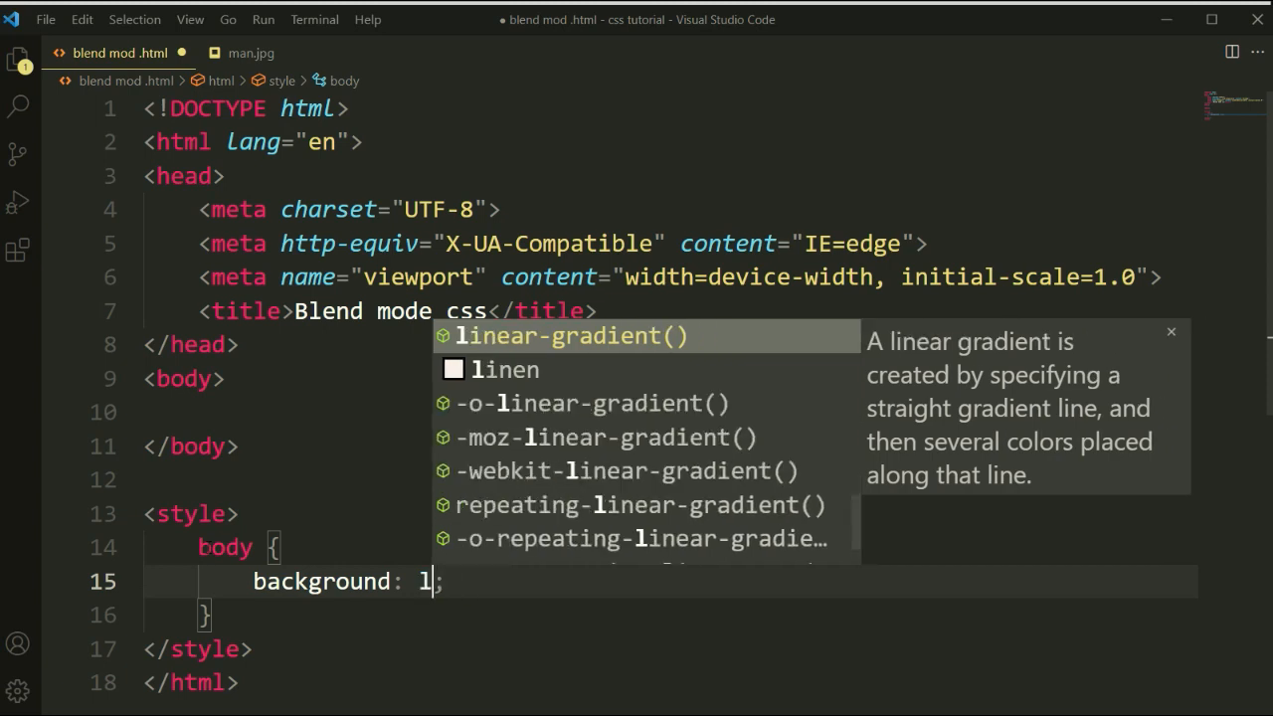
key(Backspace)
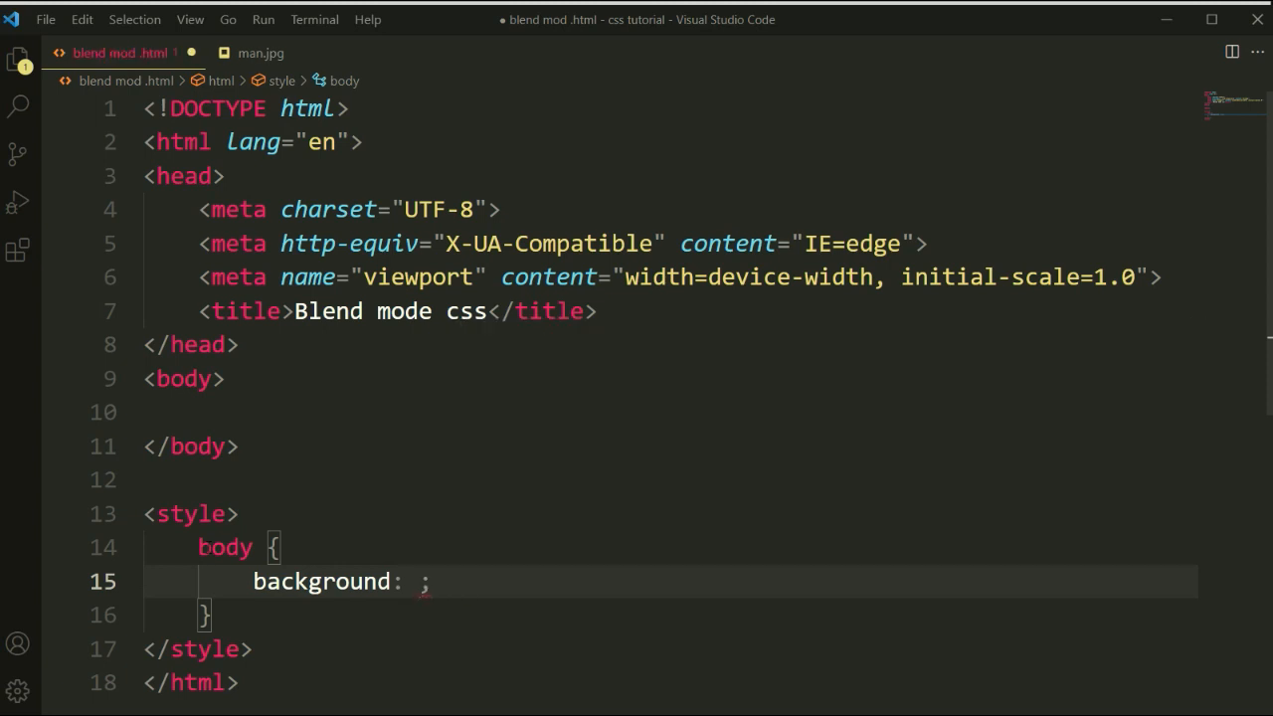
text(#111)
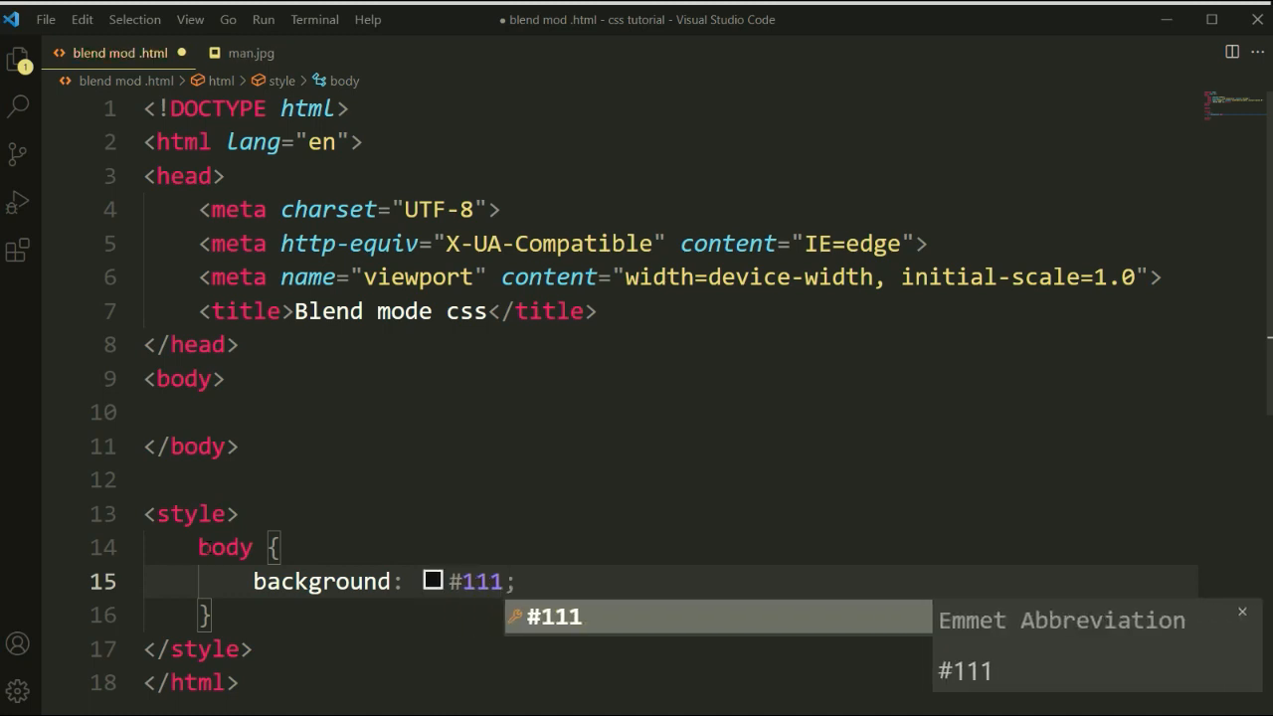
key(Enter)
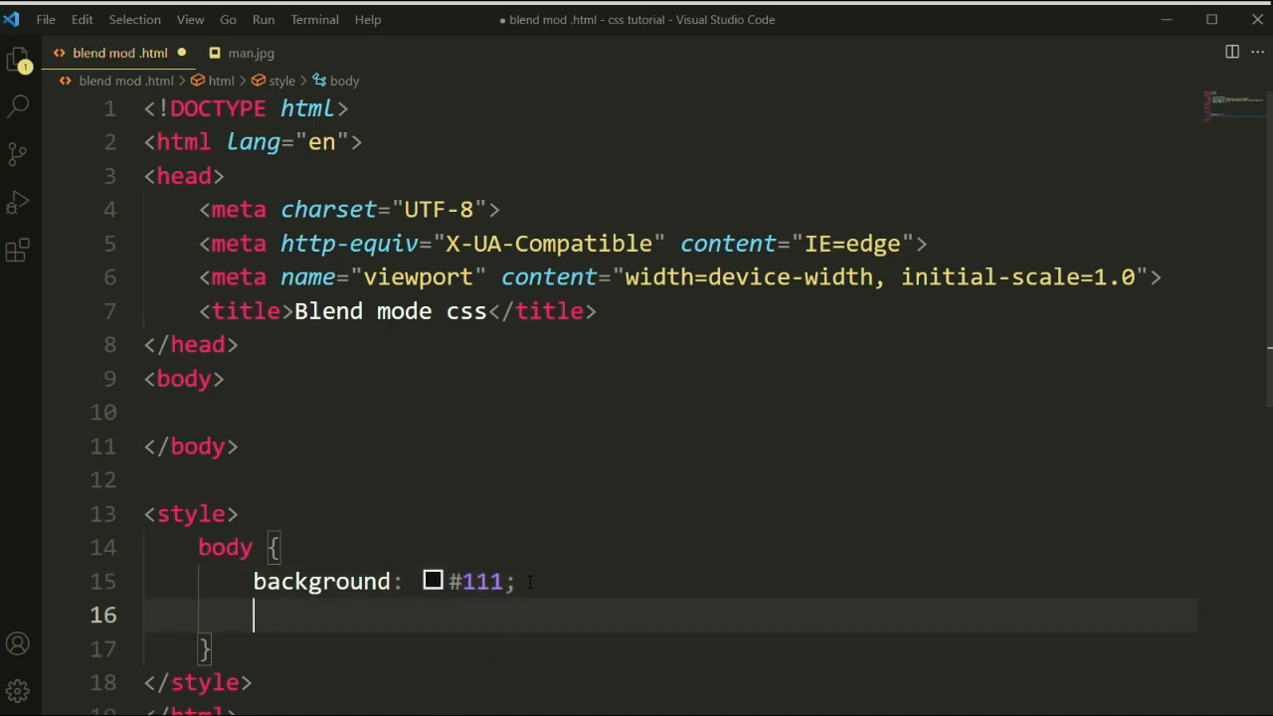
Add display: flex, centered justify-content and align-items, and min-height: 100vh to the body rule
text(display: ;)
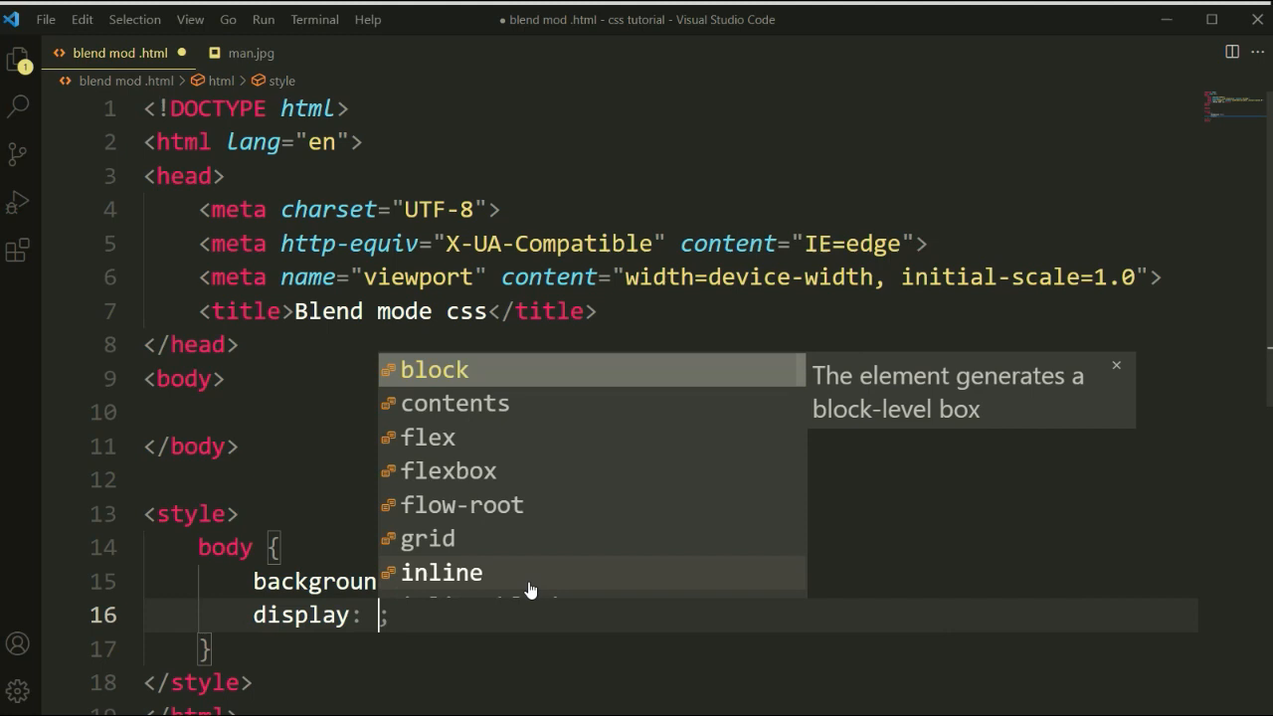
click(425, 438)
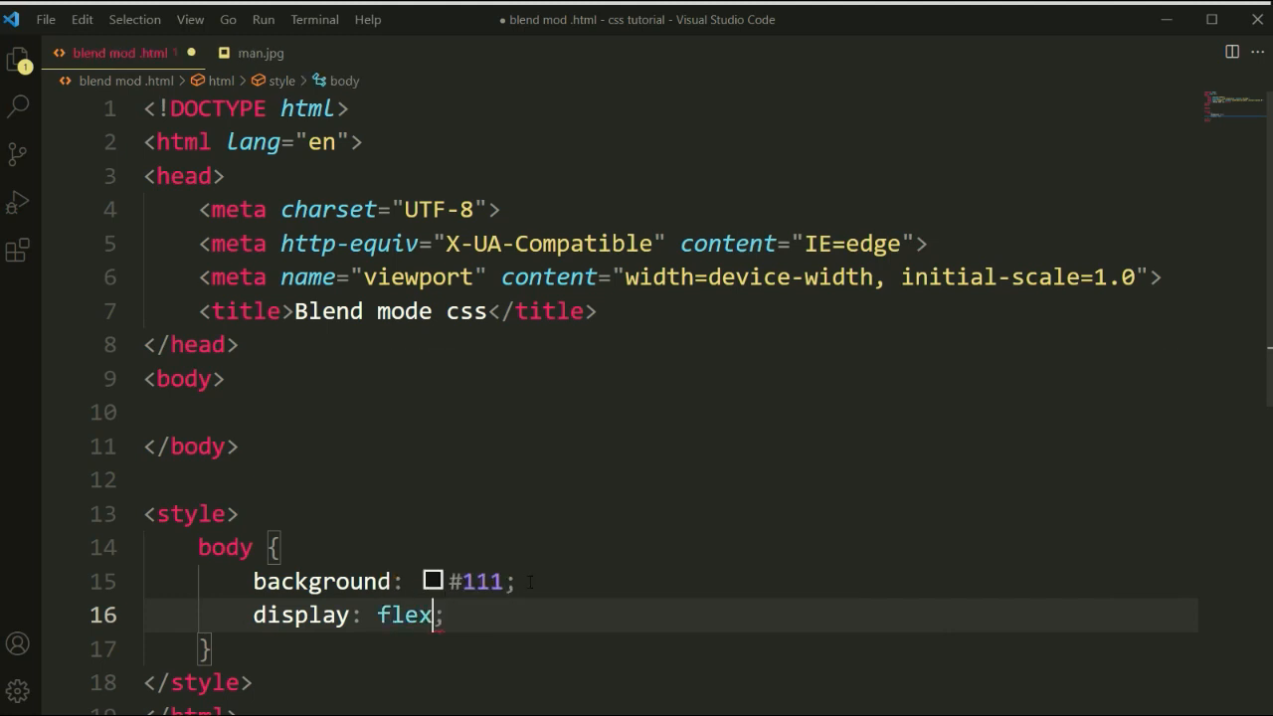
text(ju)
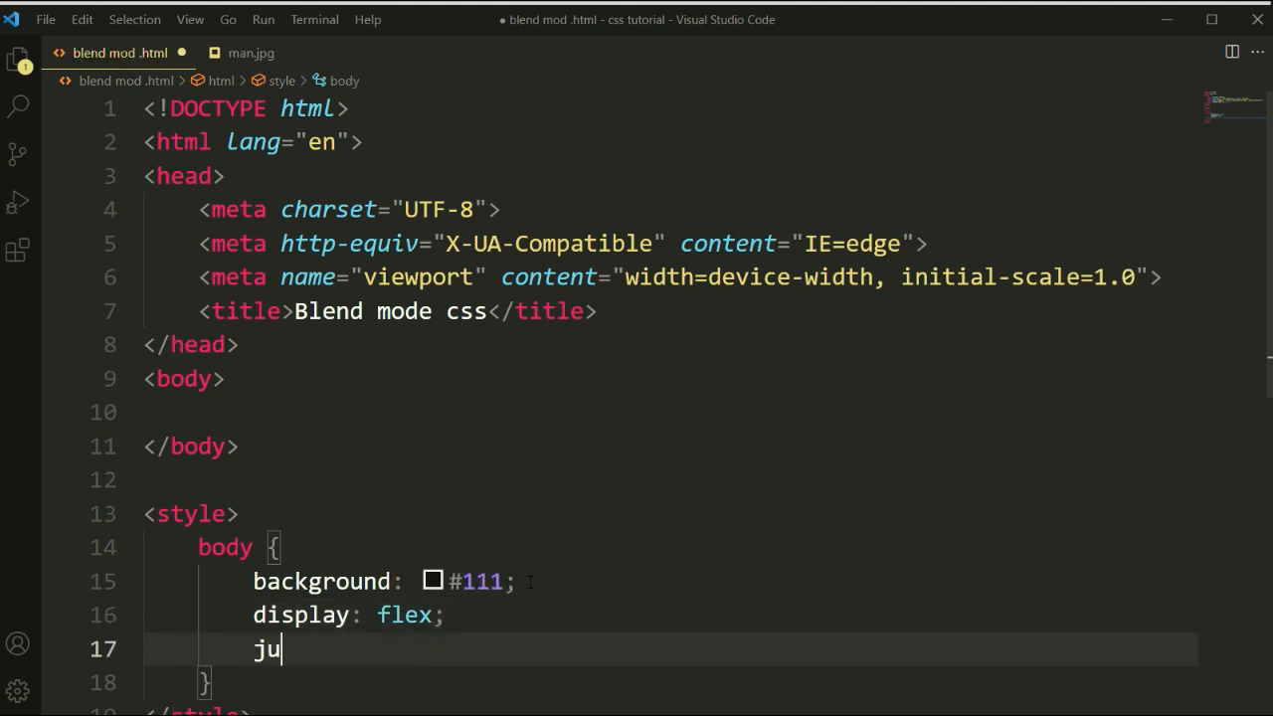
text(stify-content: center;)
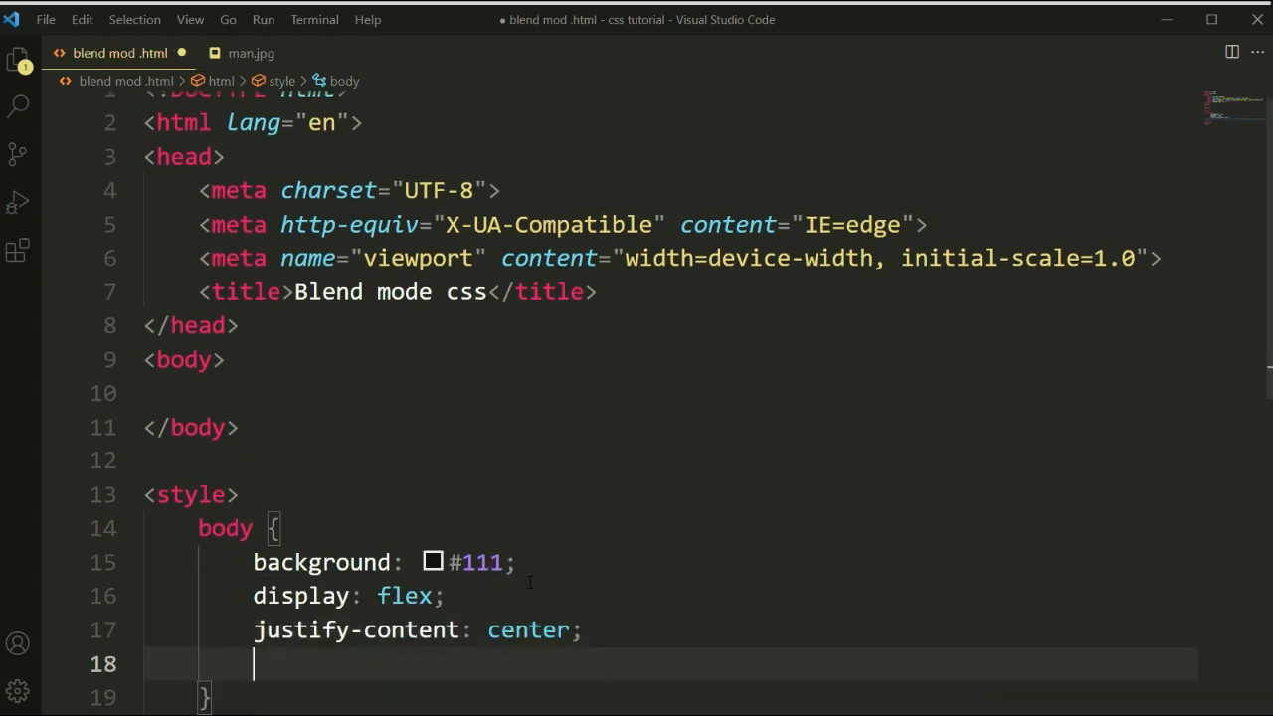
text(alige)
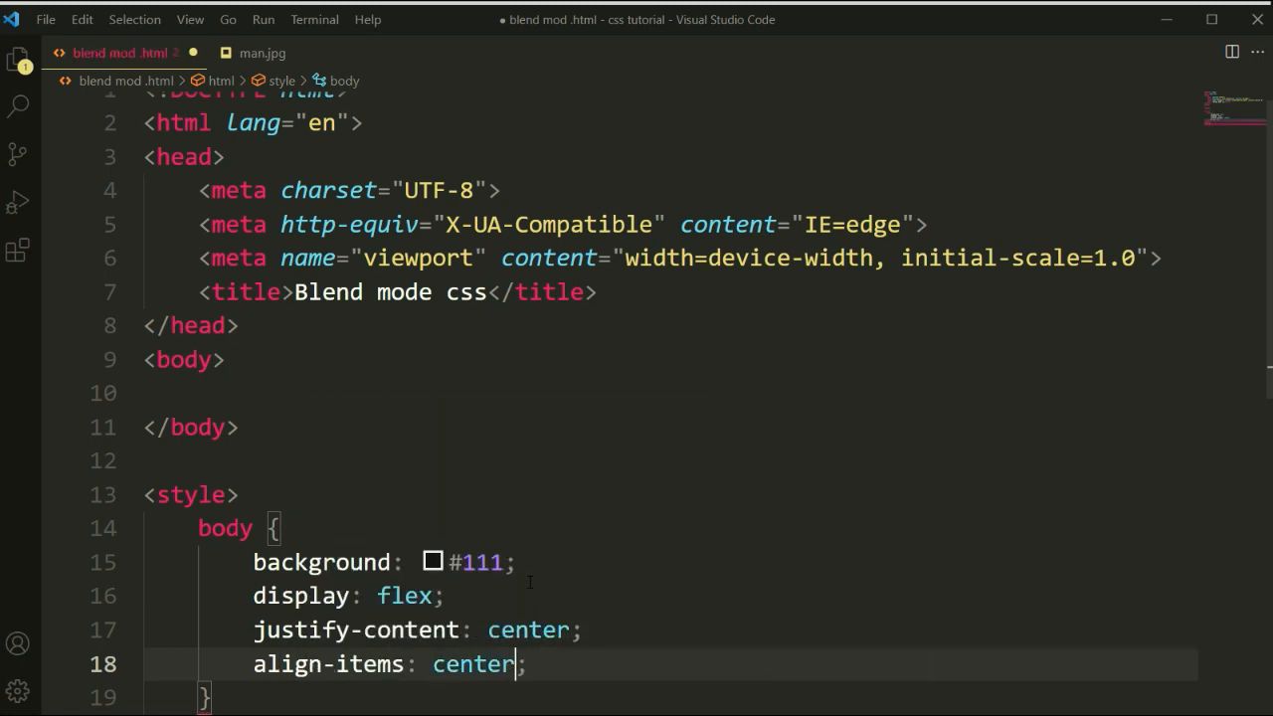
text(min-height: 10;)
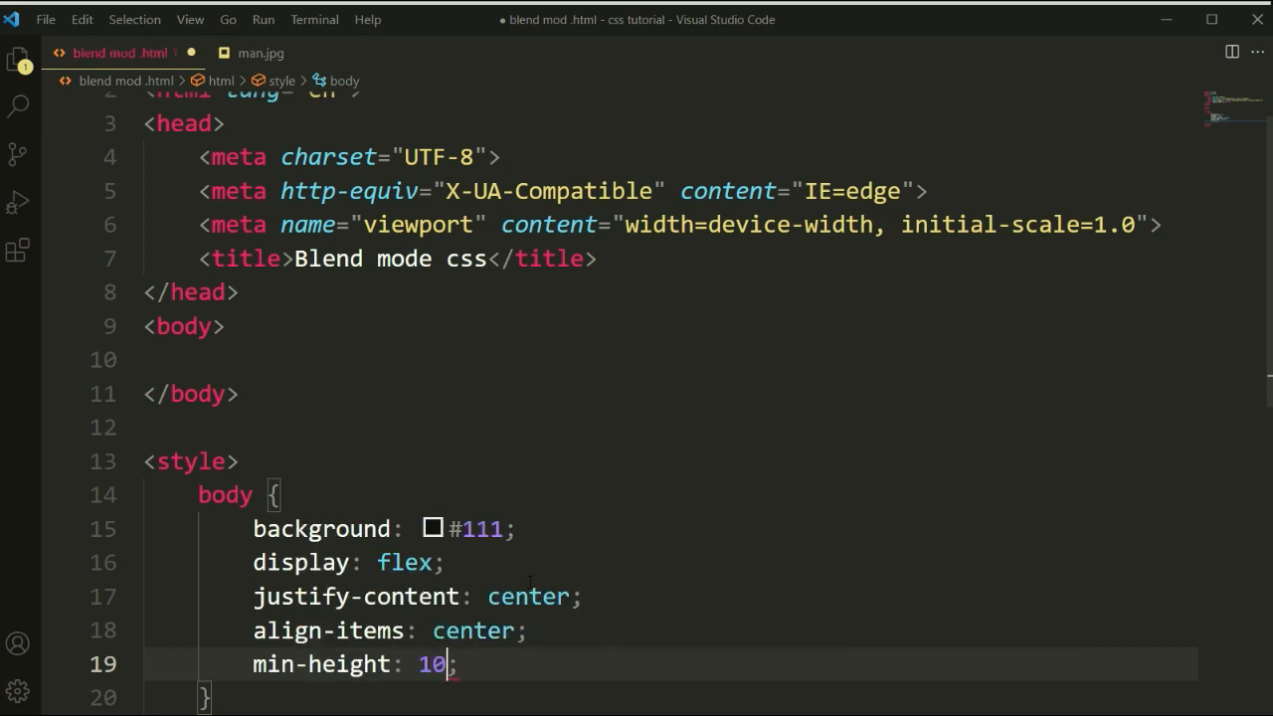
text(0vh)
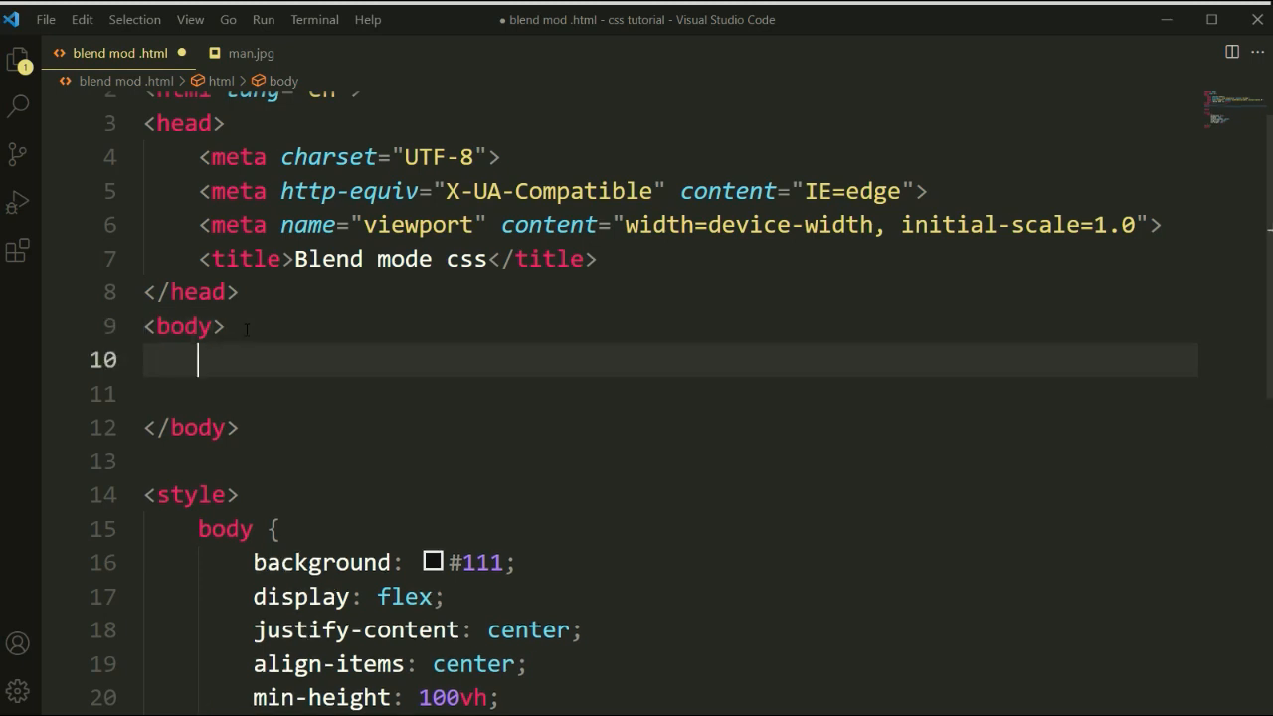
Expand a .container div via Emmet and put an img with src /man.jpg inside
text(img)
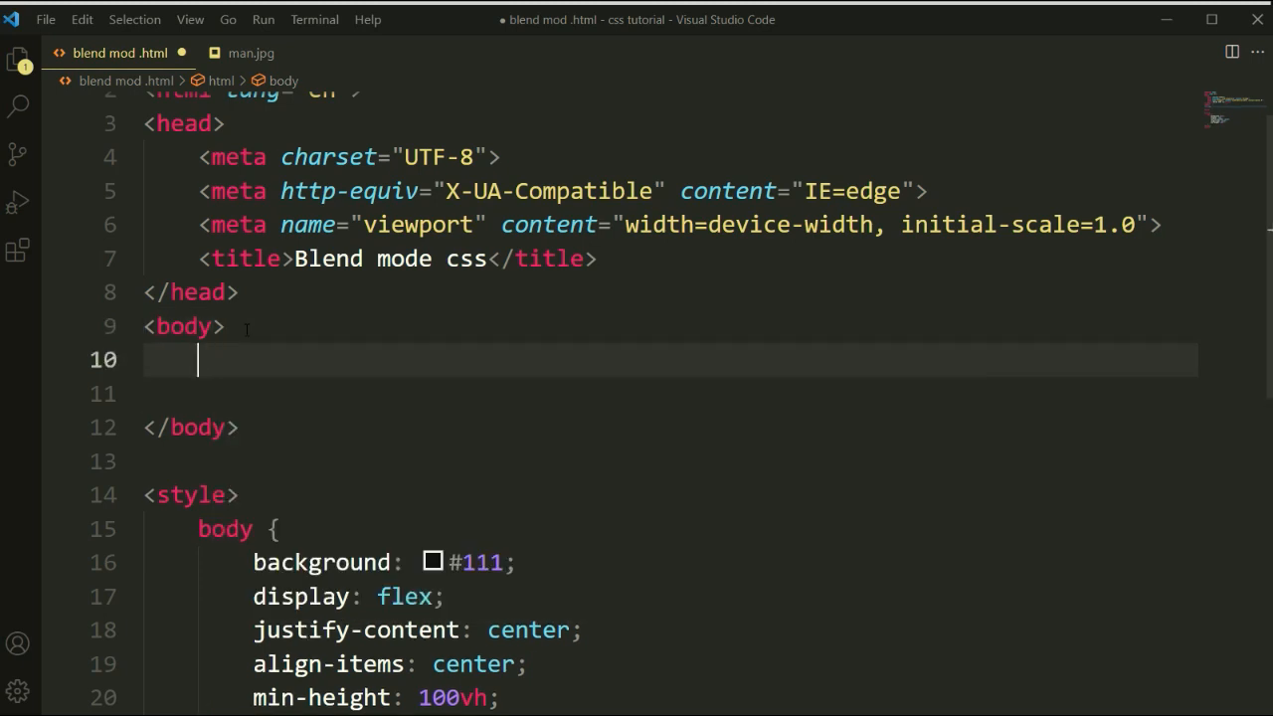
text(.co)
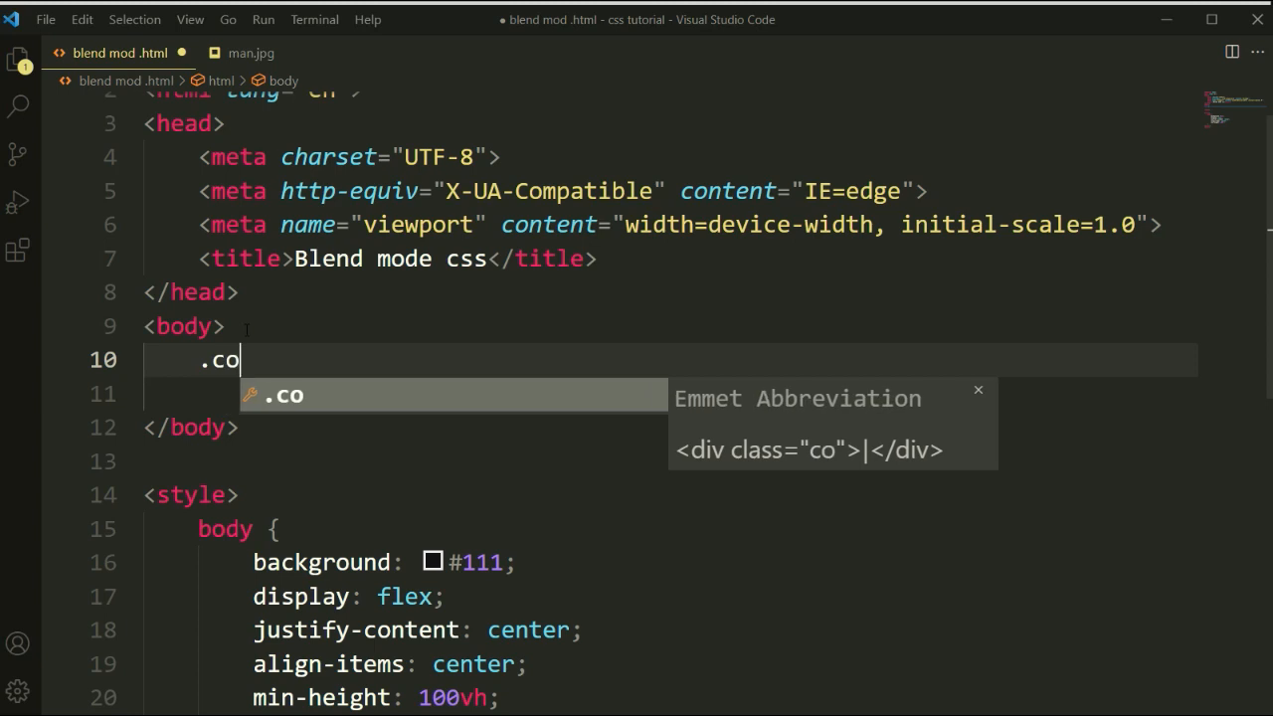
text(ntain)
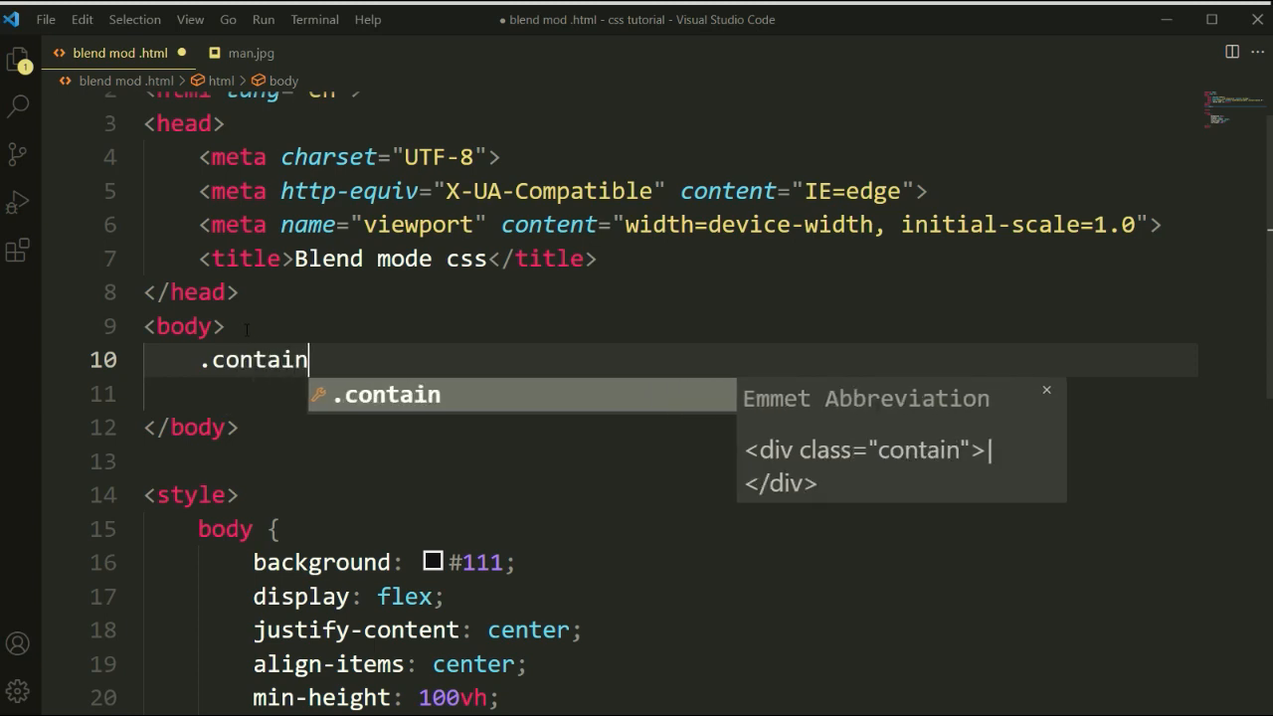
key(Tab)
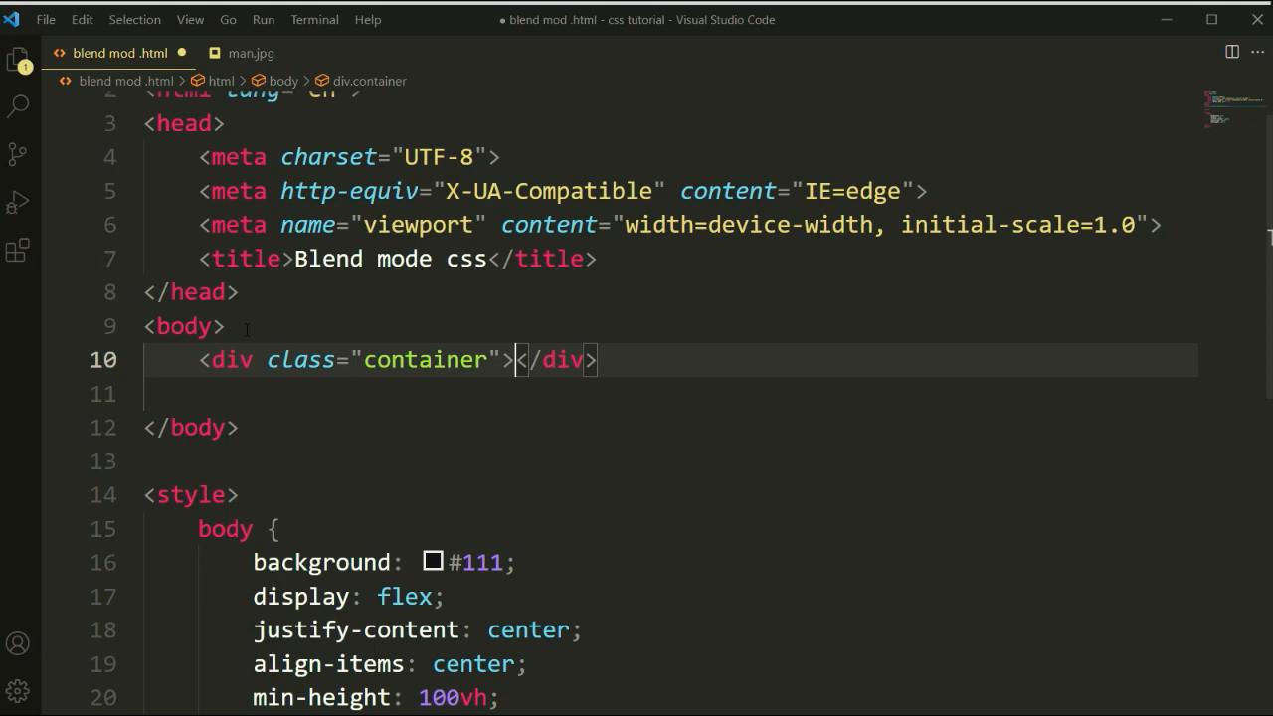
text(img src="/" alt="">)
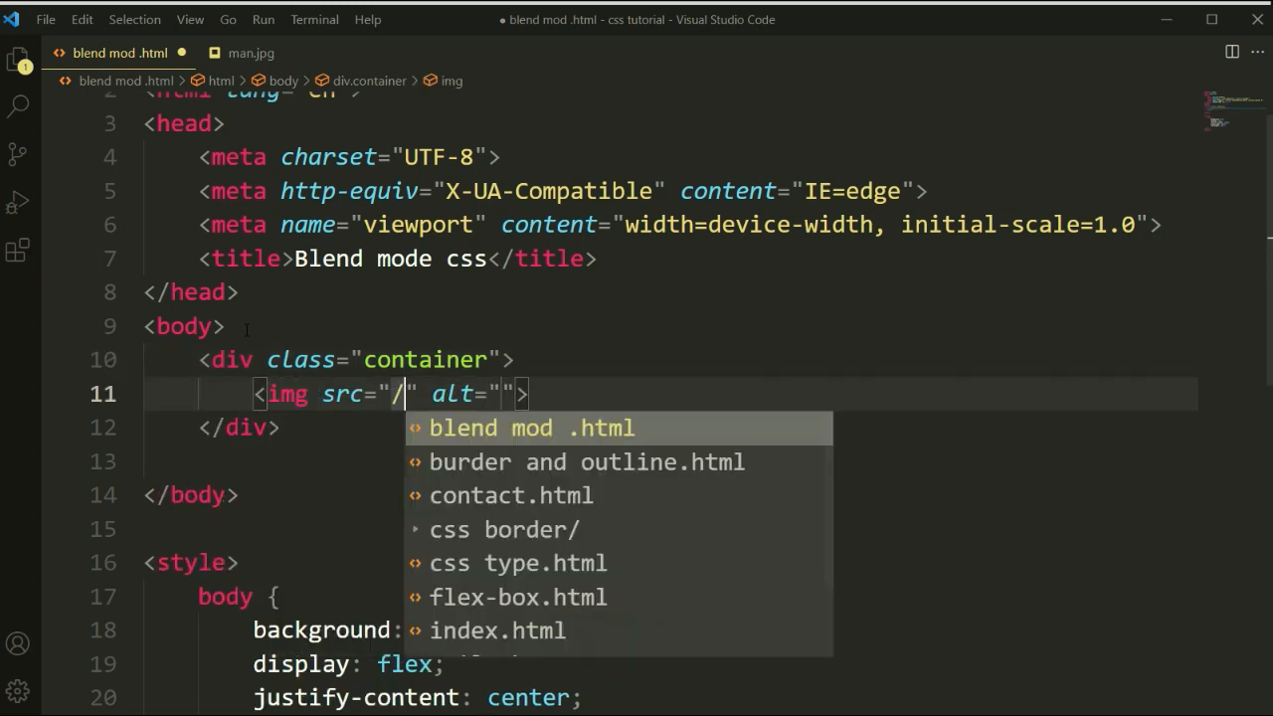
text(man)
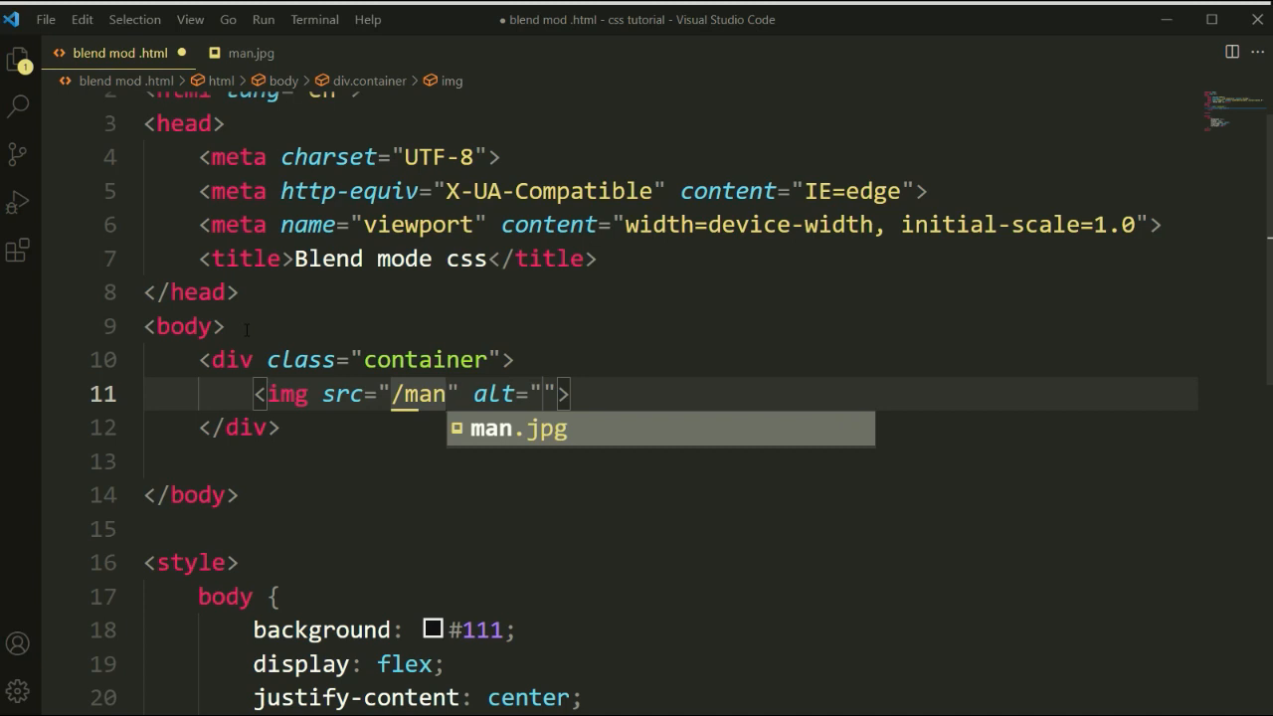
key(Tab)
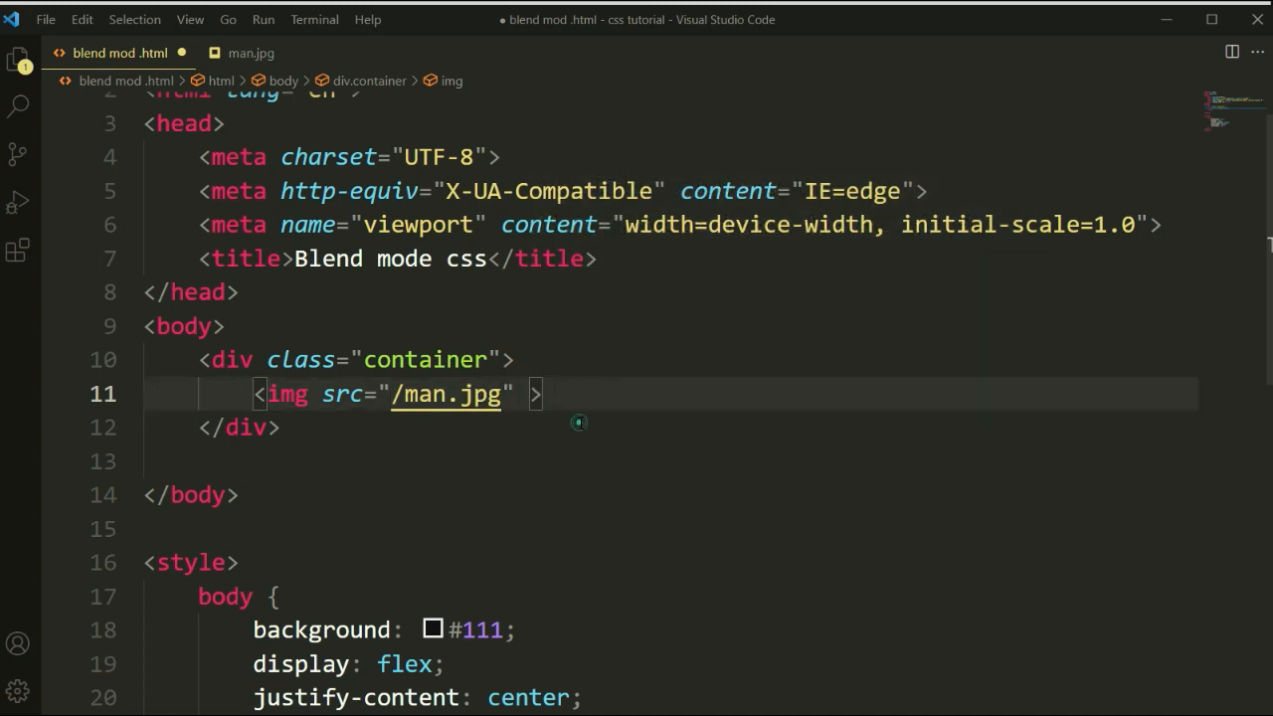
click(281, 427)
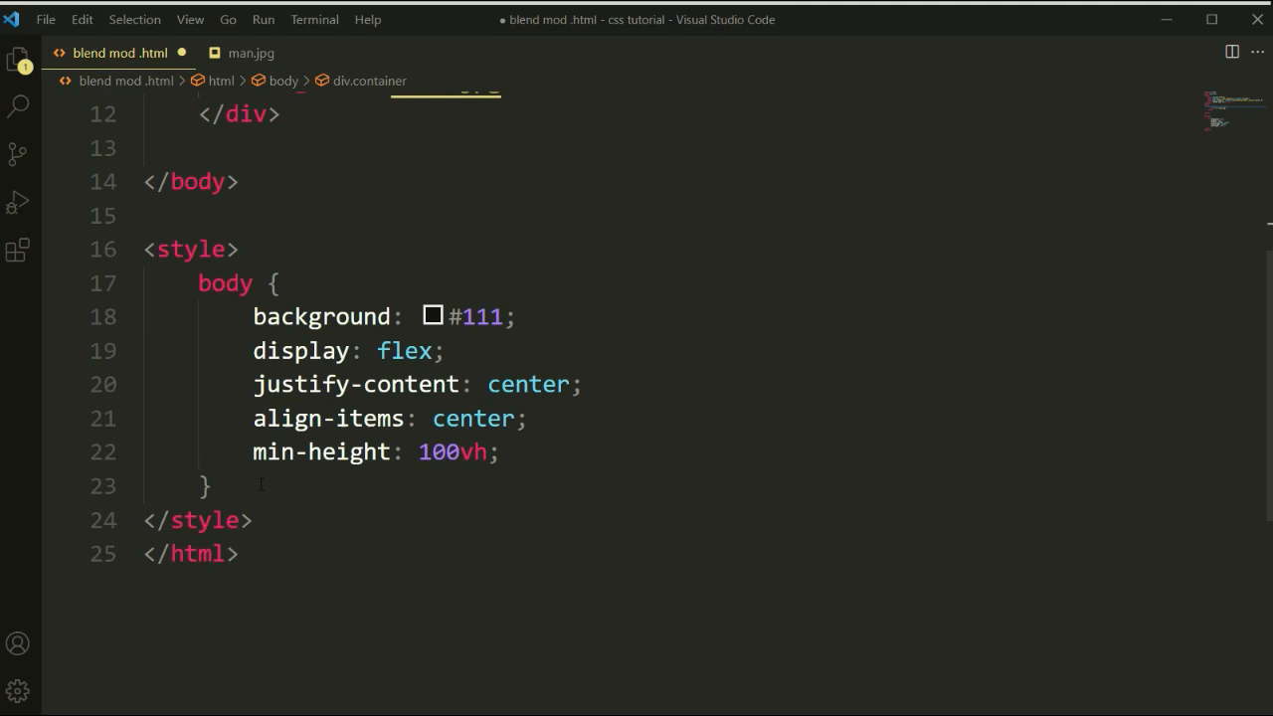
Add a .container rule with a width of 300px
text(.container)
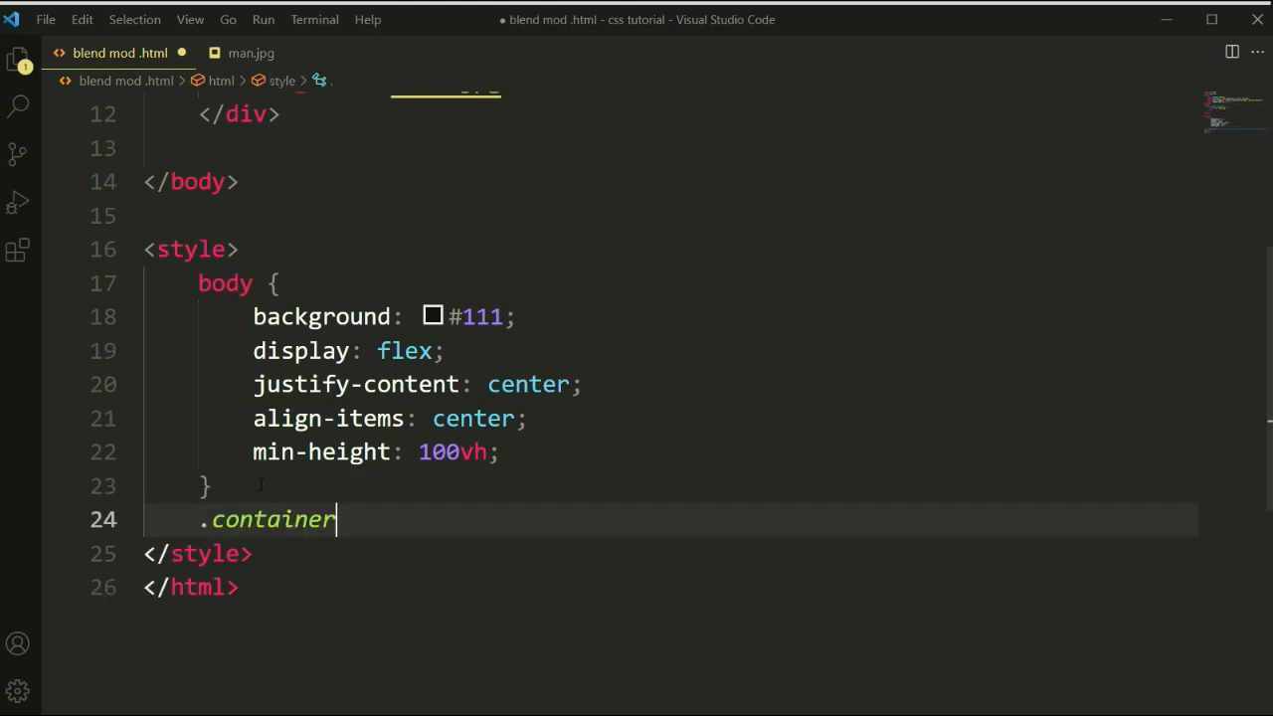
text({)
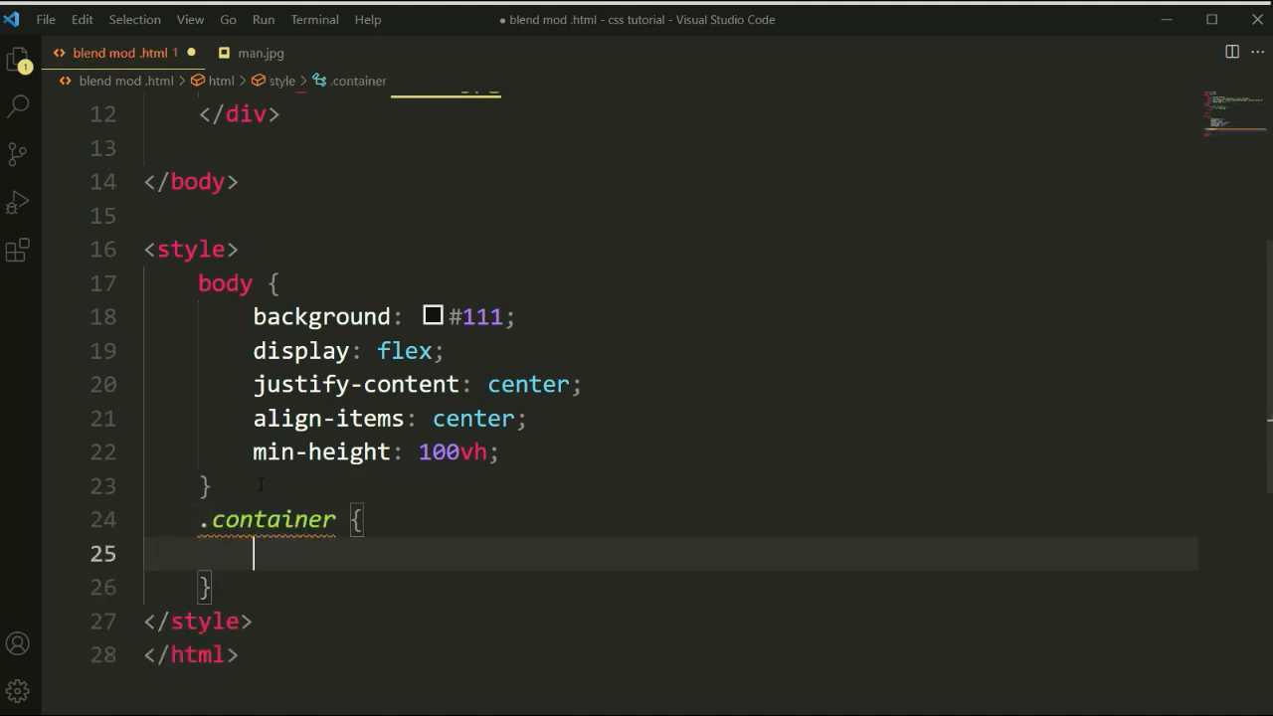
text(width: ;)
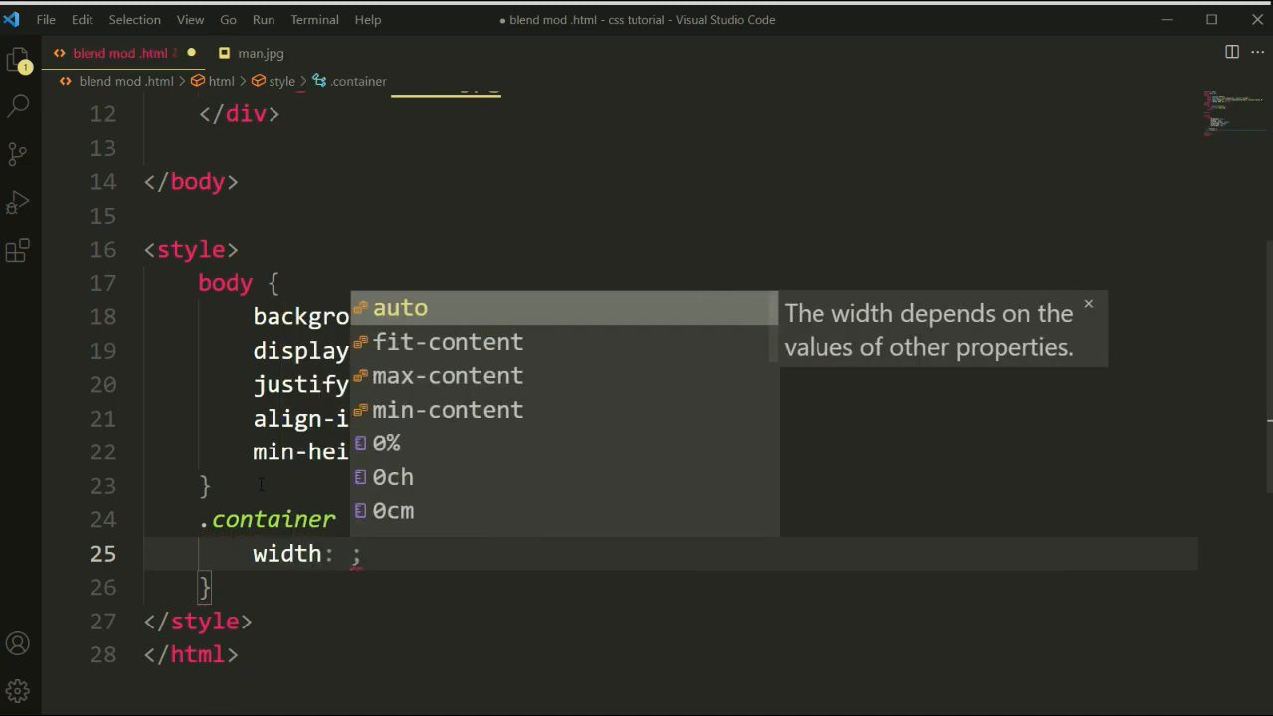
text(300px)
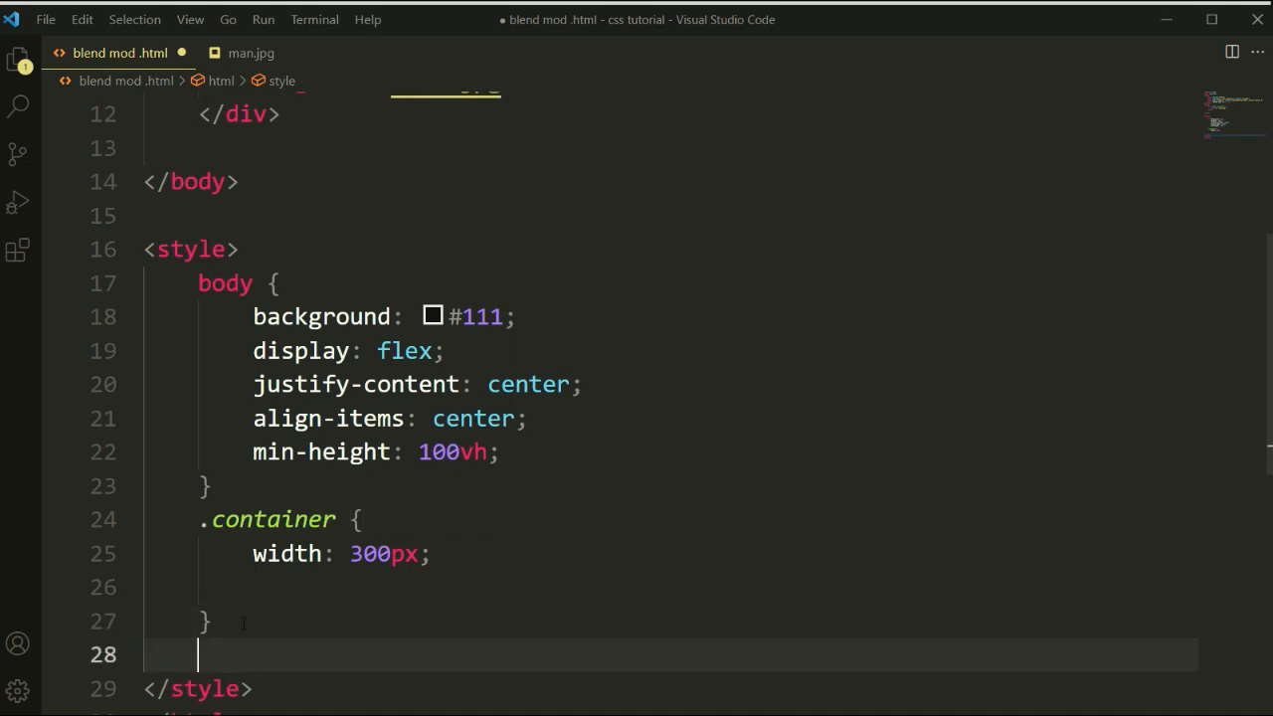
Add a .container img rule with width: 100%
text(.container i)
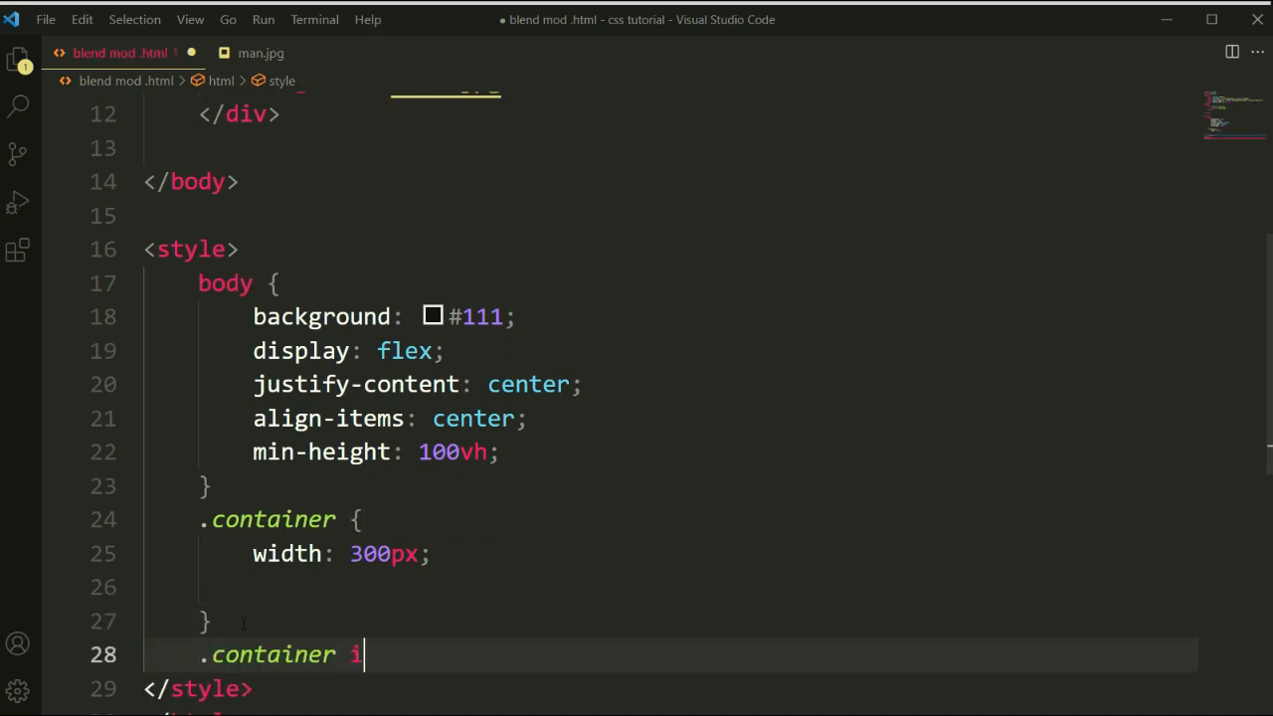
text(mg {)
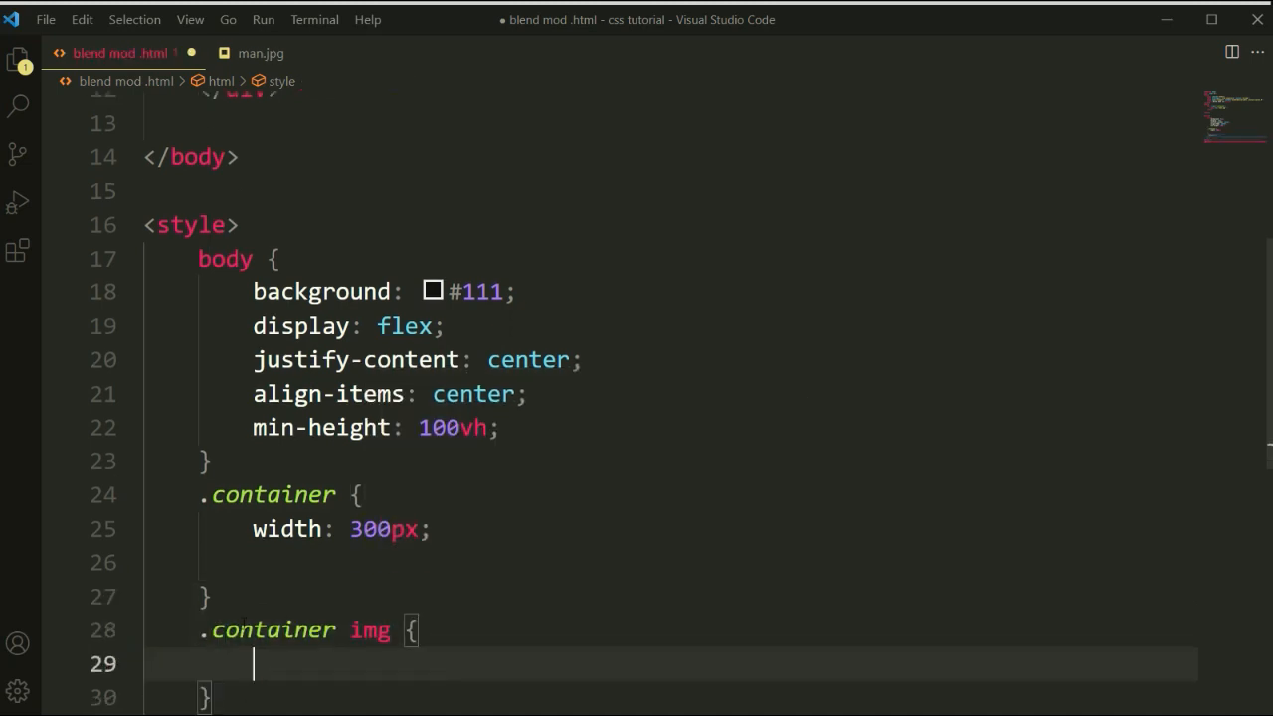
text(width: 100%;)
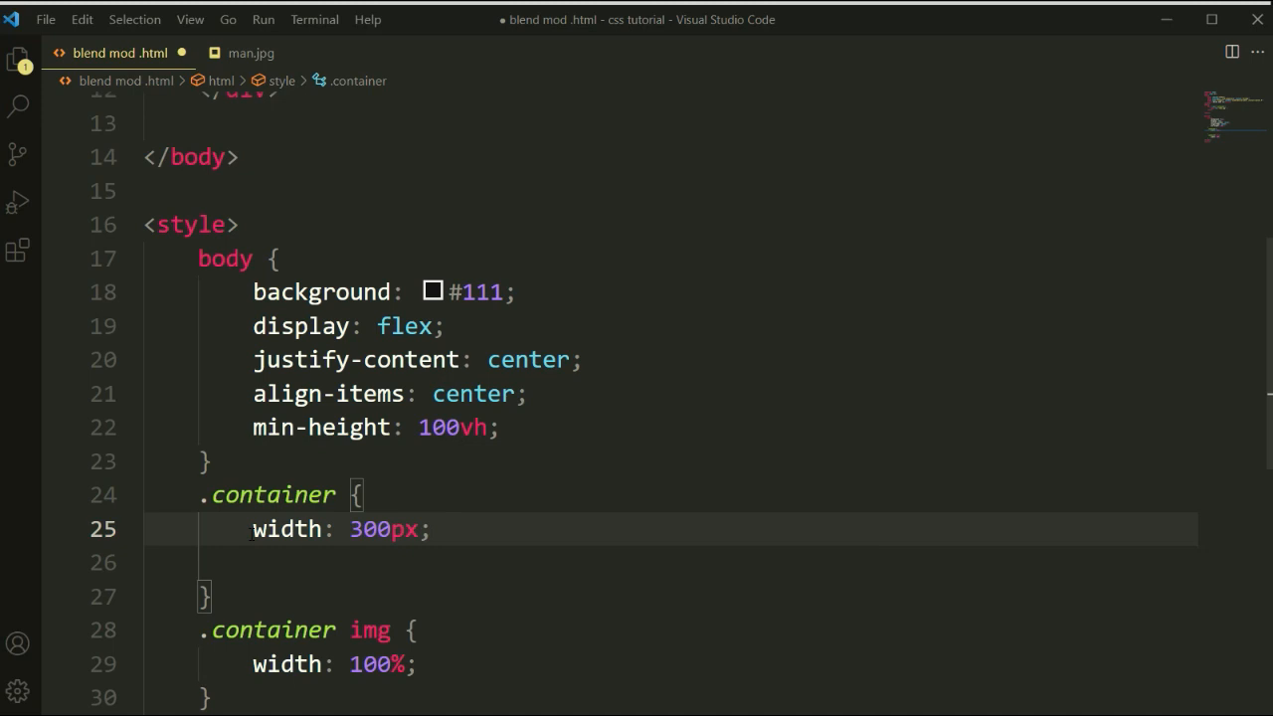
click(432, 529)
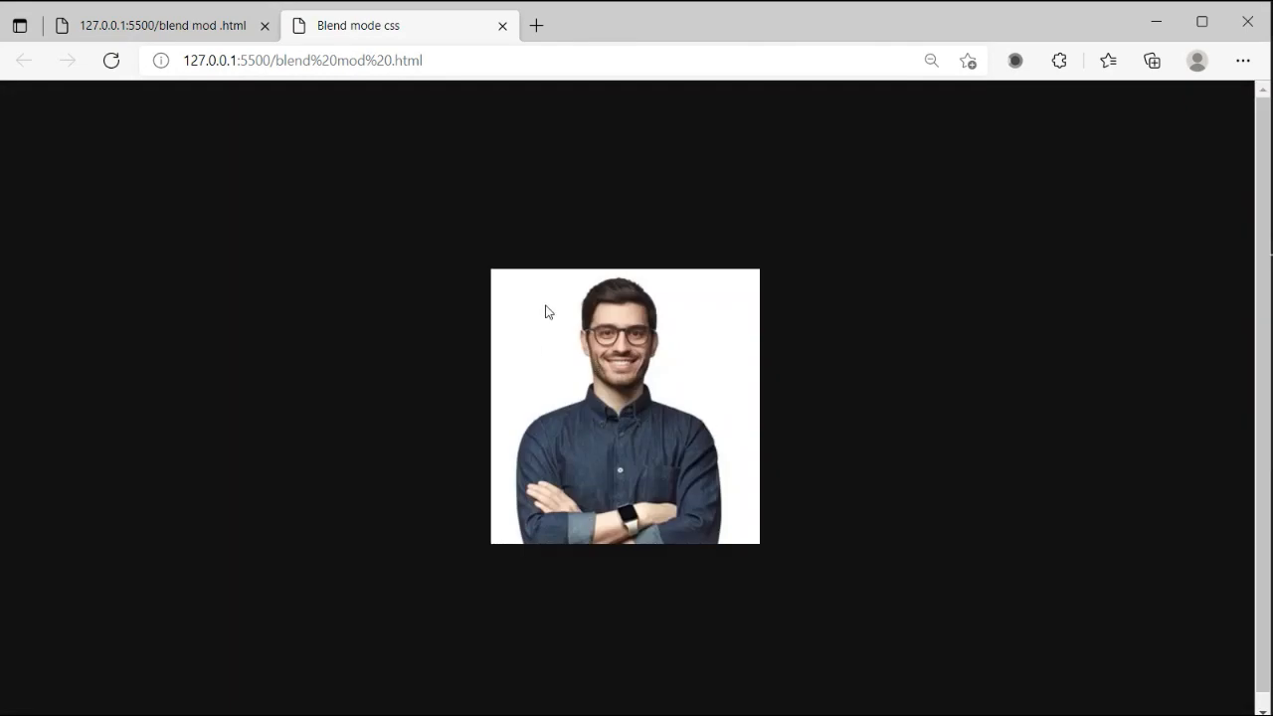
mouse_move(595, 338)
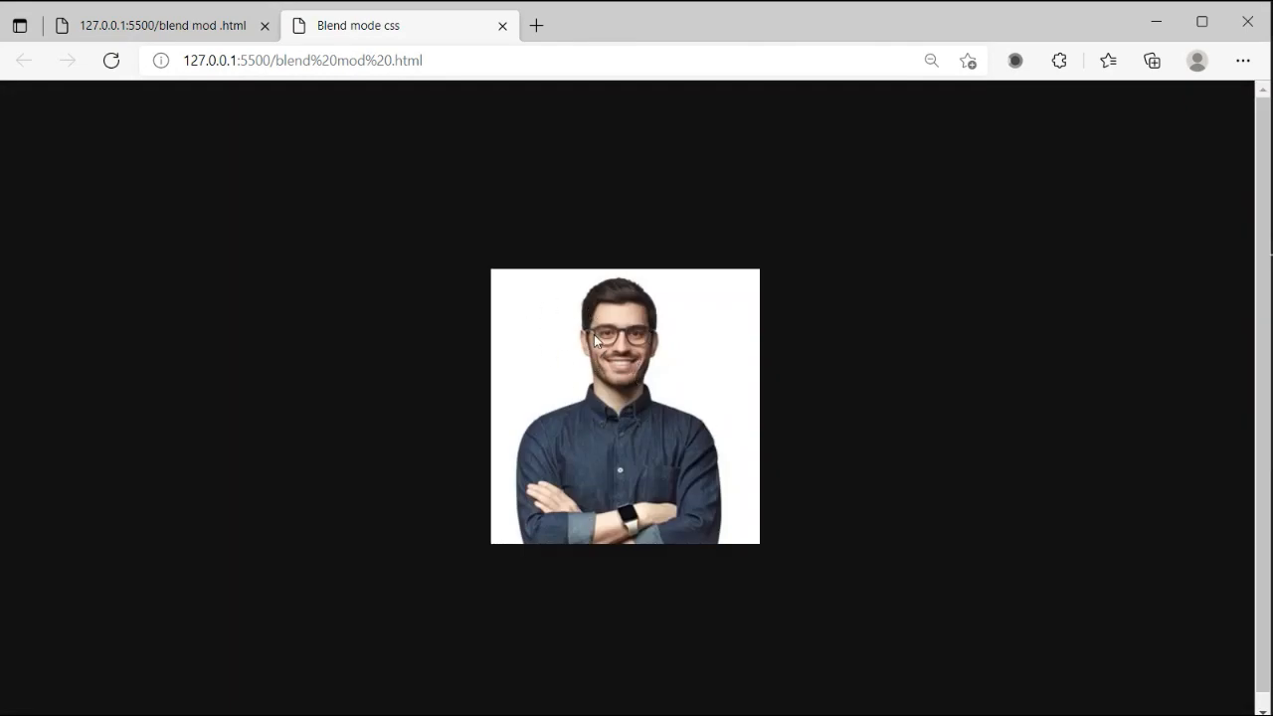
mouse_move(553, 351)
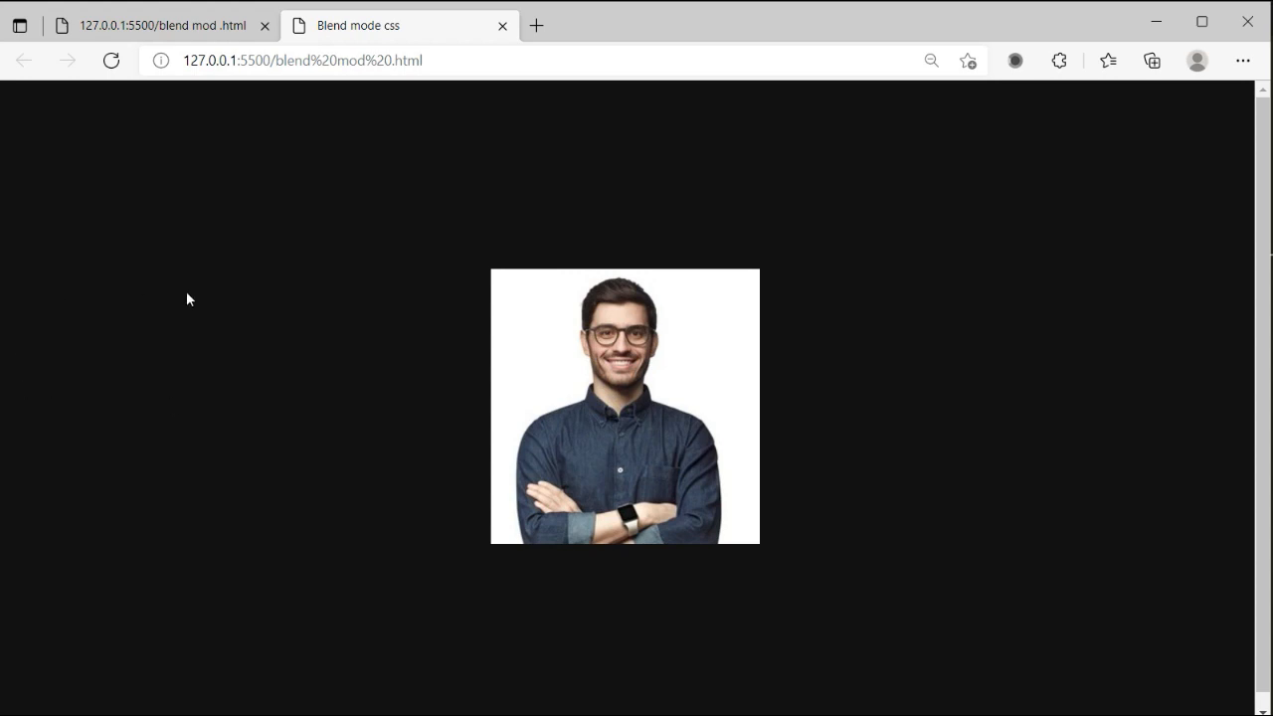
mouse_move(615, 393)
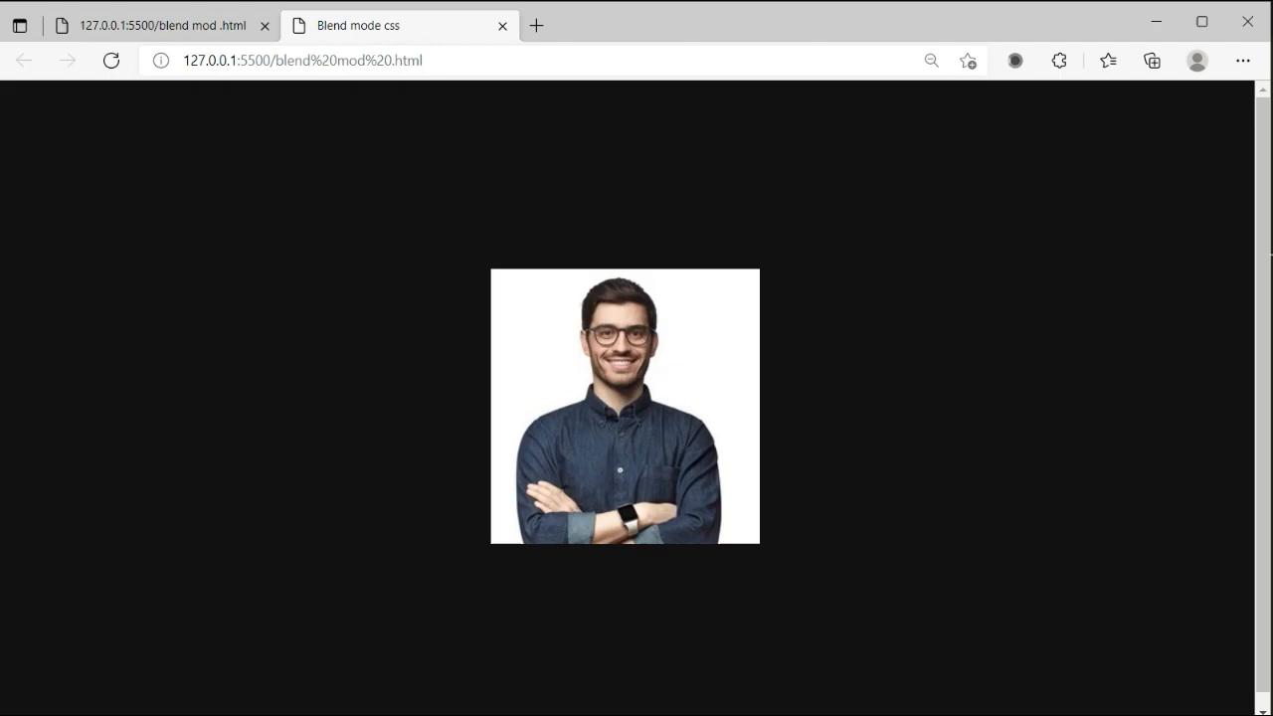
Check the centred photo in Edge, then switch back to VS Code
key(alt+tab)
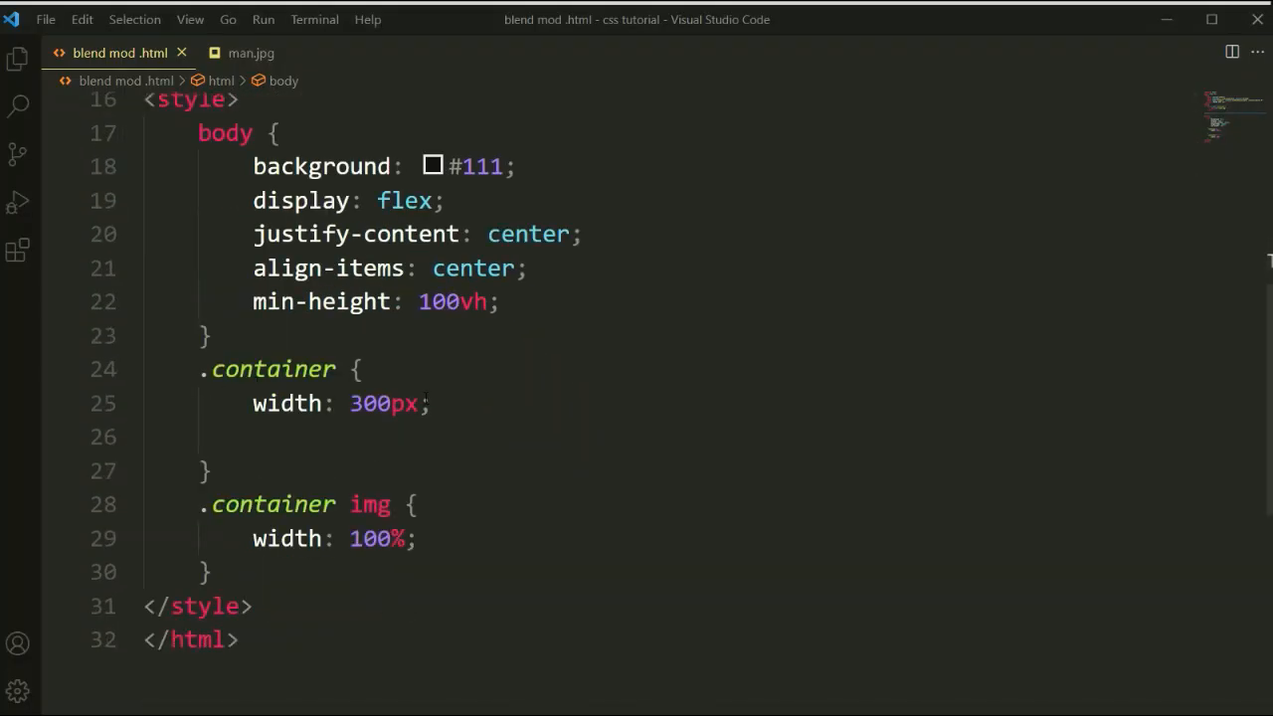
Add mix-blend-mode: lighten and move it from .container into the .container img rule
click(431, 403)
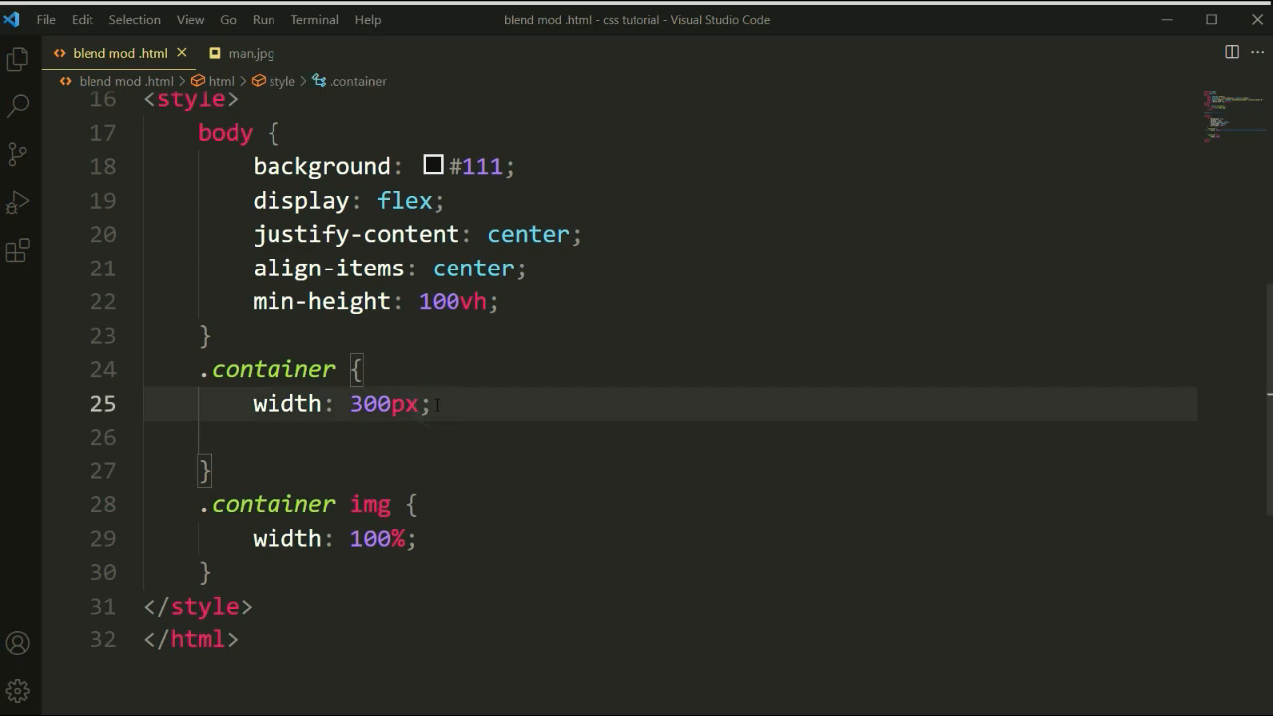
text(mi)
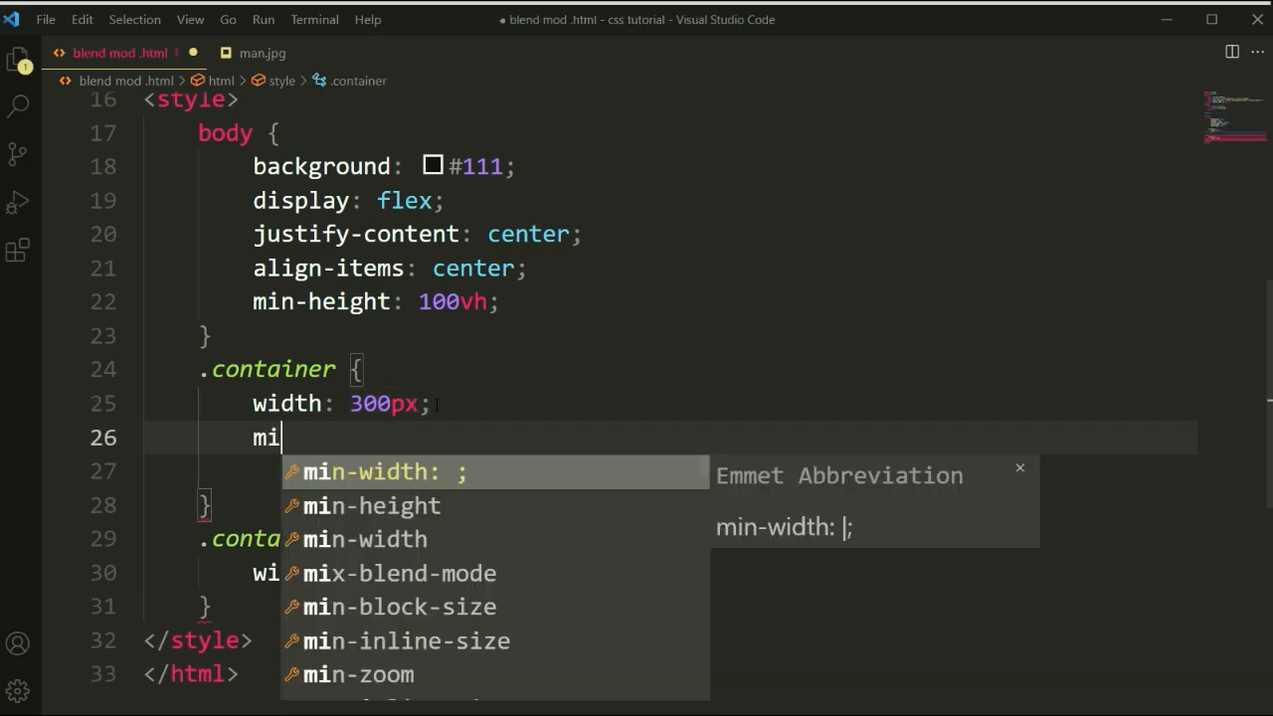
text(x-blend-mode: ;)
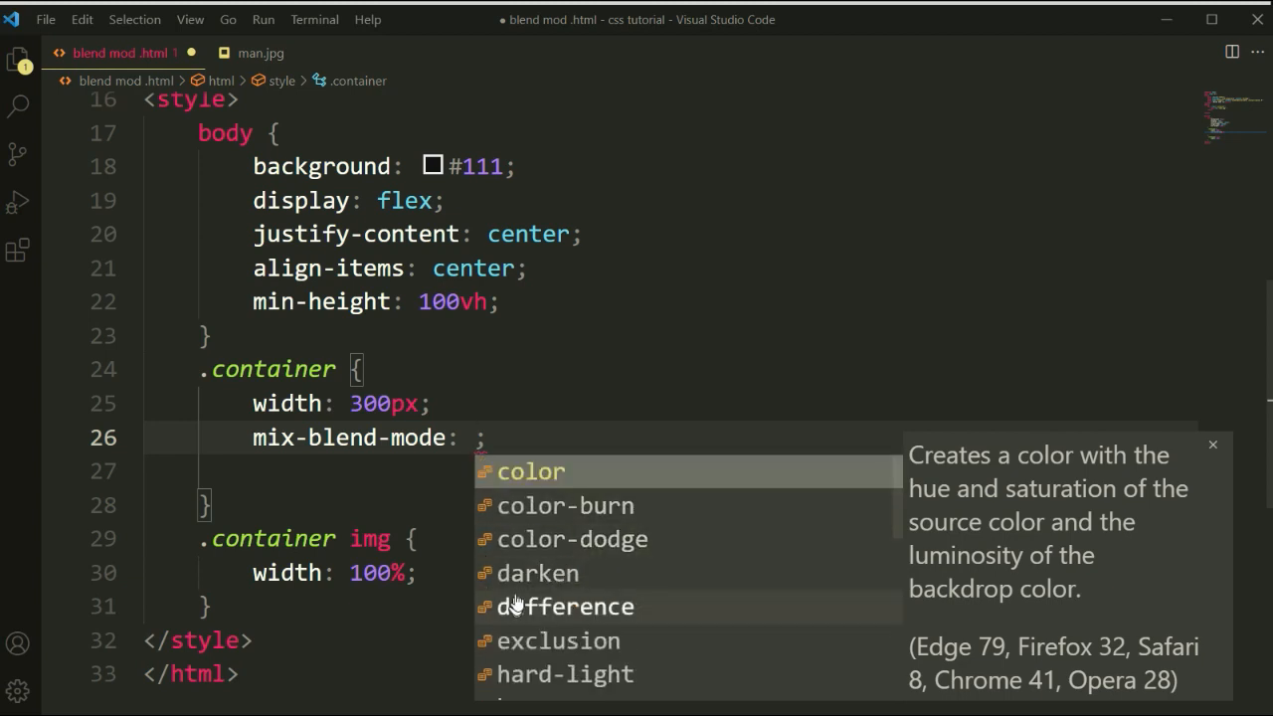
scroll(down, 3)
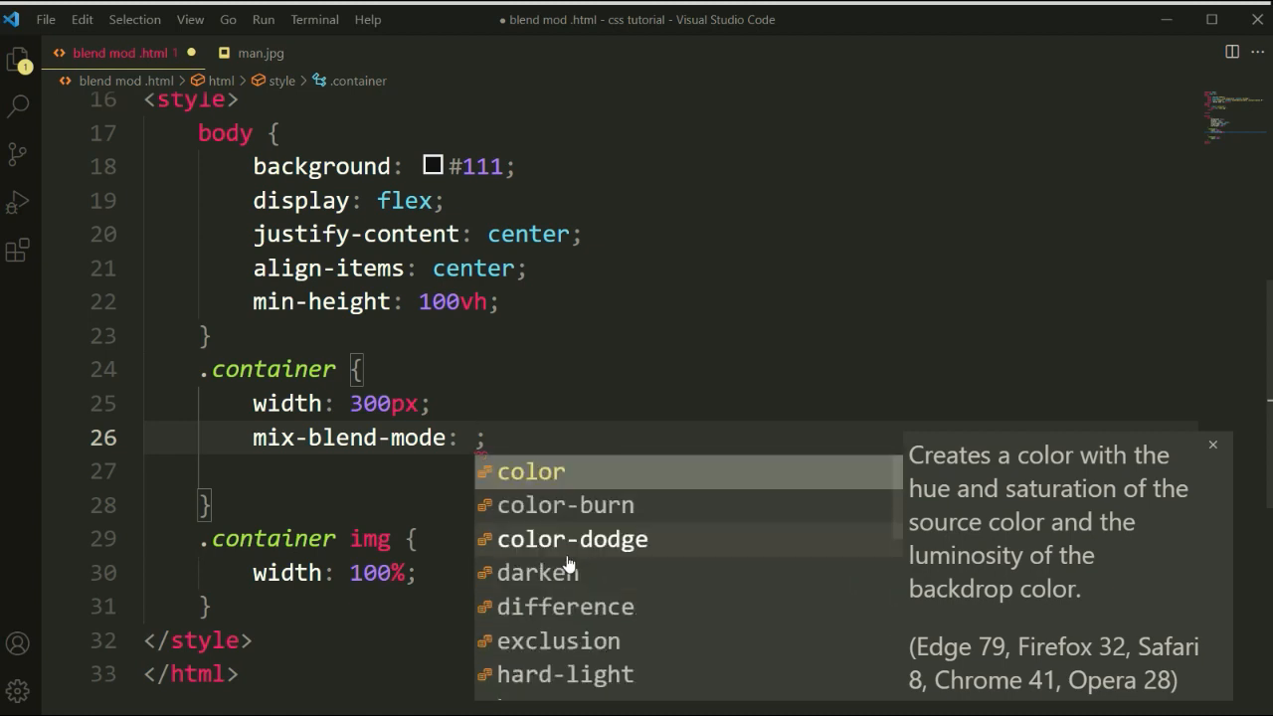
mouse_move(507, 557)
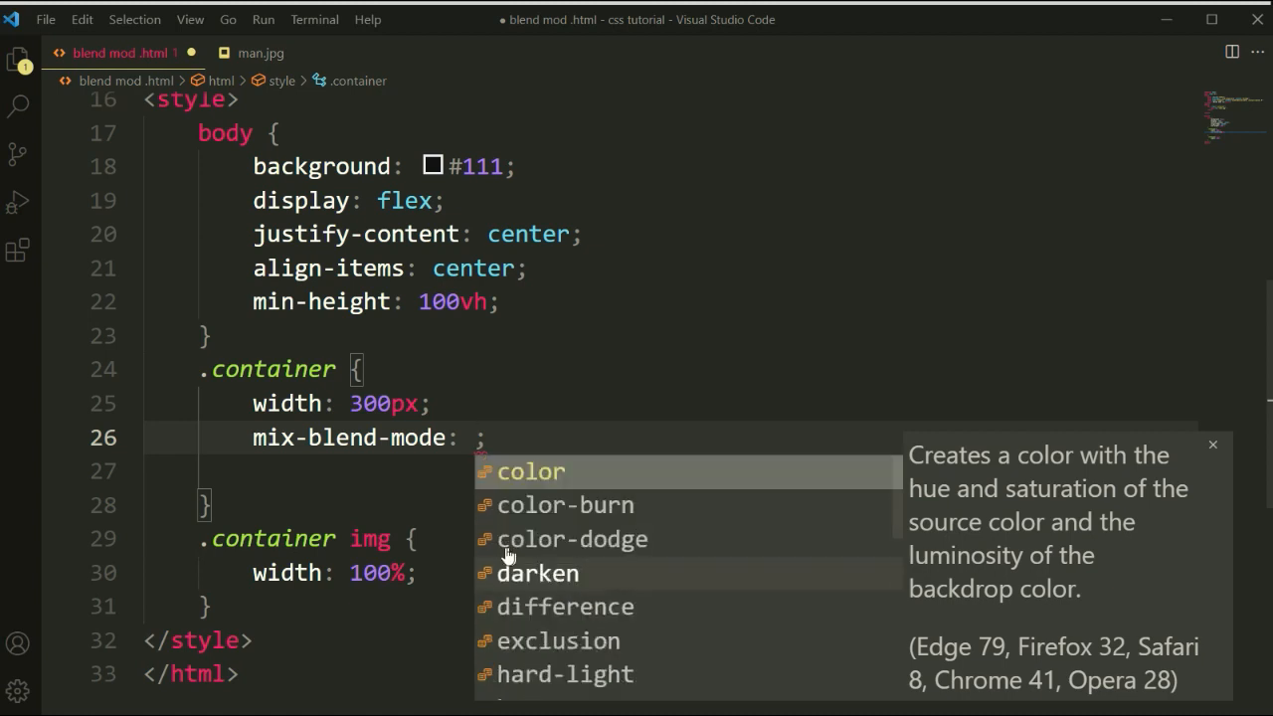
mouse_move(567, 513)
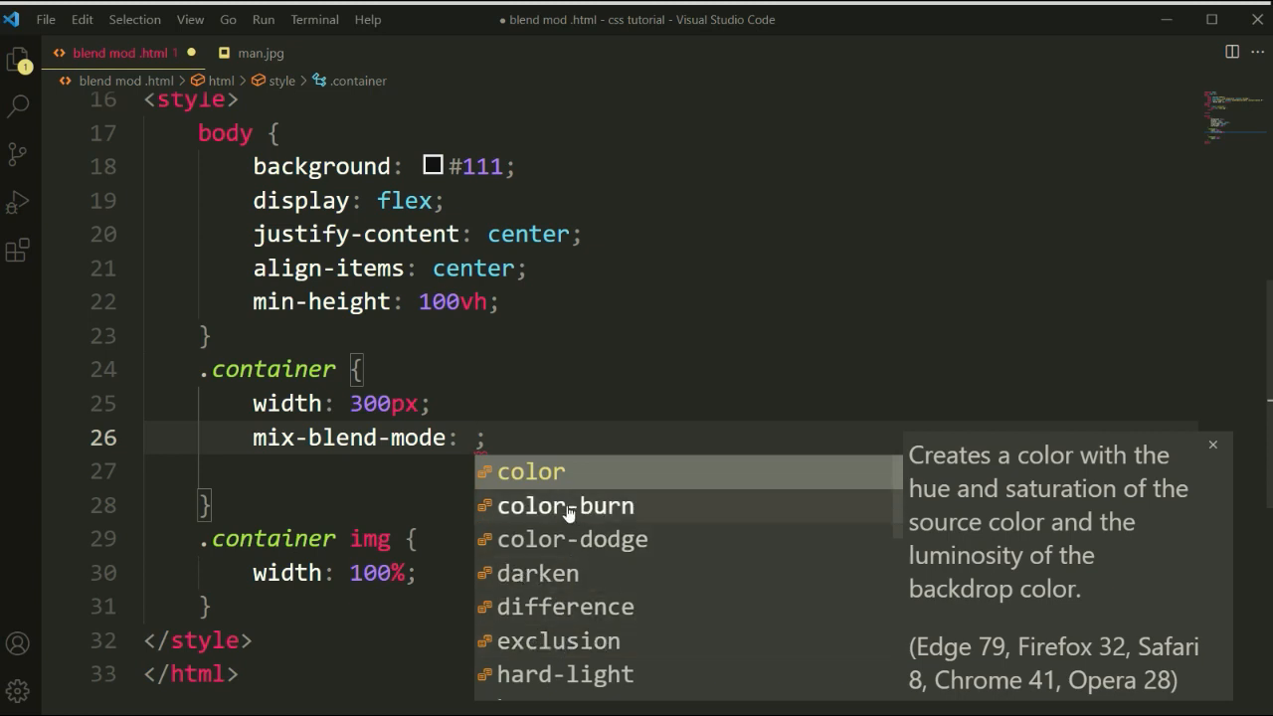
scroll(down, 3)
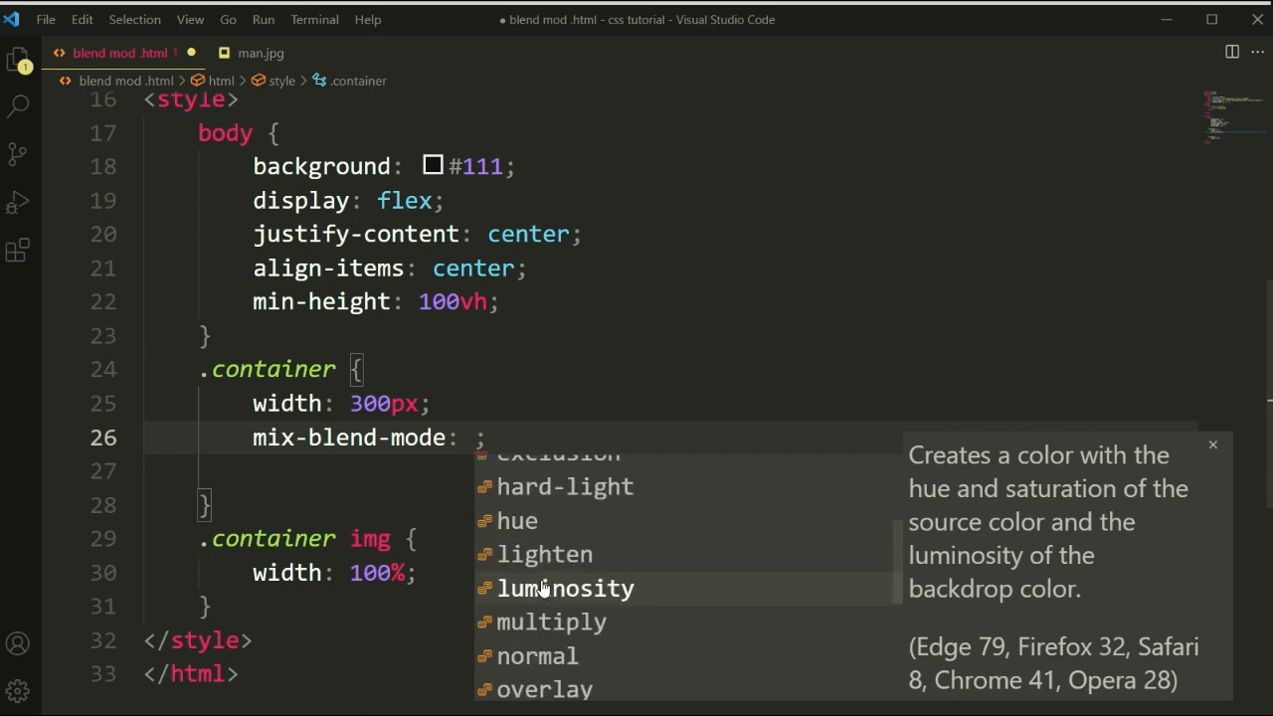
click(540, 554)
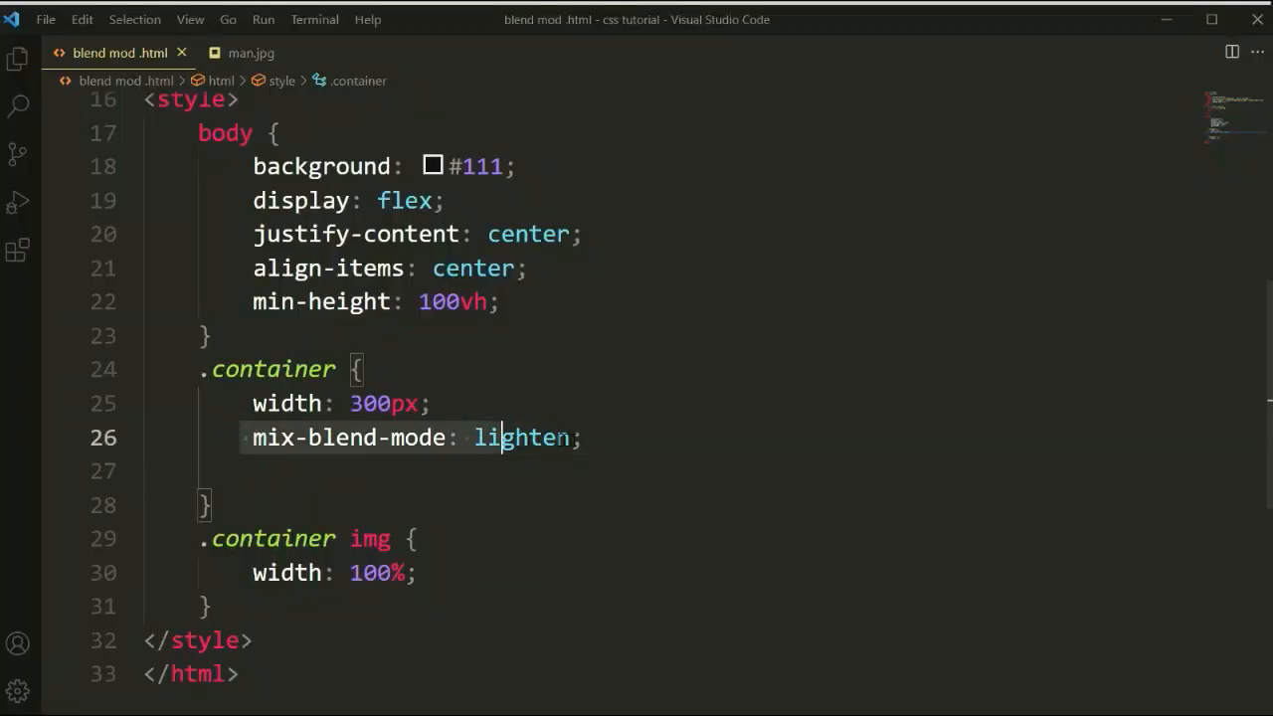
right_click(521, 437)
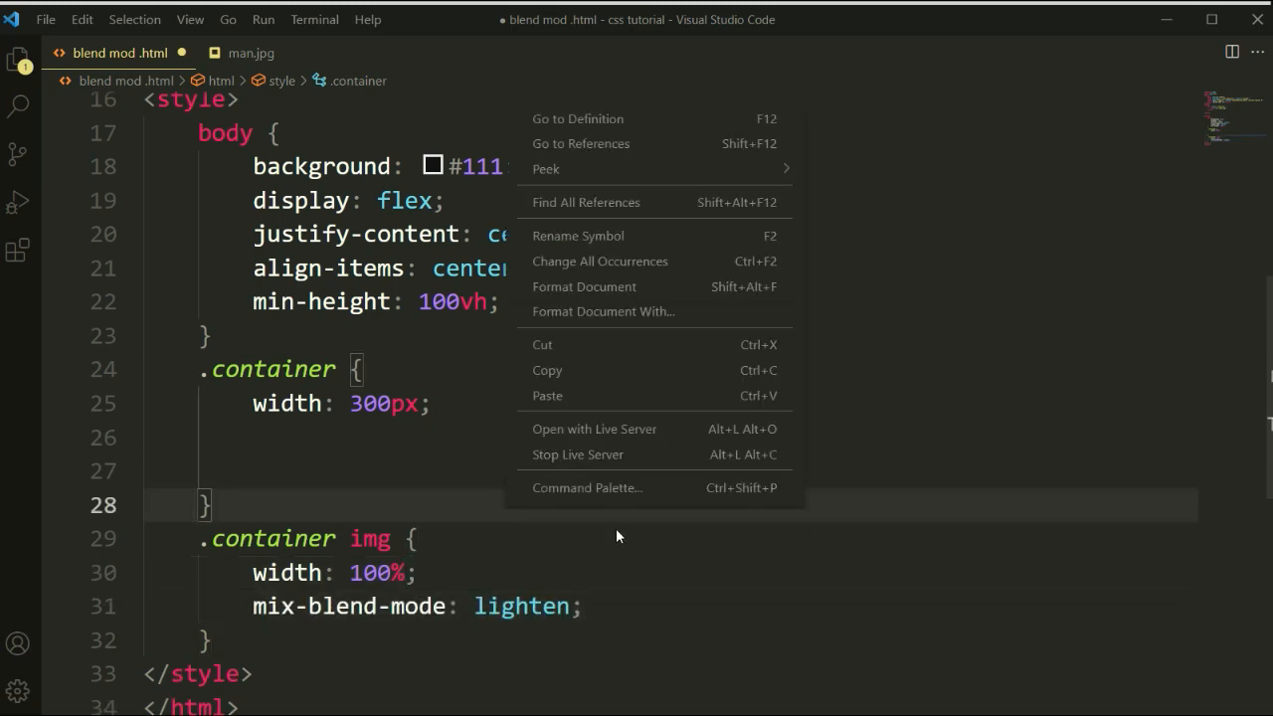
click(585, 436)
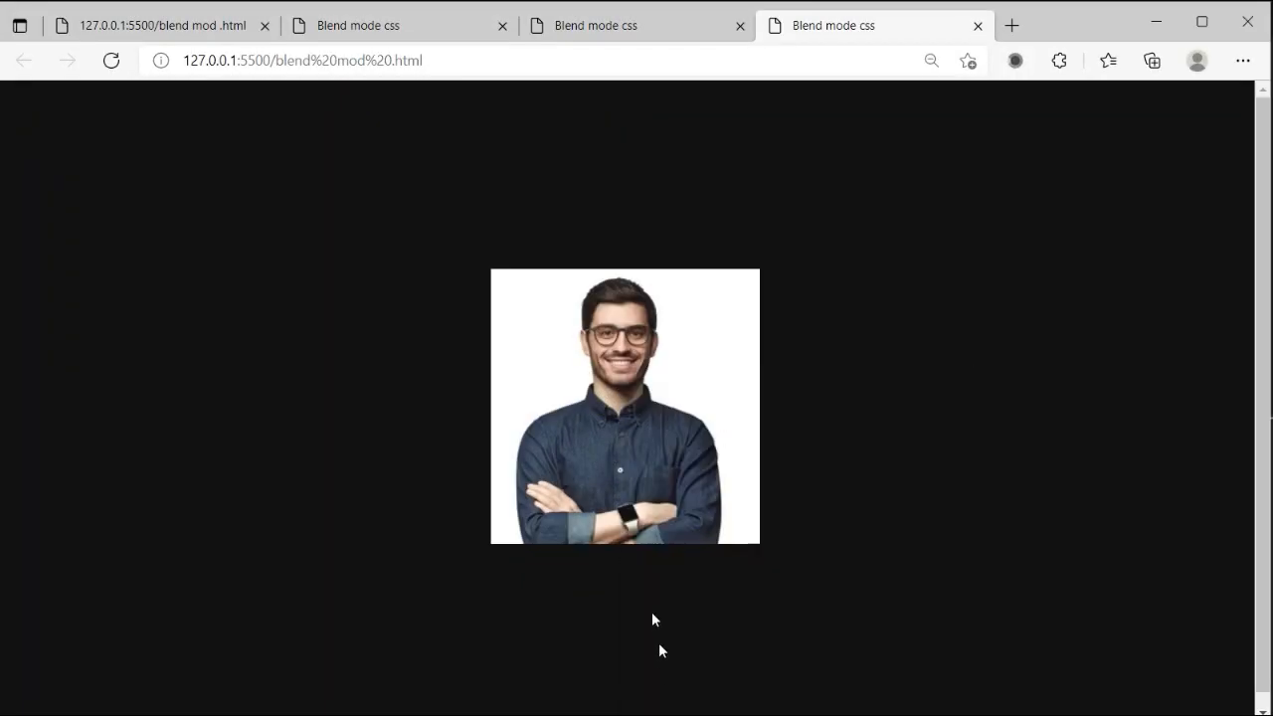
Open DevTools with F12, select the img node, and edit its mix-blend-mode value
key(F12)
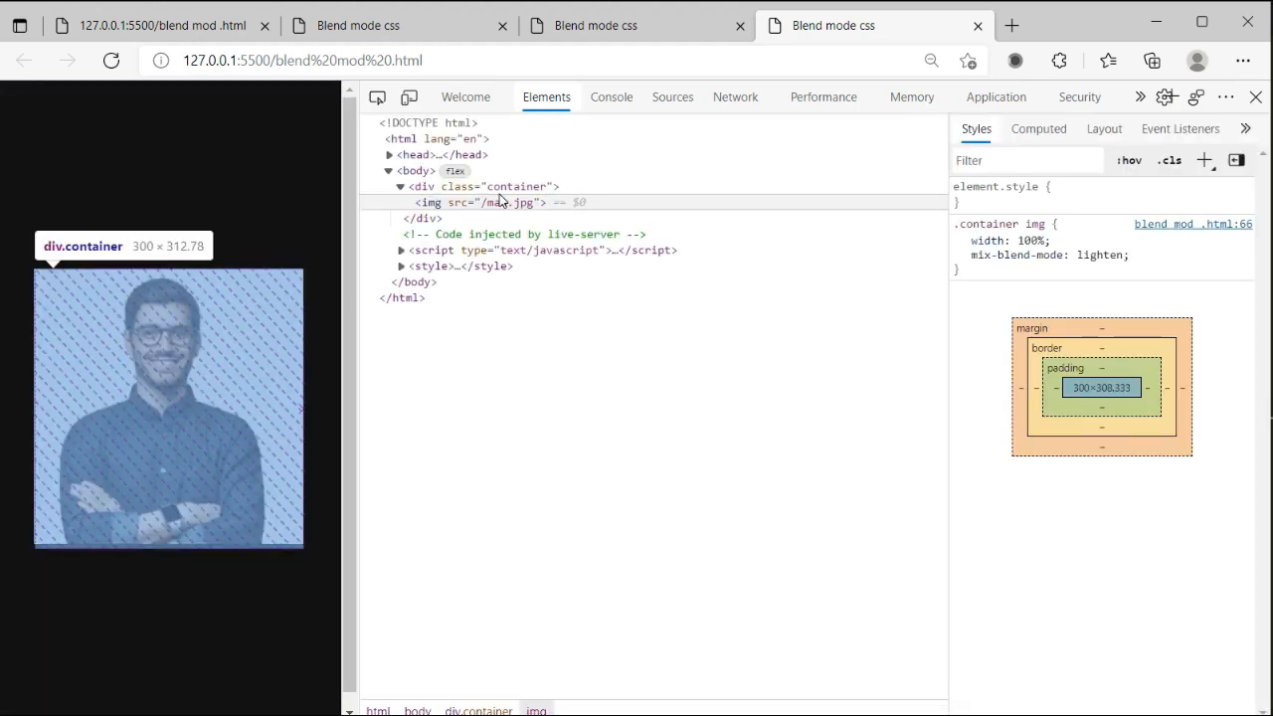
click(960, 254)
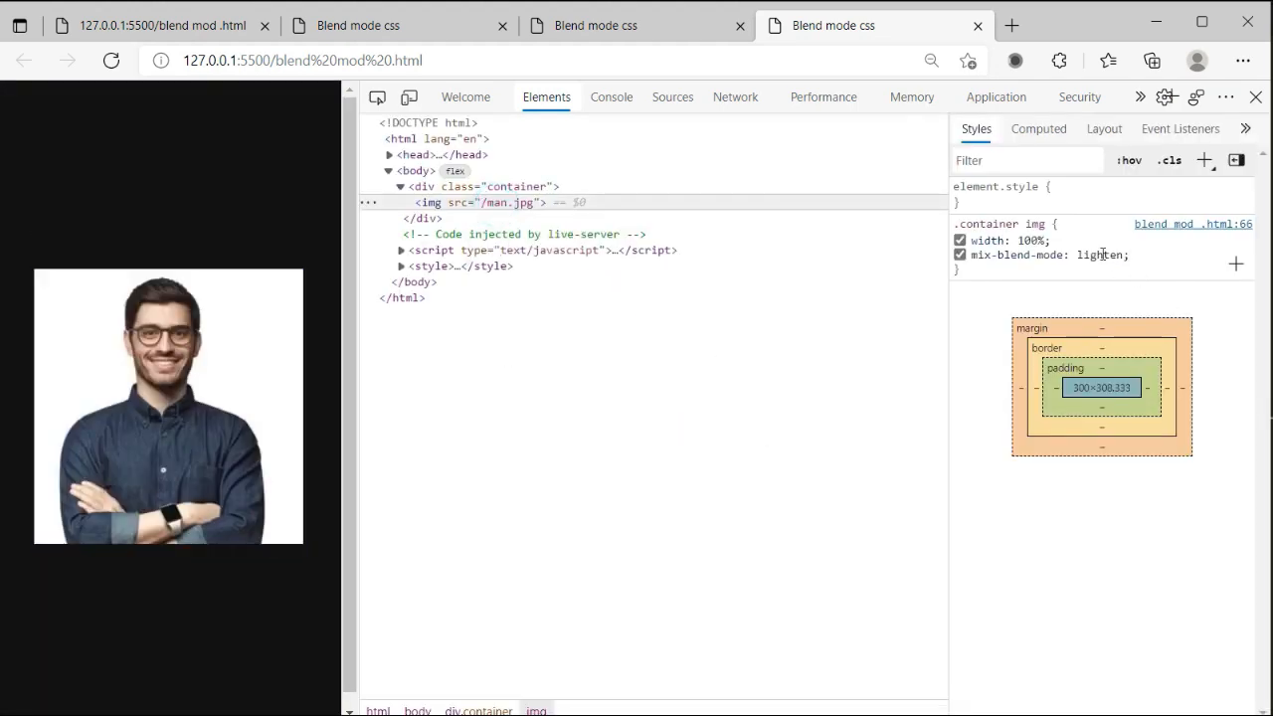
click(1098, 255)
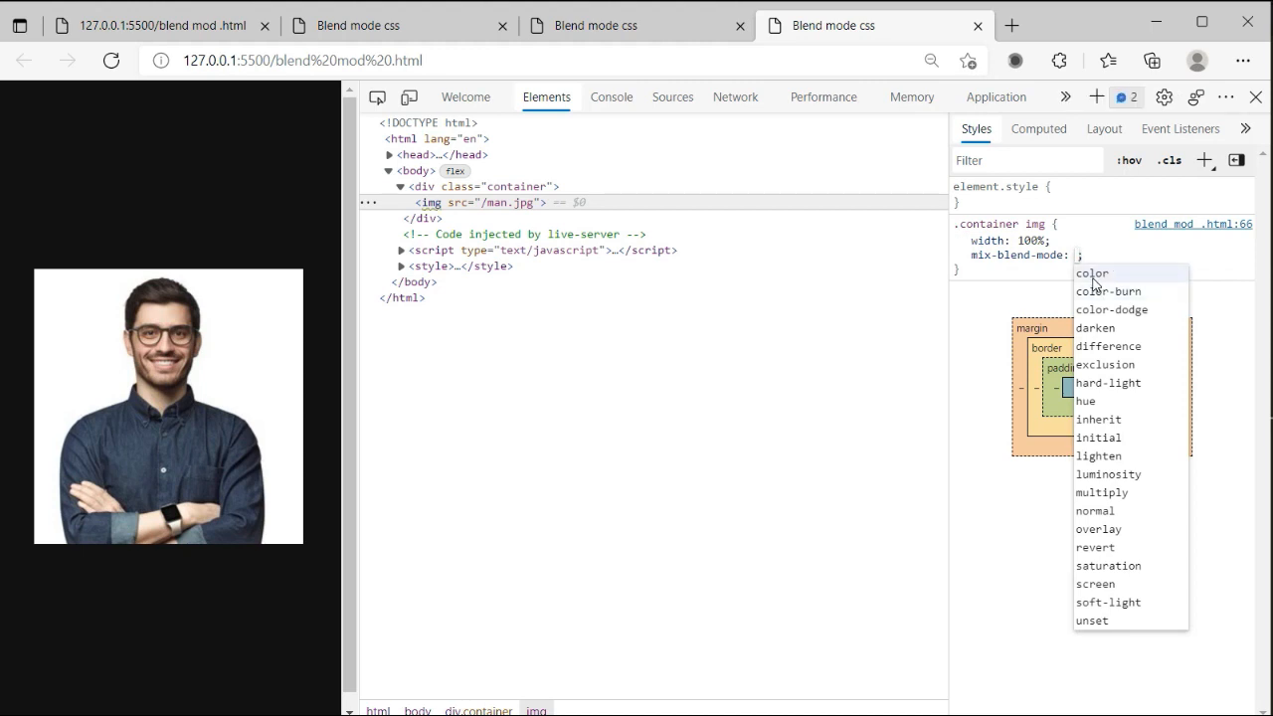
Try color, color-burn and color-dodge on the image, ending at darken
click(1095, 272)
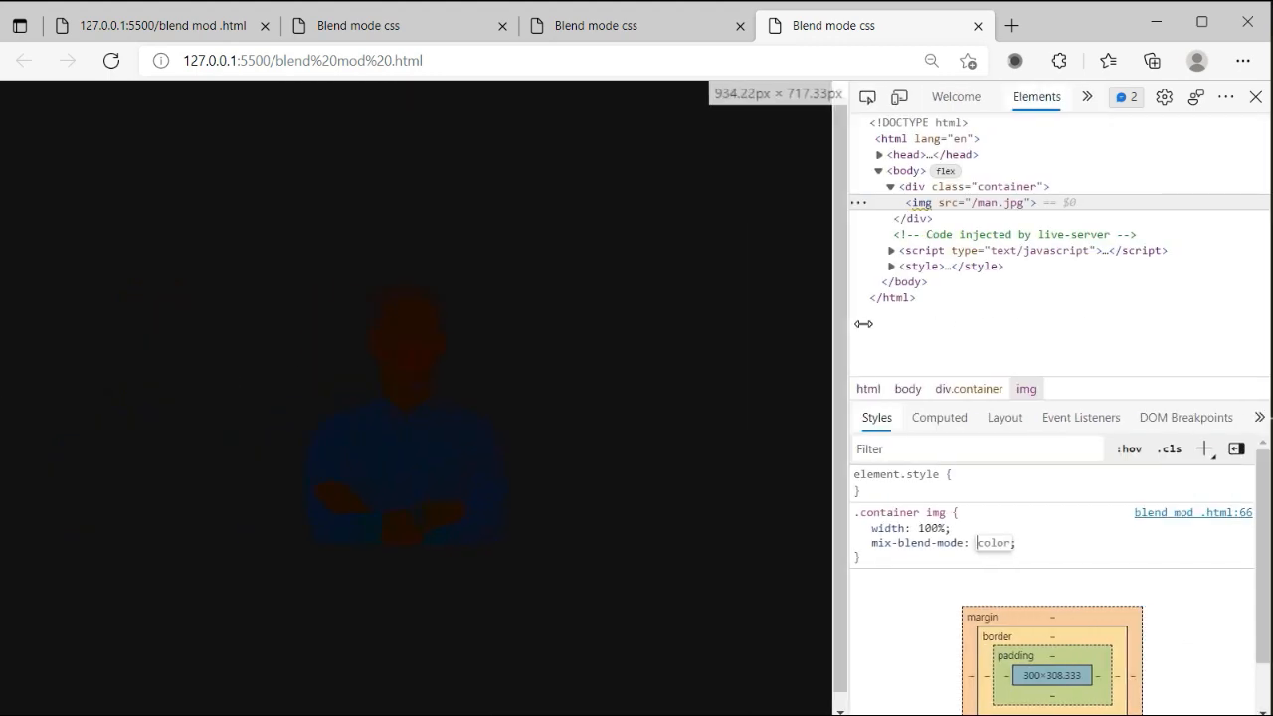
mouse_move(1014, 202)
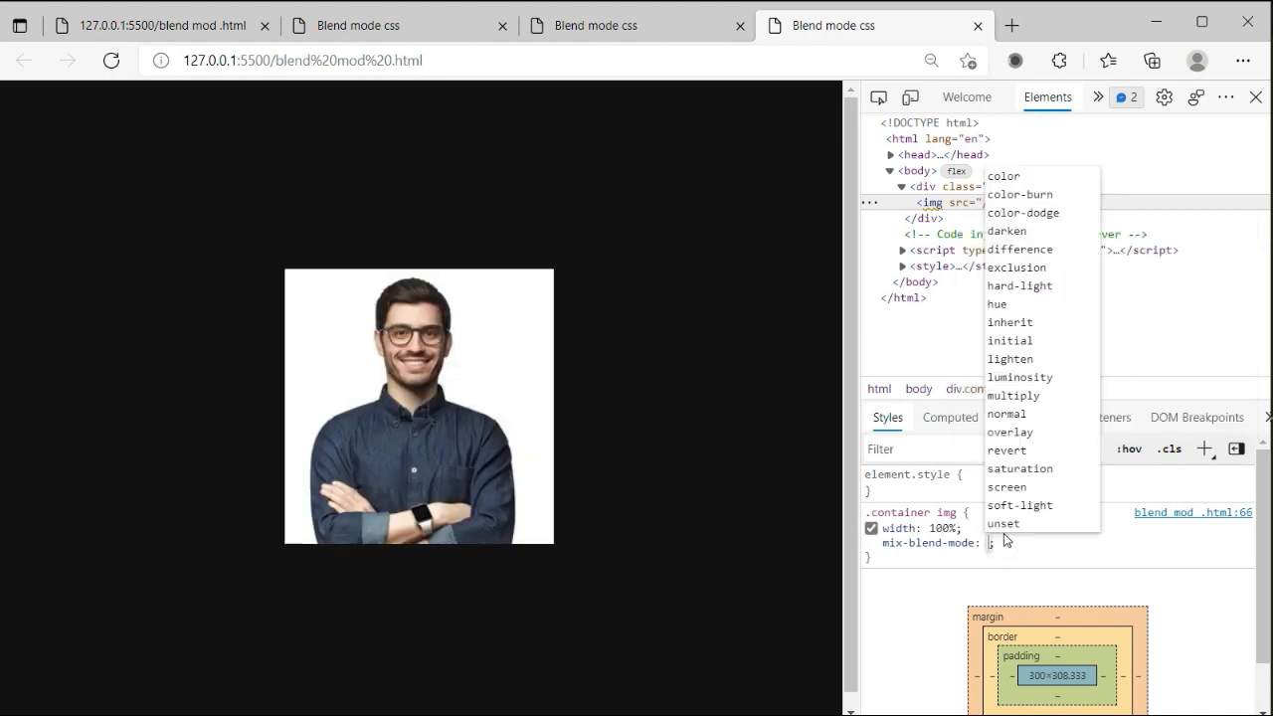
click(1002, 523)
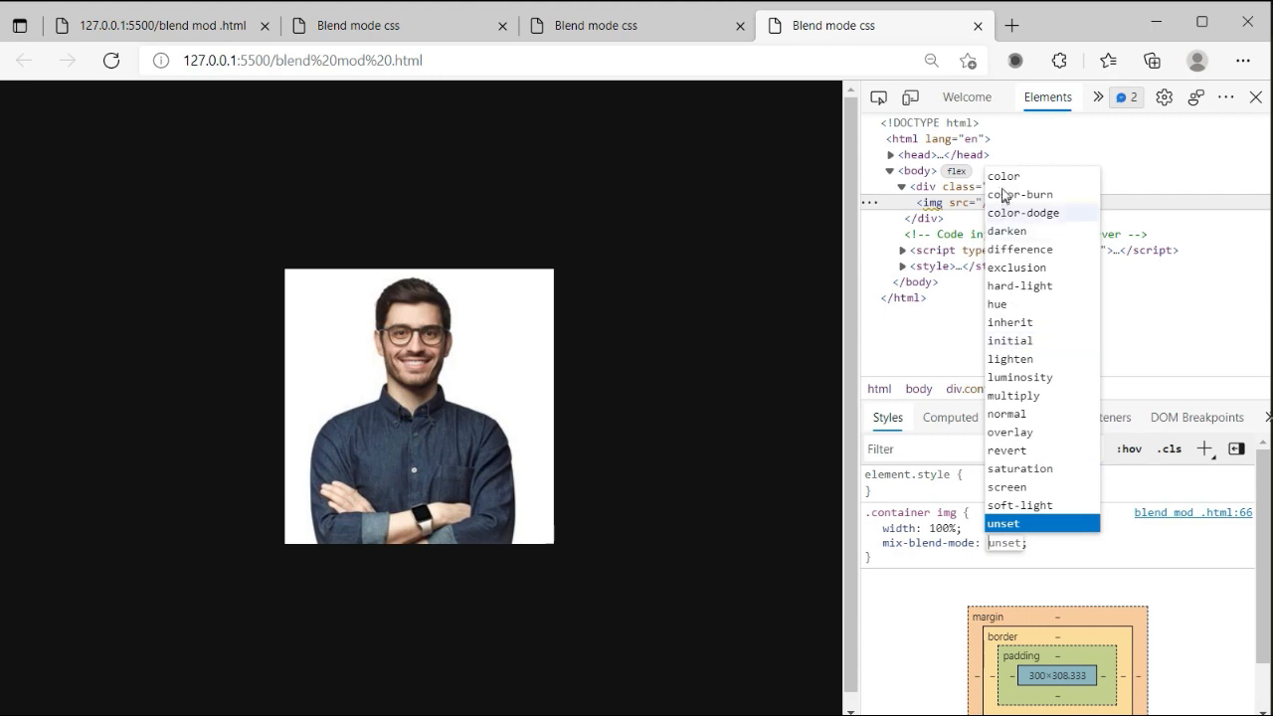
click(1003, 176)
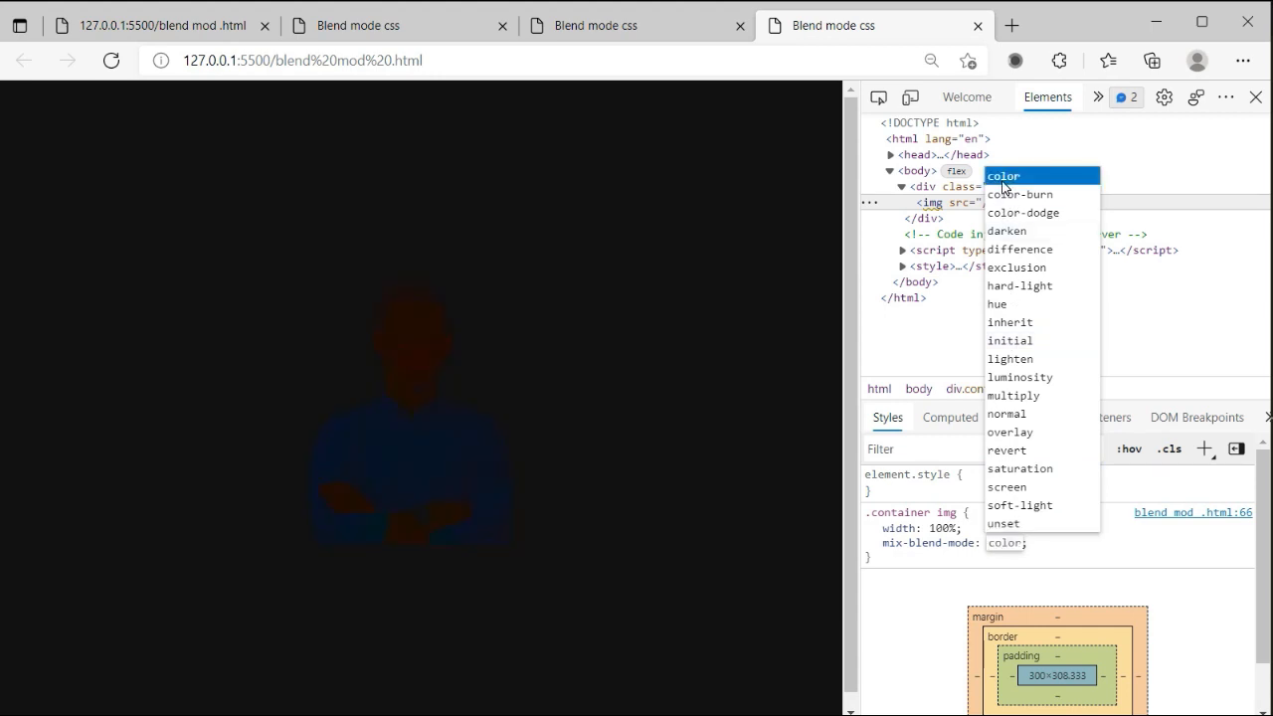
mouse_move(483, 336)
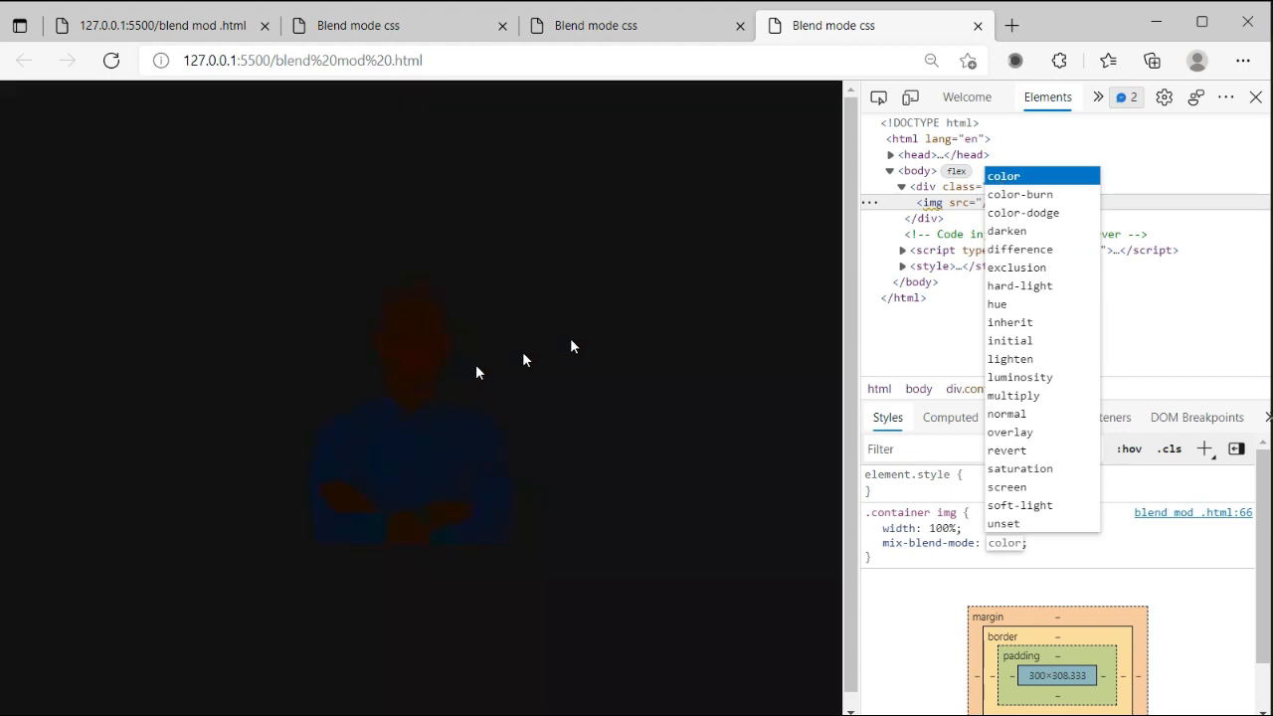
click(1019, 194)
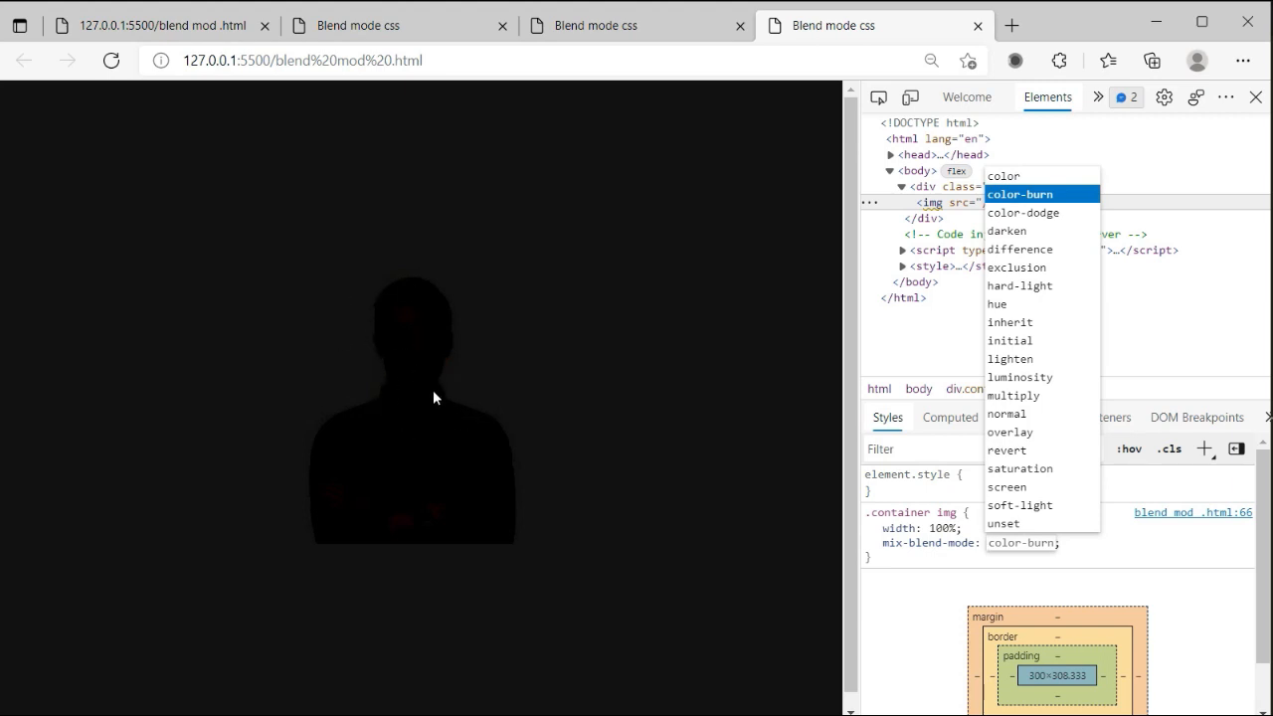
click(1023, 212)
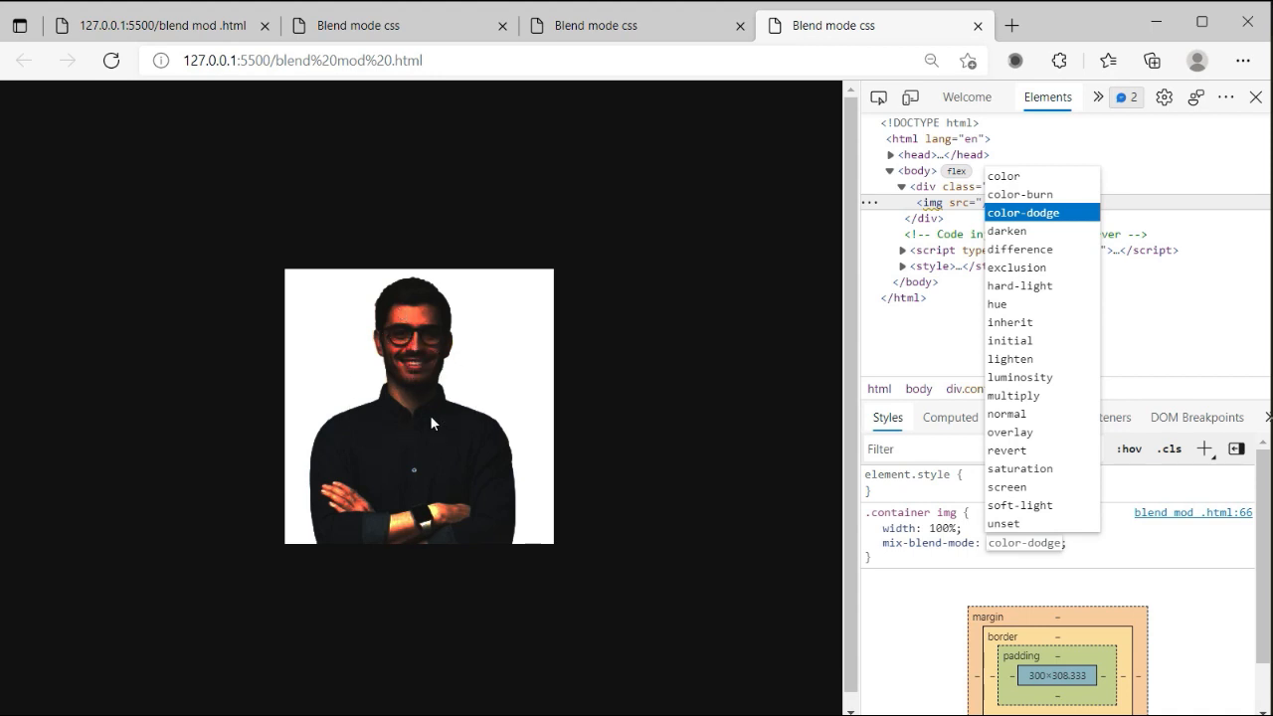
click(1007, 231)
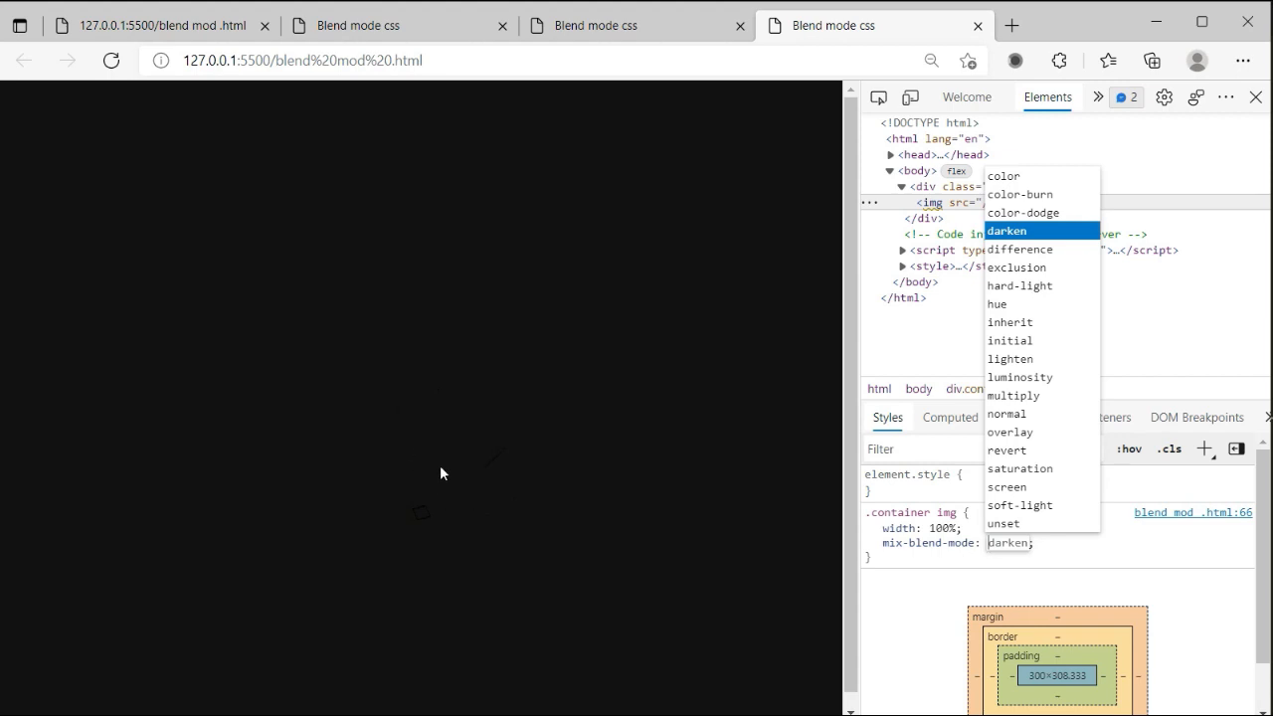
mouse_move(466, 514)
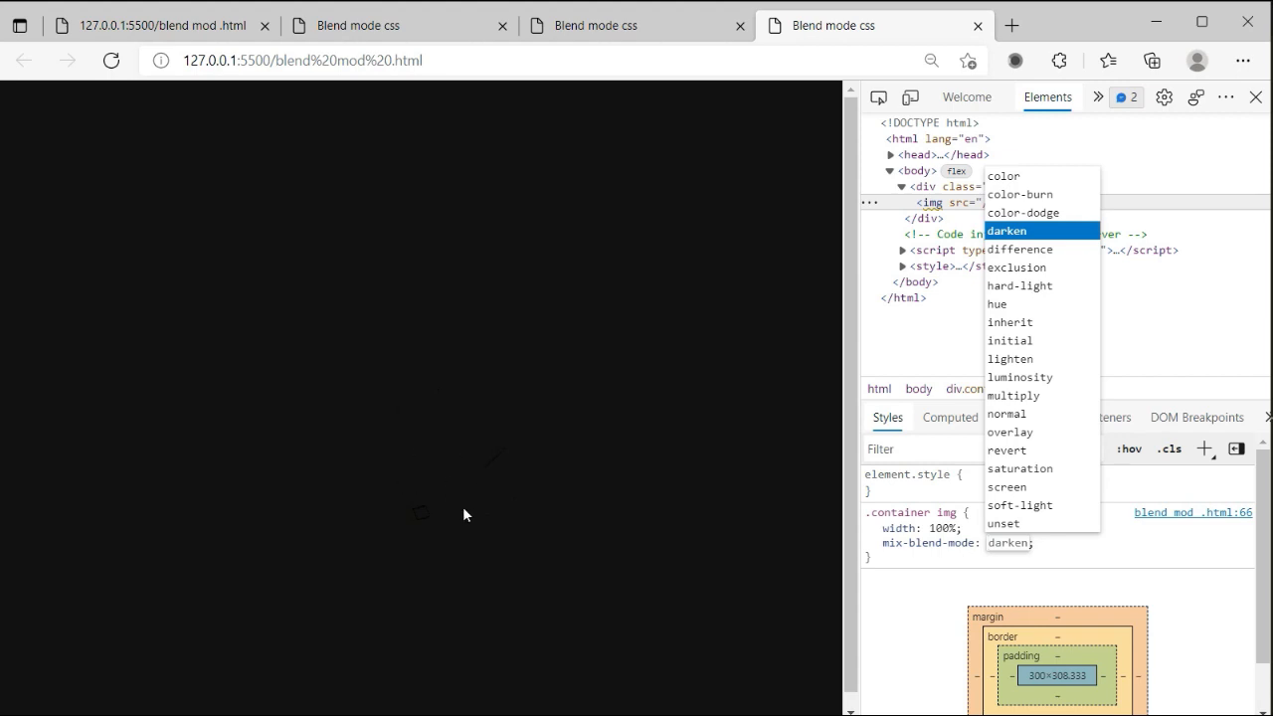
mouse_move(432, 525)
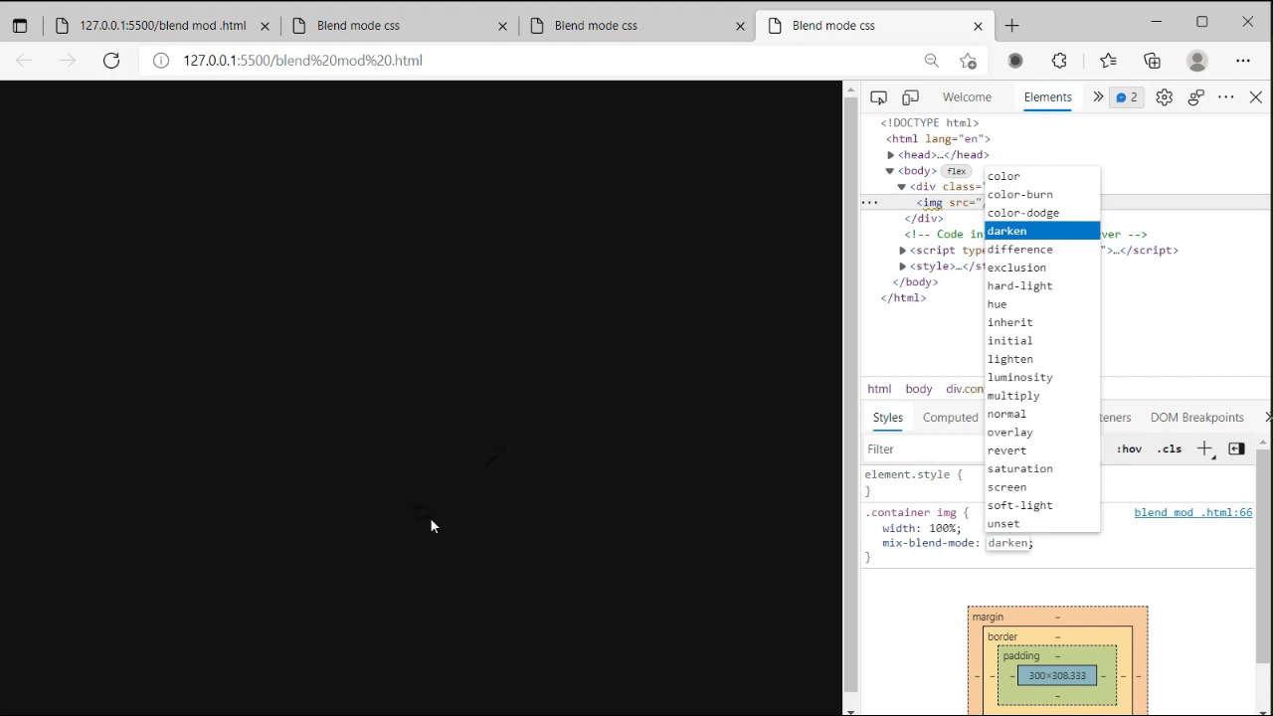
Cycle the photo through exclusion, hard-light, difference, inherit, hue and luminosity, ending at multiply
click(1019, 248)
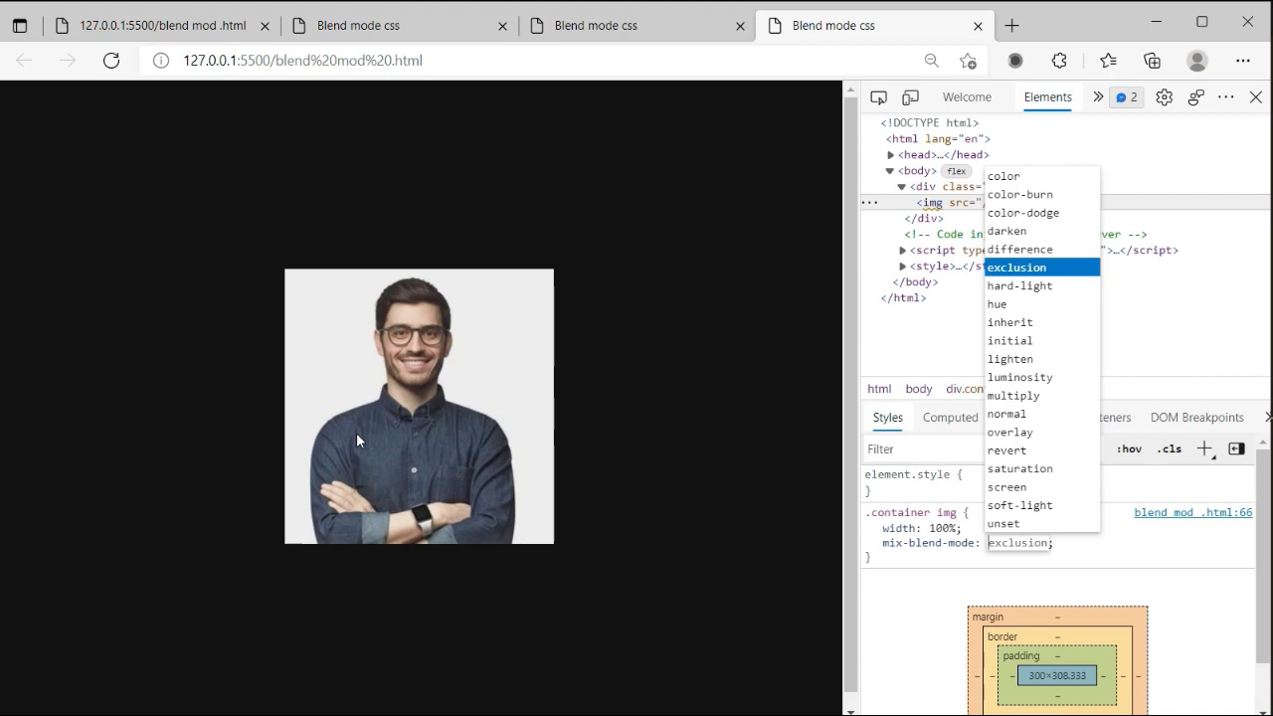
mouse_move(967, 348)
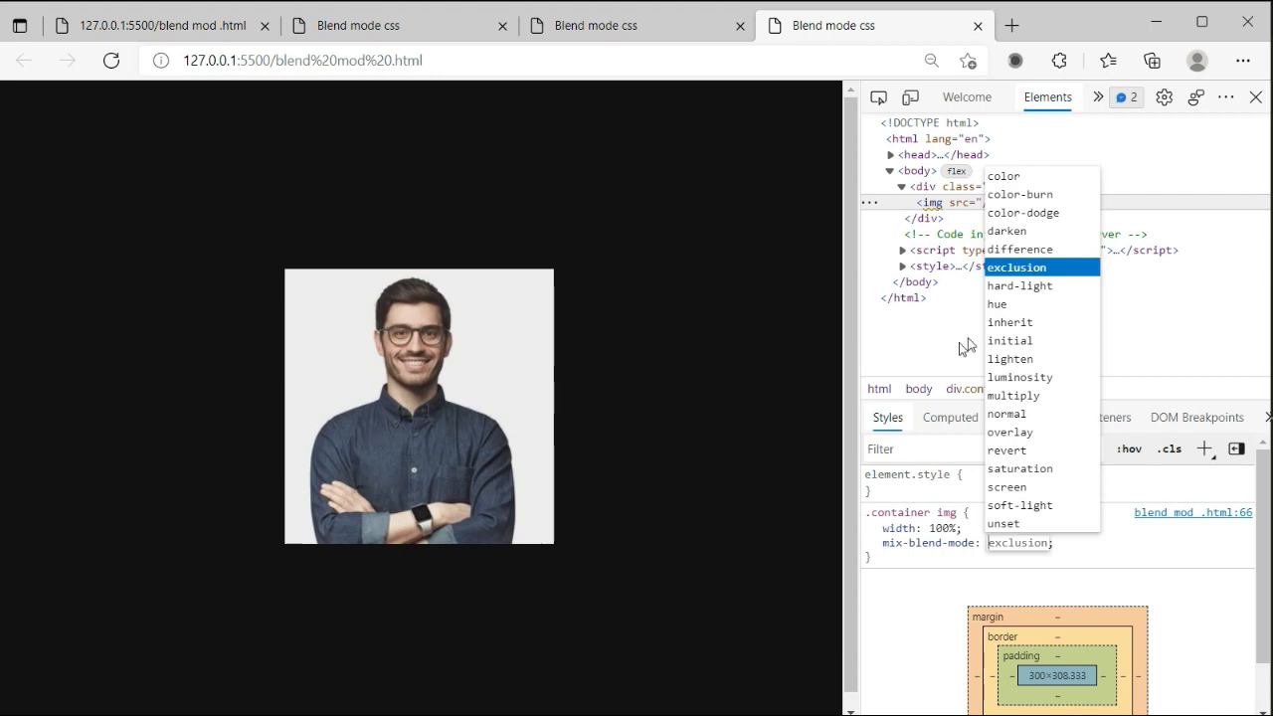
click(1020, 286)
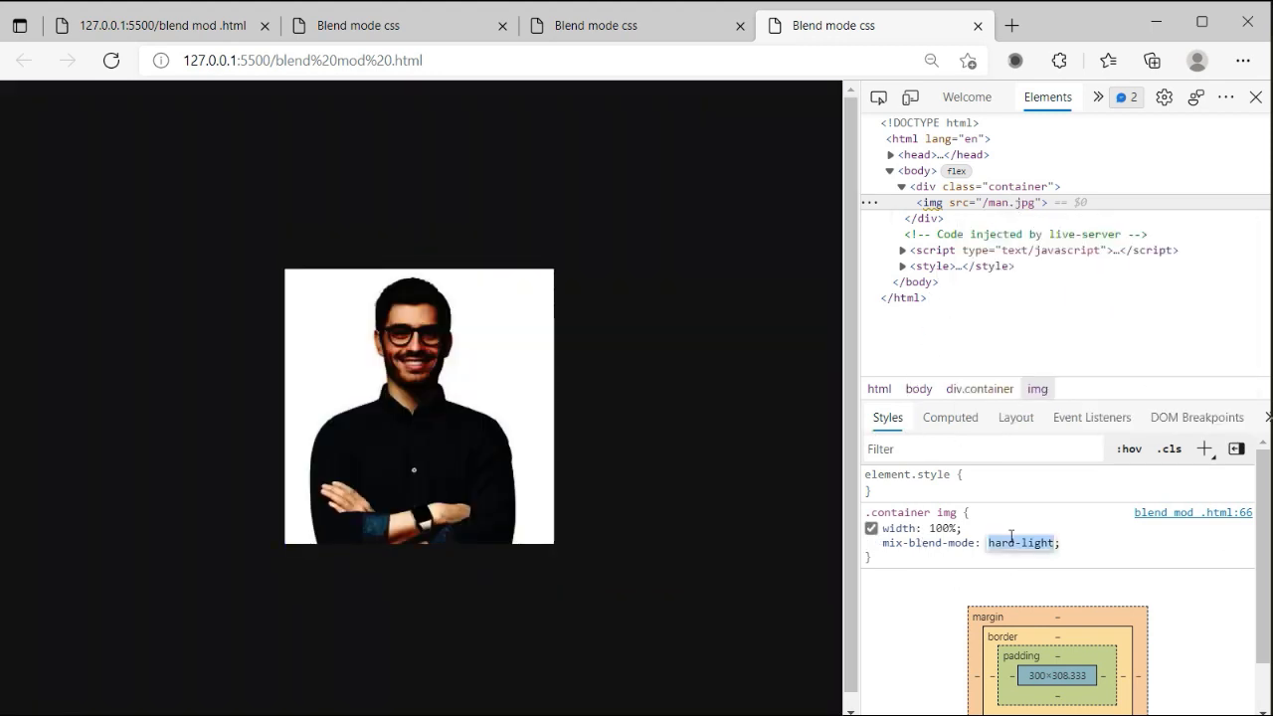
click(1012, 543)
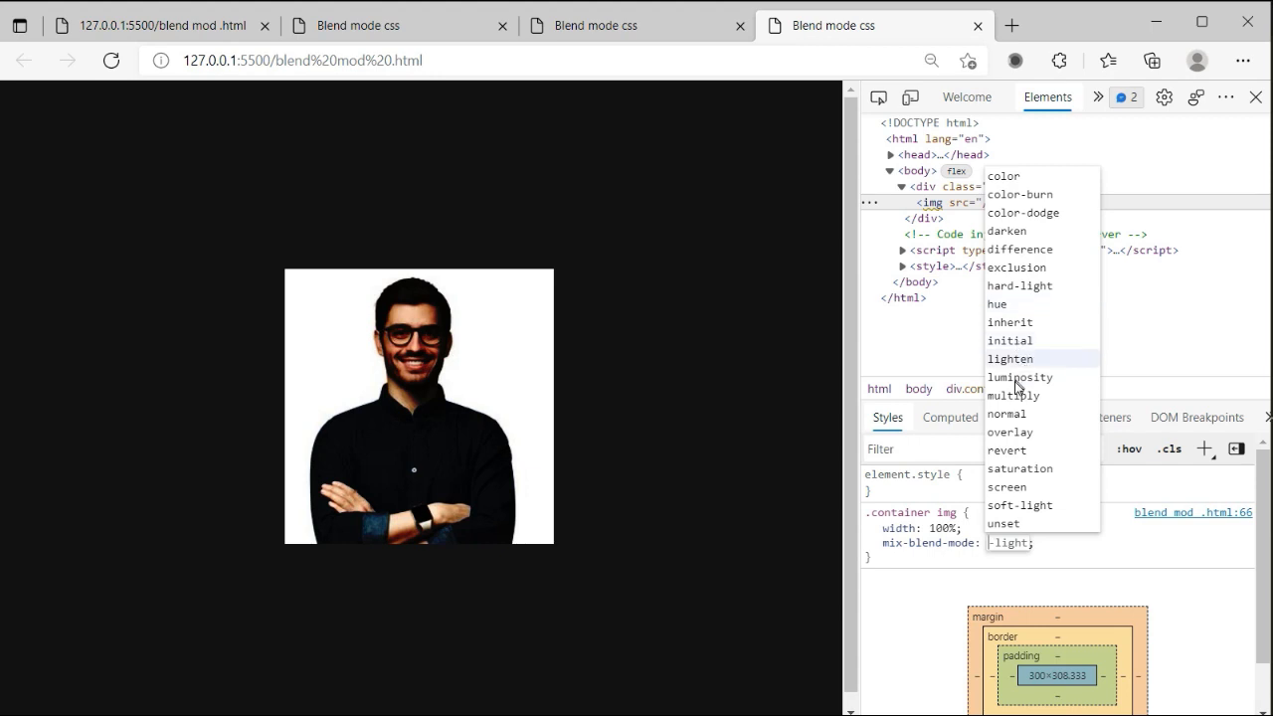
mouse_move(999, 306)
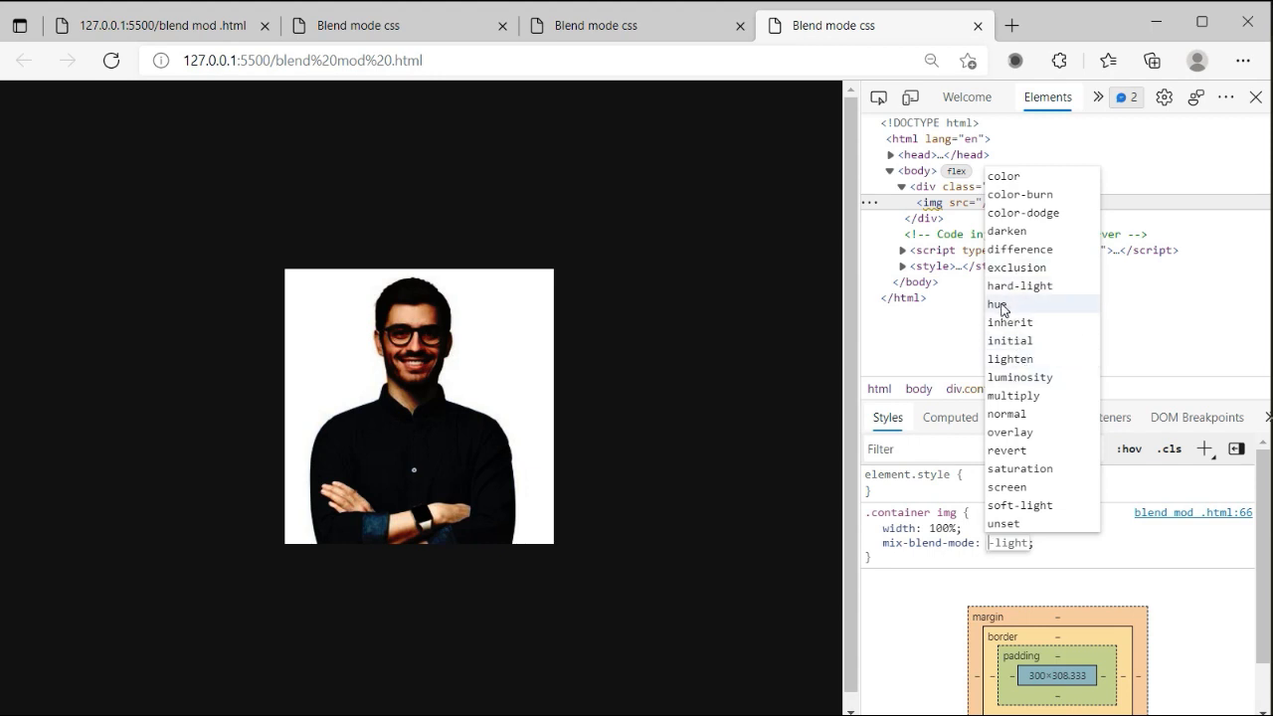
click(1019, 249)
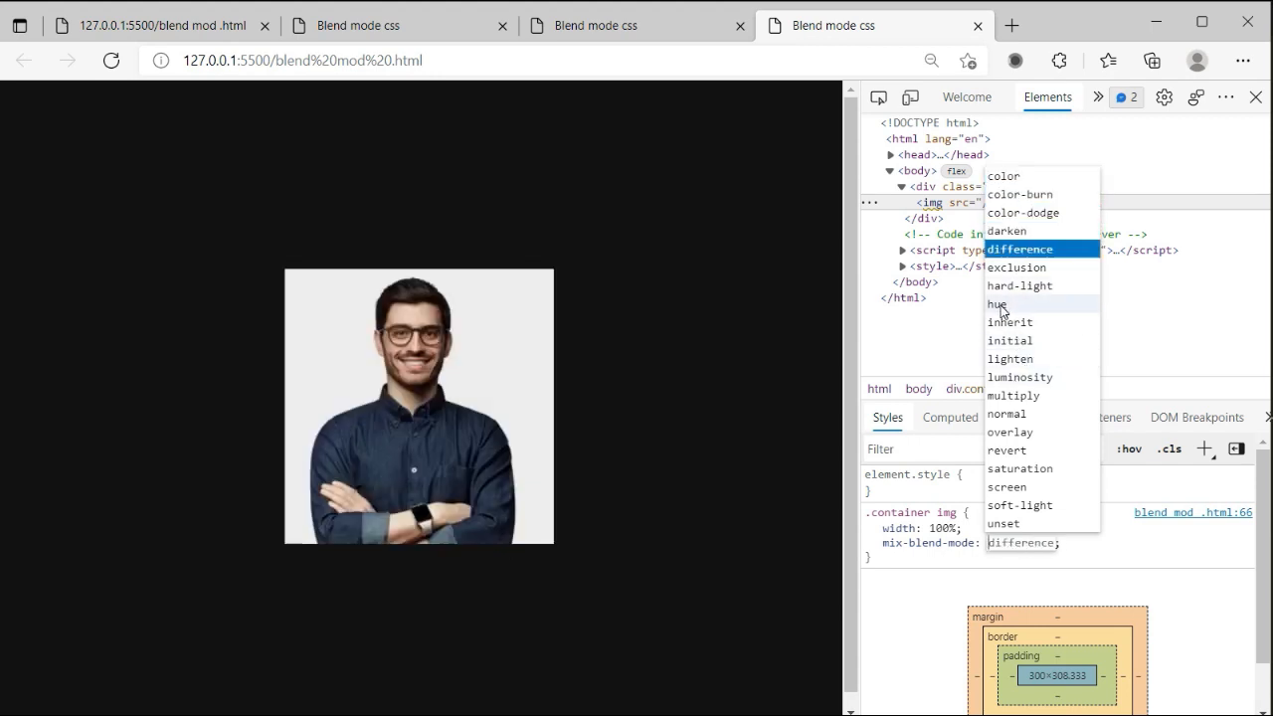
click(1010, 321)
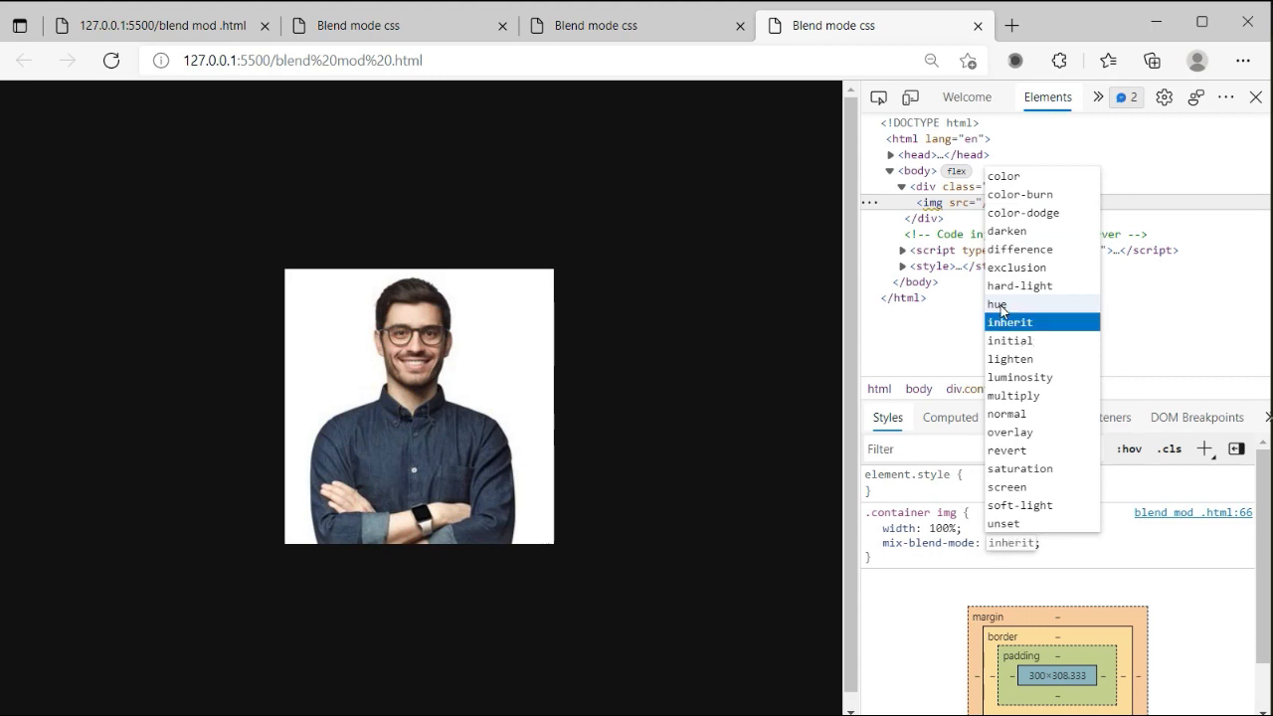
click(997, 303)
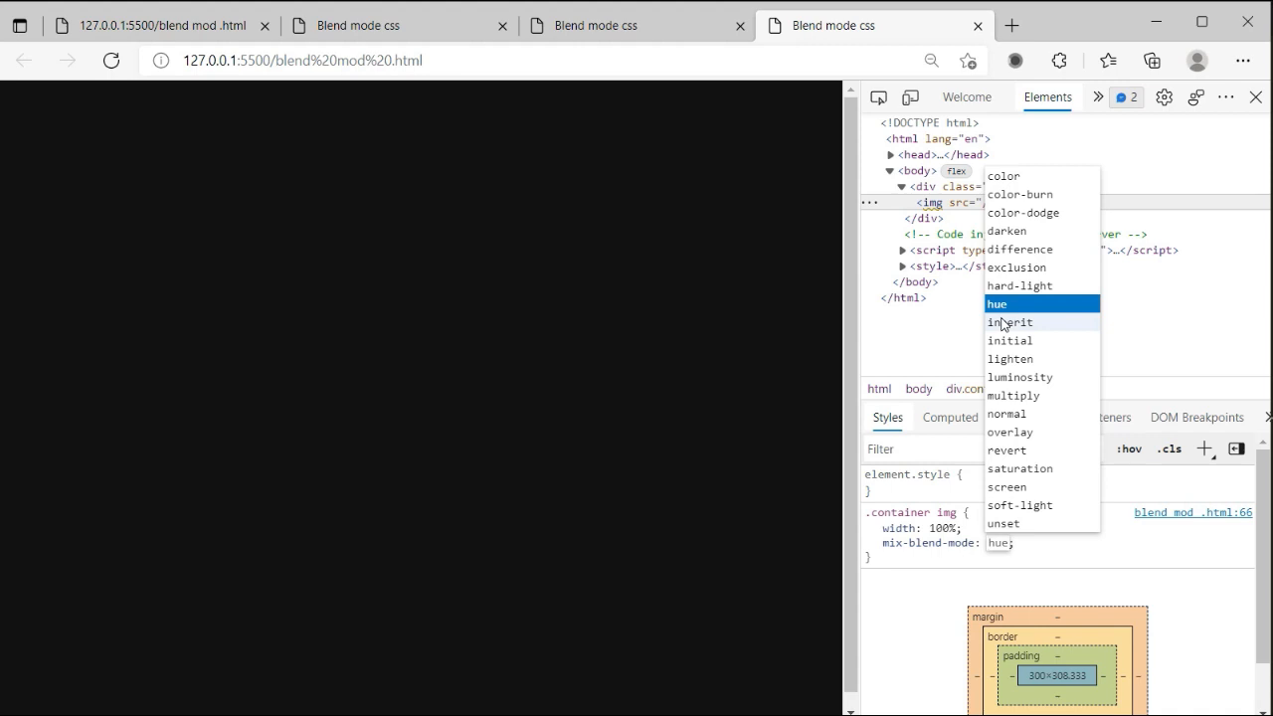
click(1009, 321)
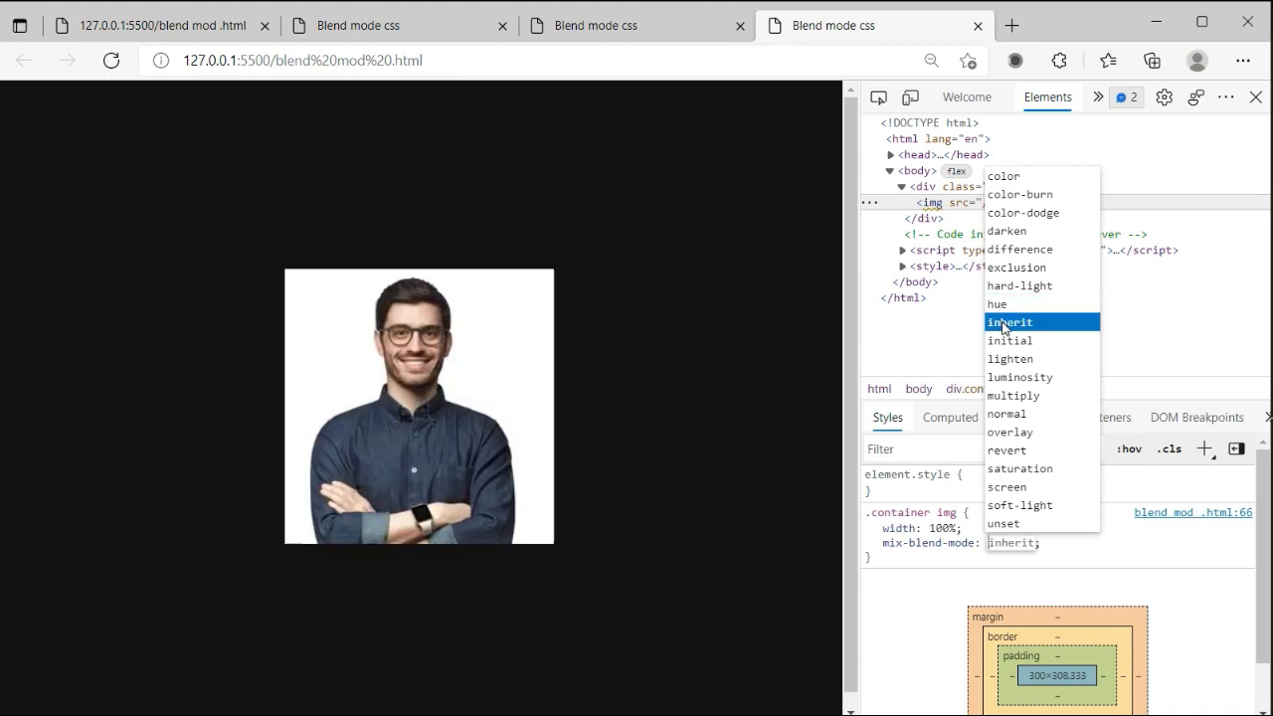
click(1019, 376)
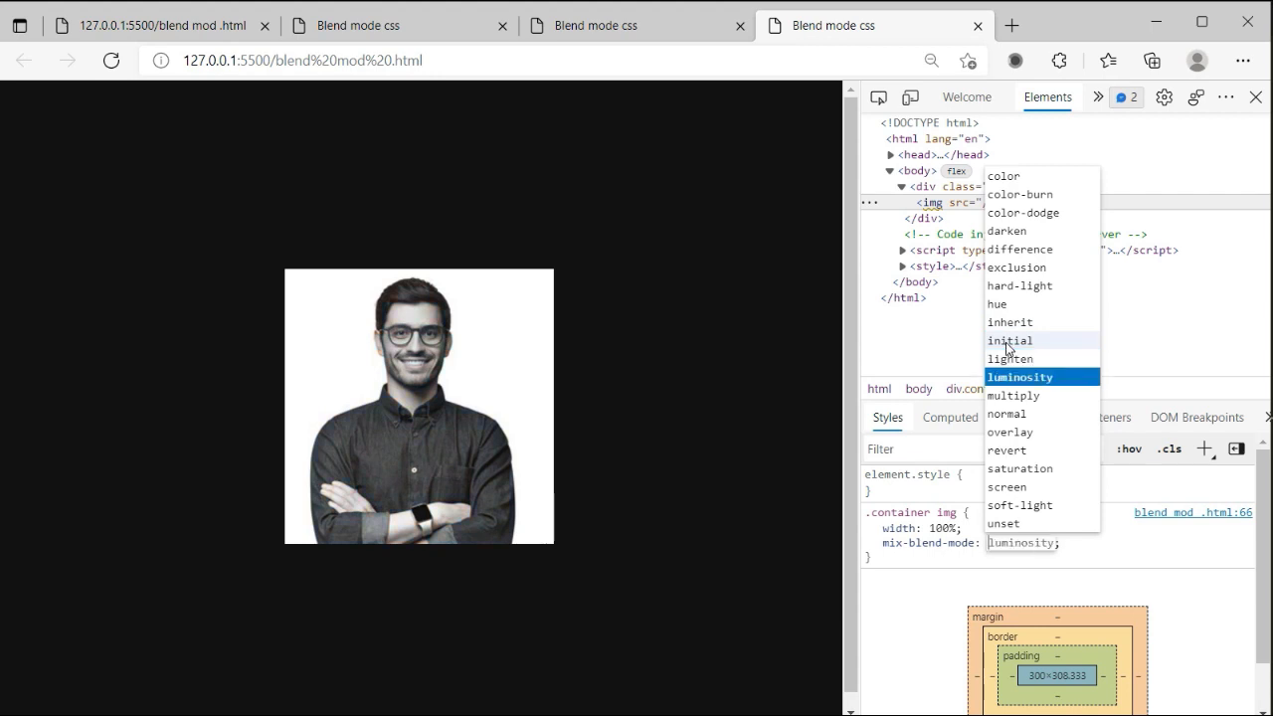
click(1013, 394)
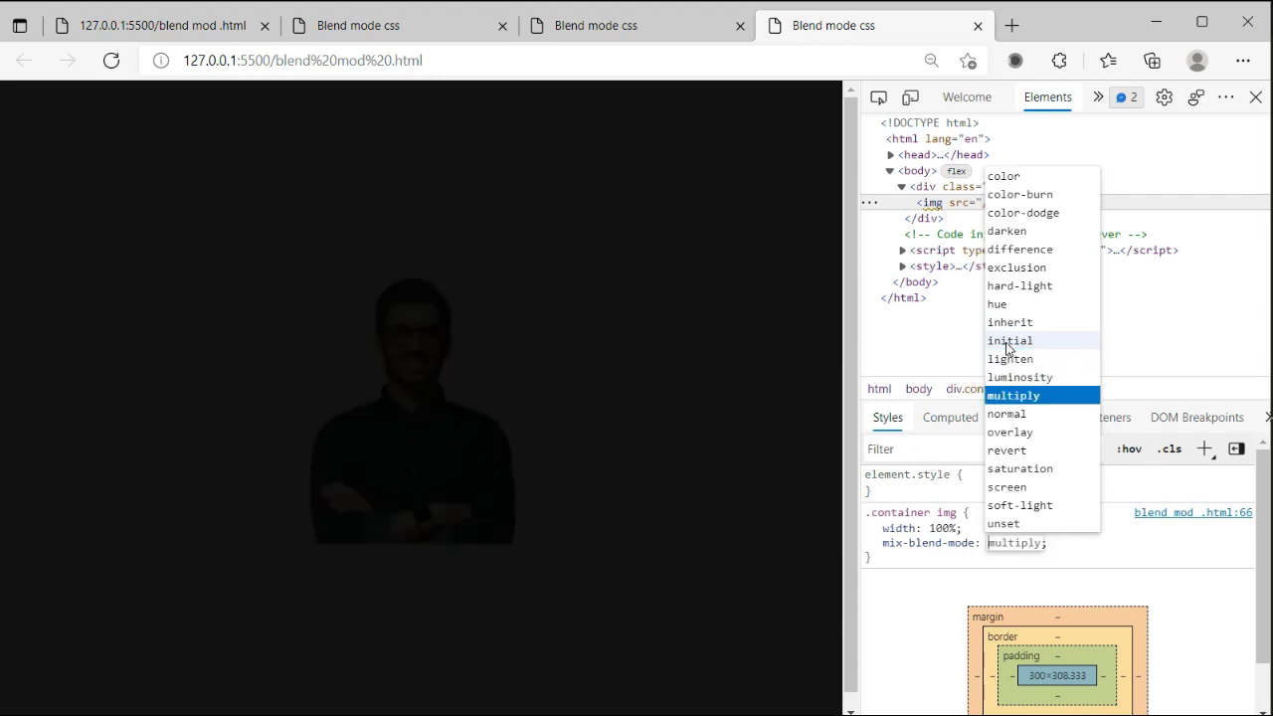
mouse_move(463, 348)
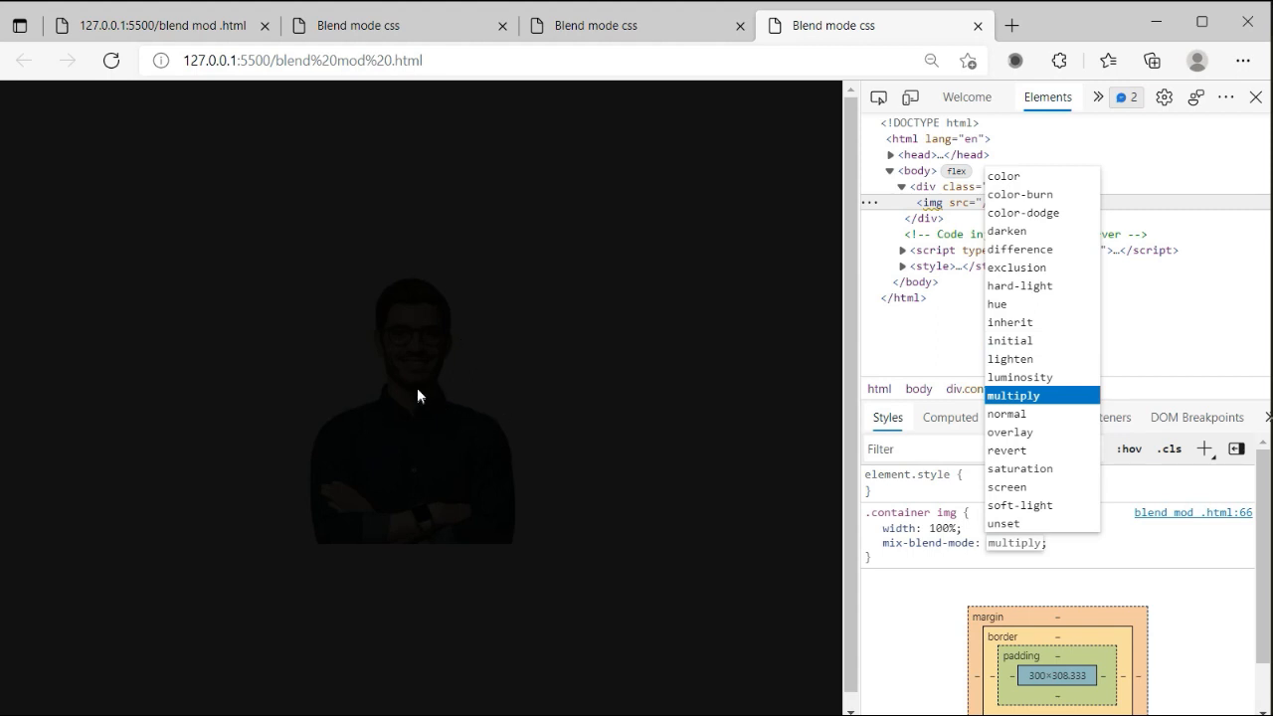
mouse_move(432, 403)
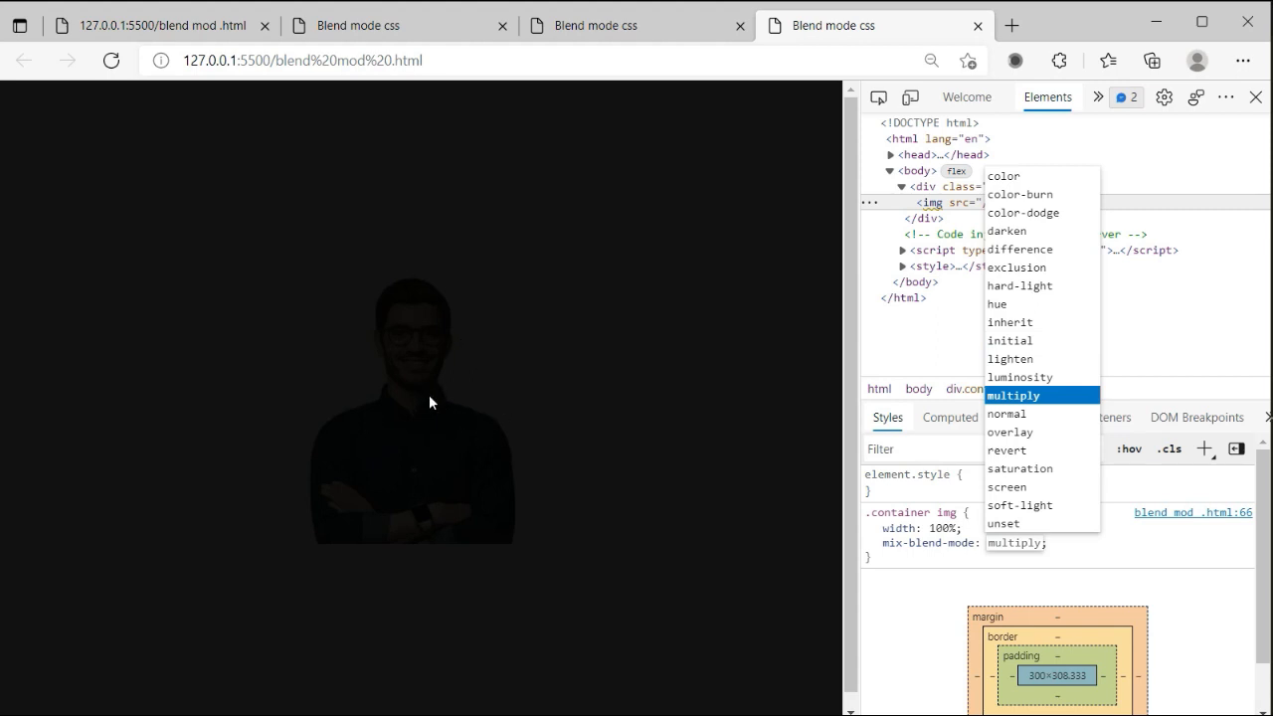
Preview normal, overlay, revert, saturation, screen, soft-light and color-dodge, then commit exclusion
click(1007, 414)
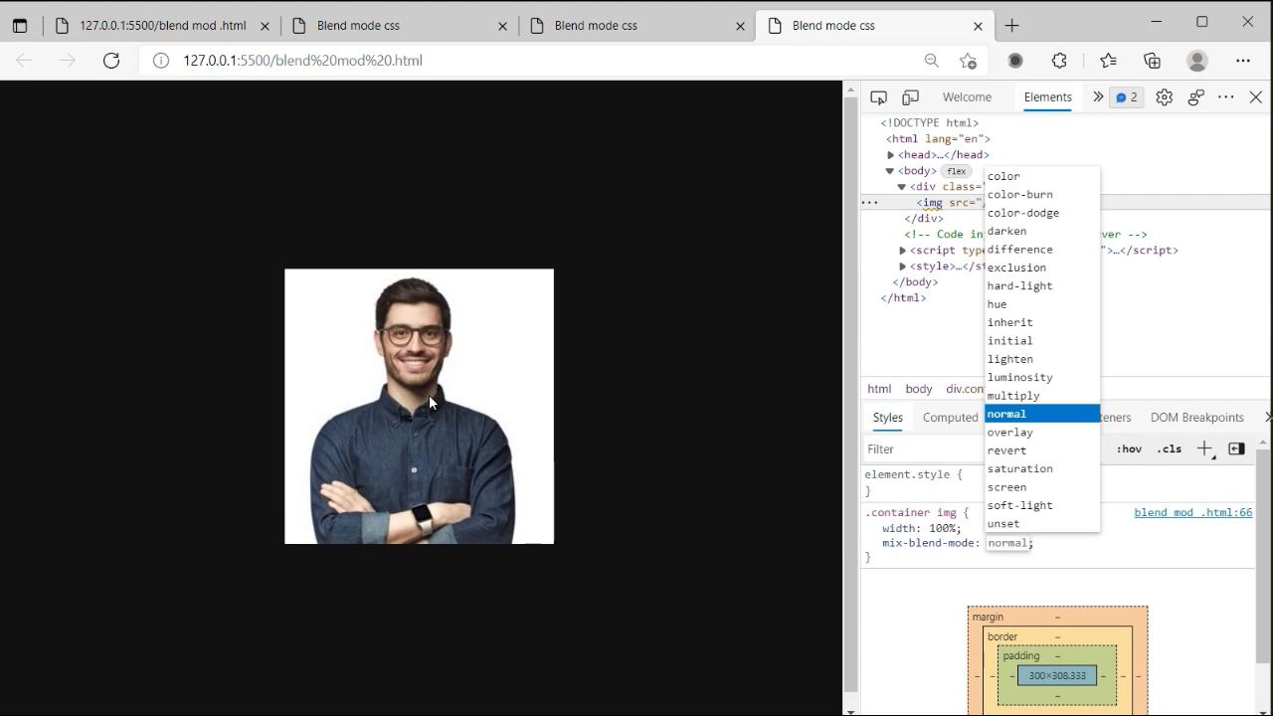
click(1010, 431)
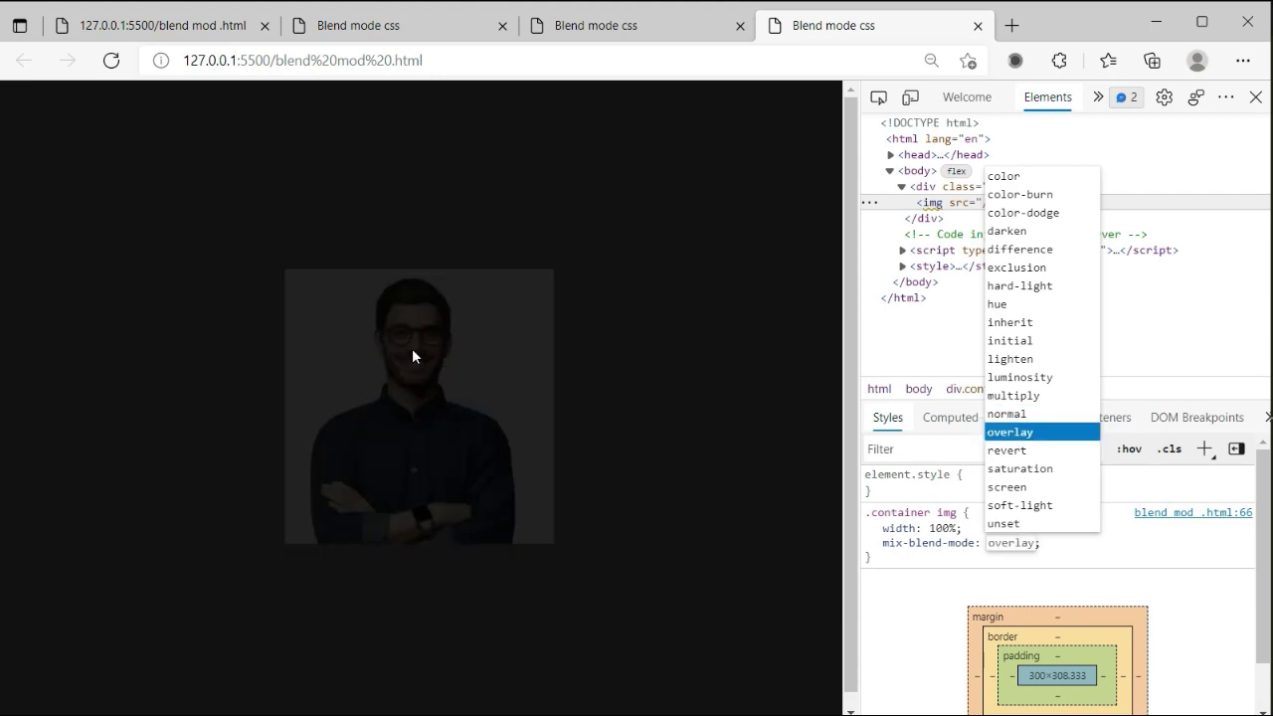
click(1008, 450)
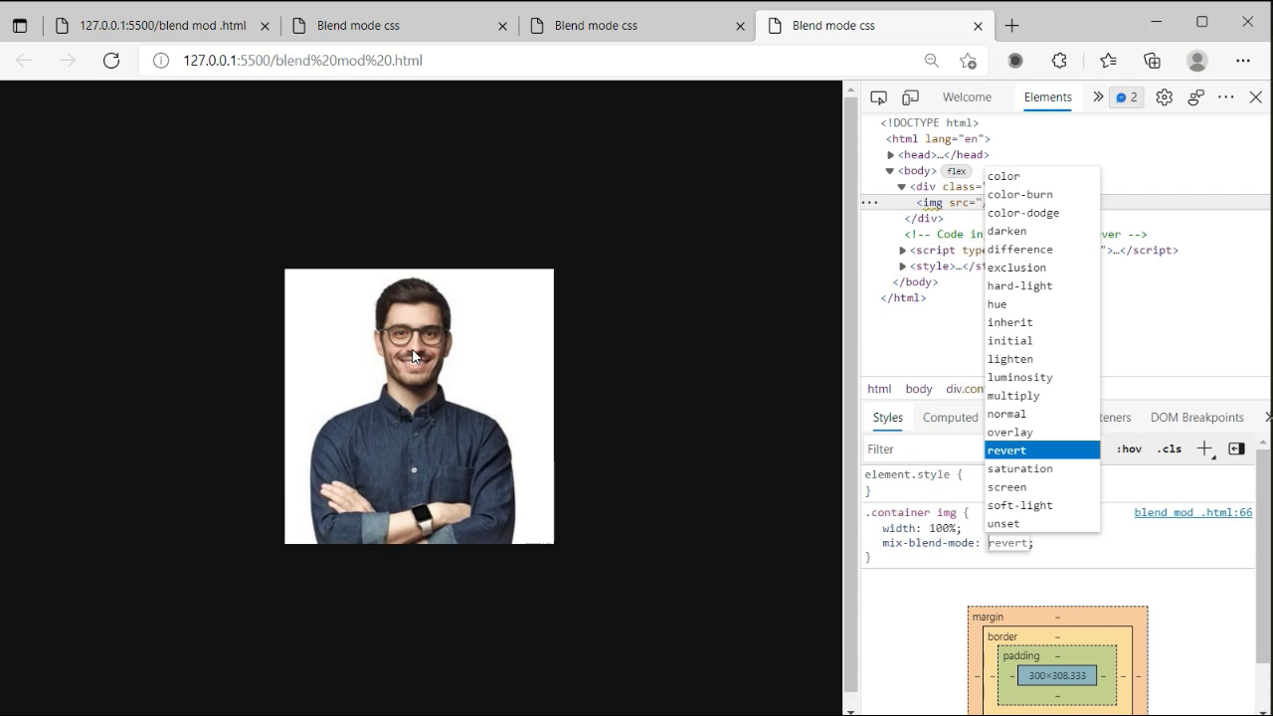
click(1020, 468)
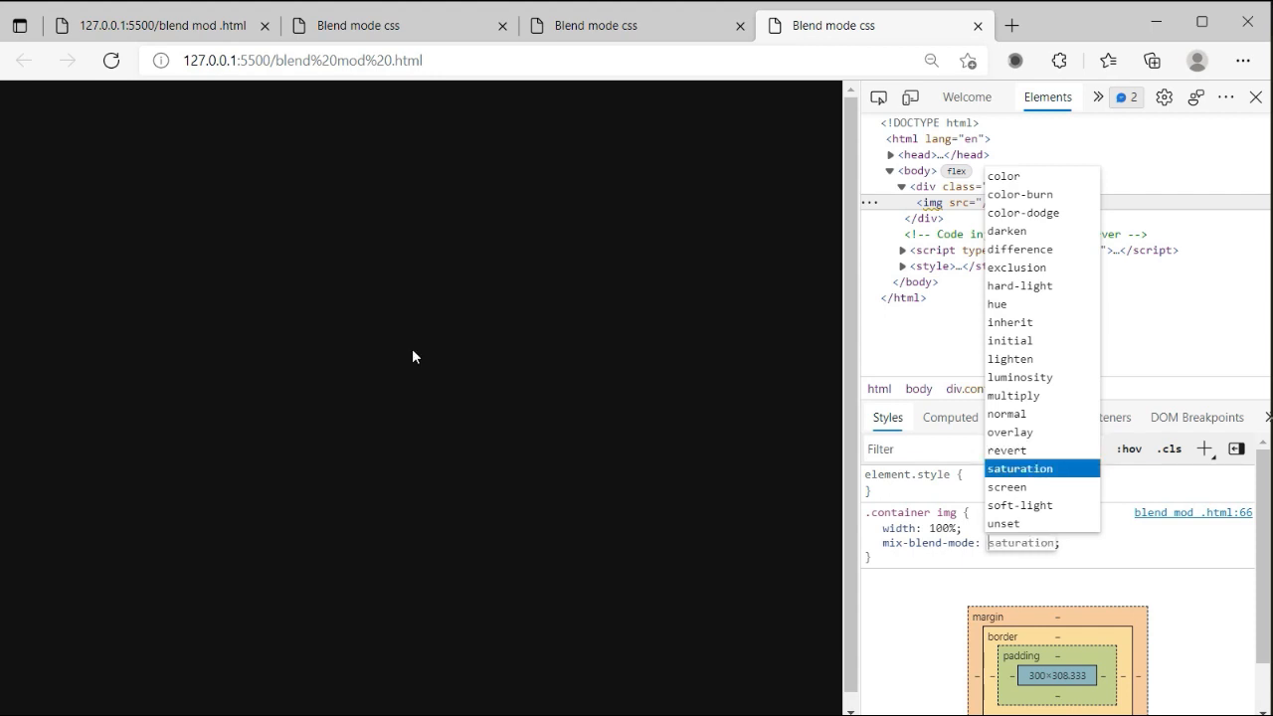
click(1007, 486)
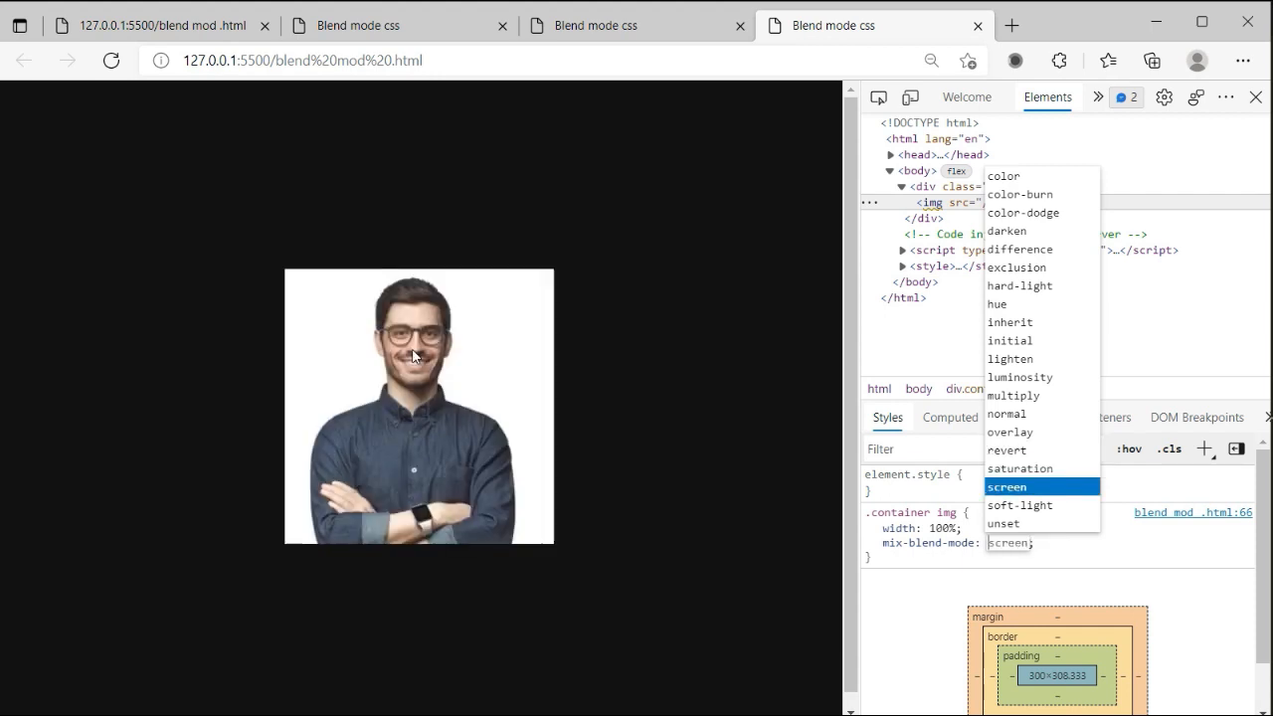
click(1019, 504)
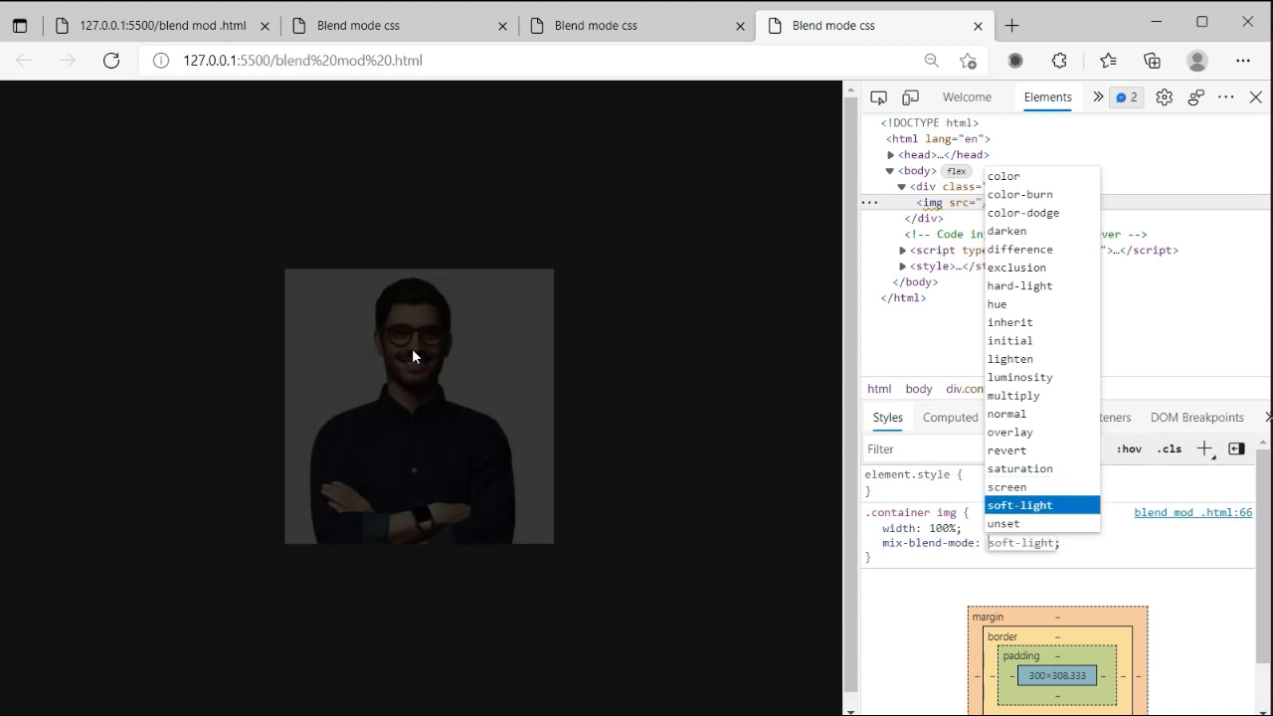
click(1023, 212)
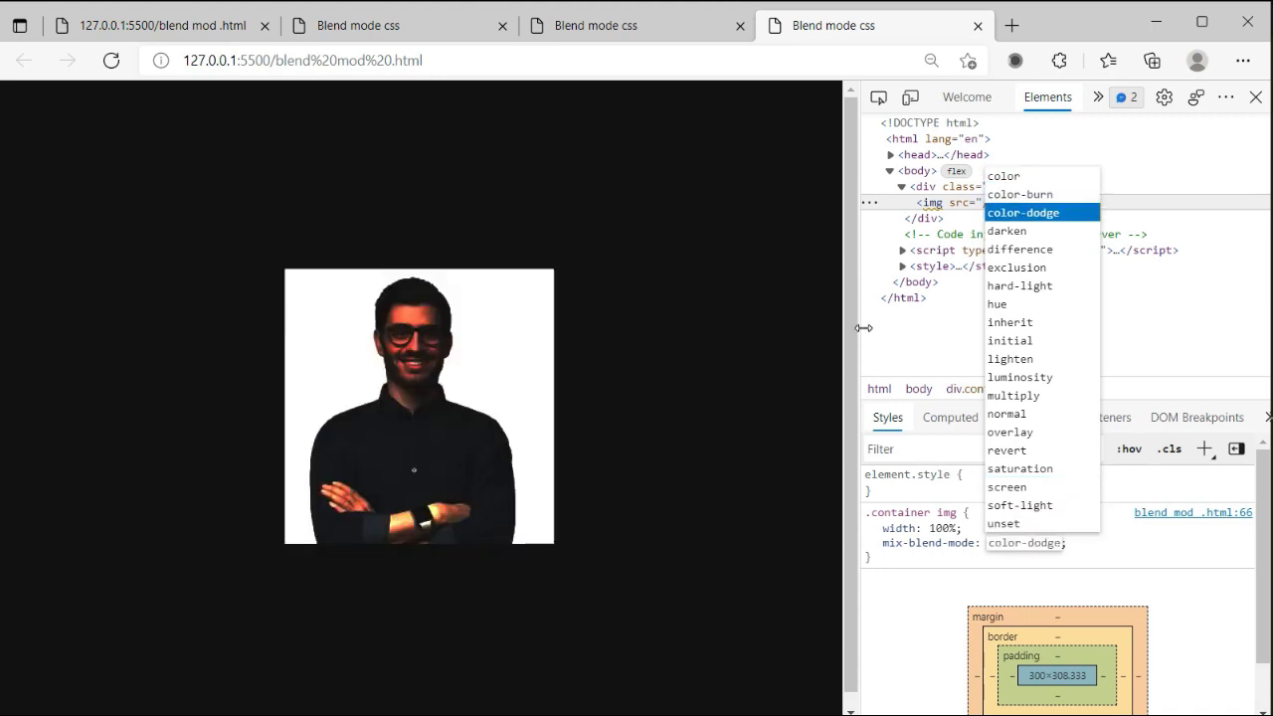
click(1016, 266)
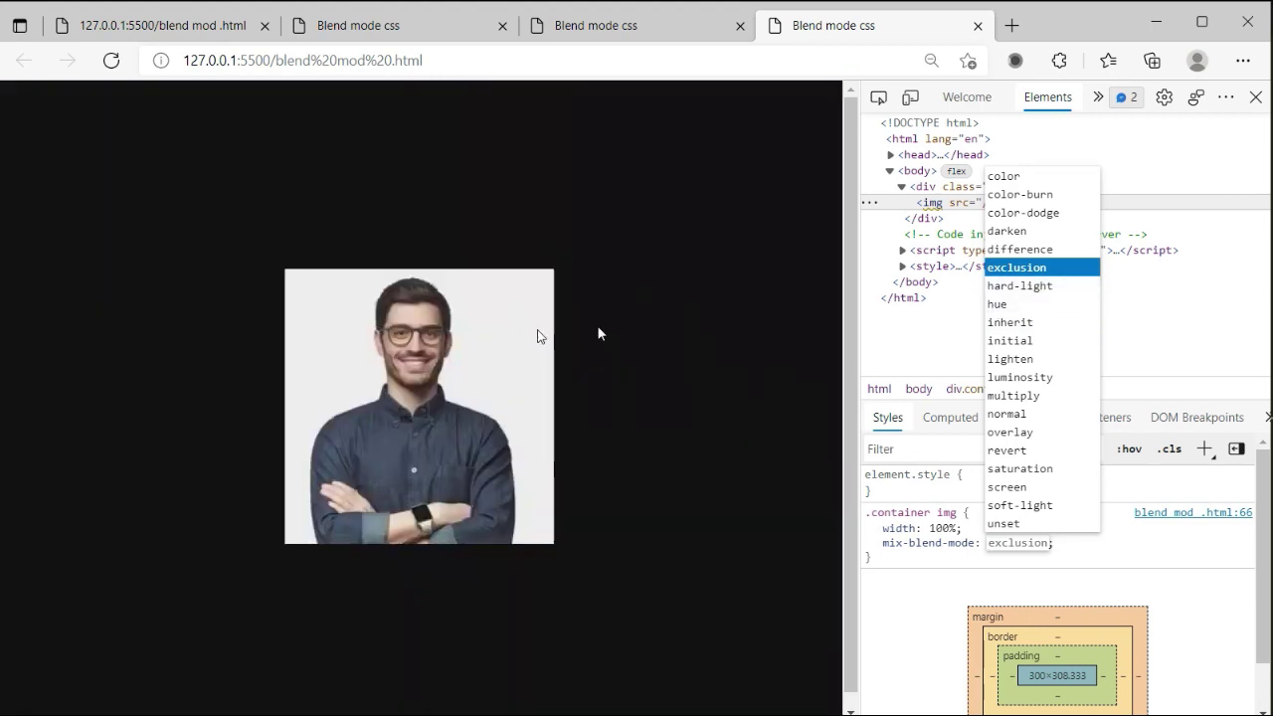
click(1018, 266)
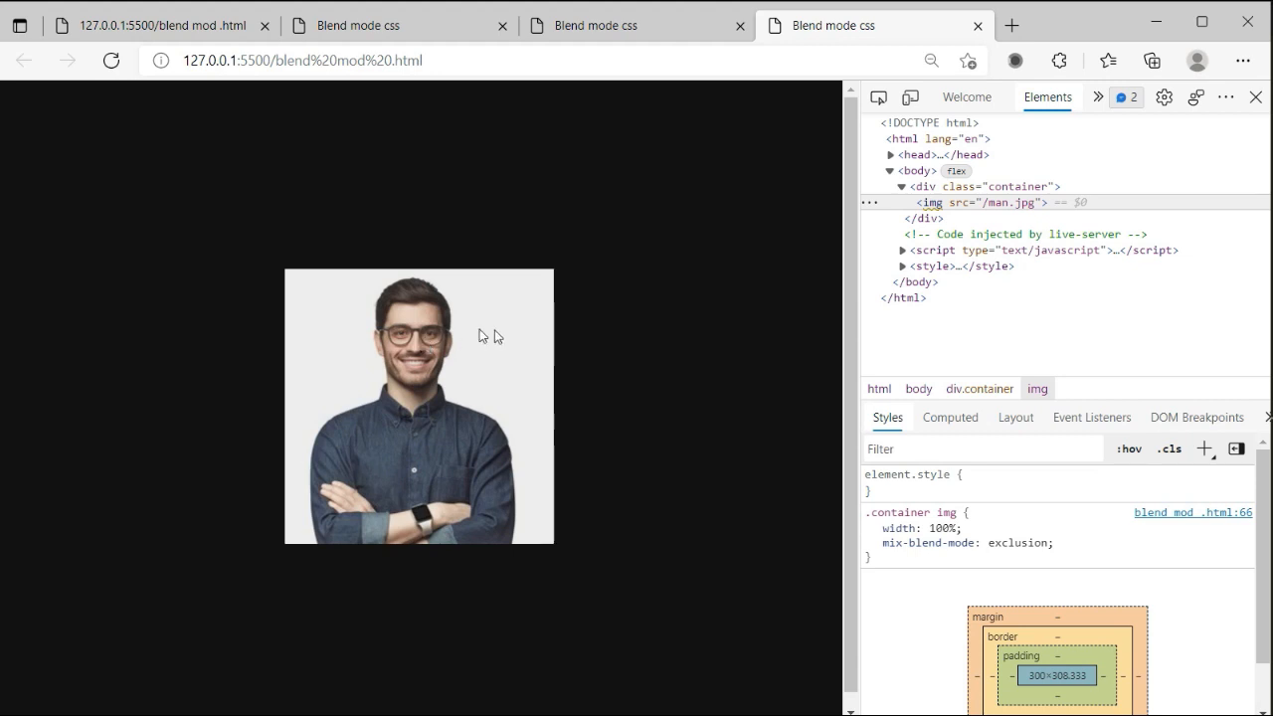
mouse_move(116, 216)
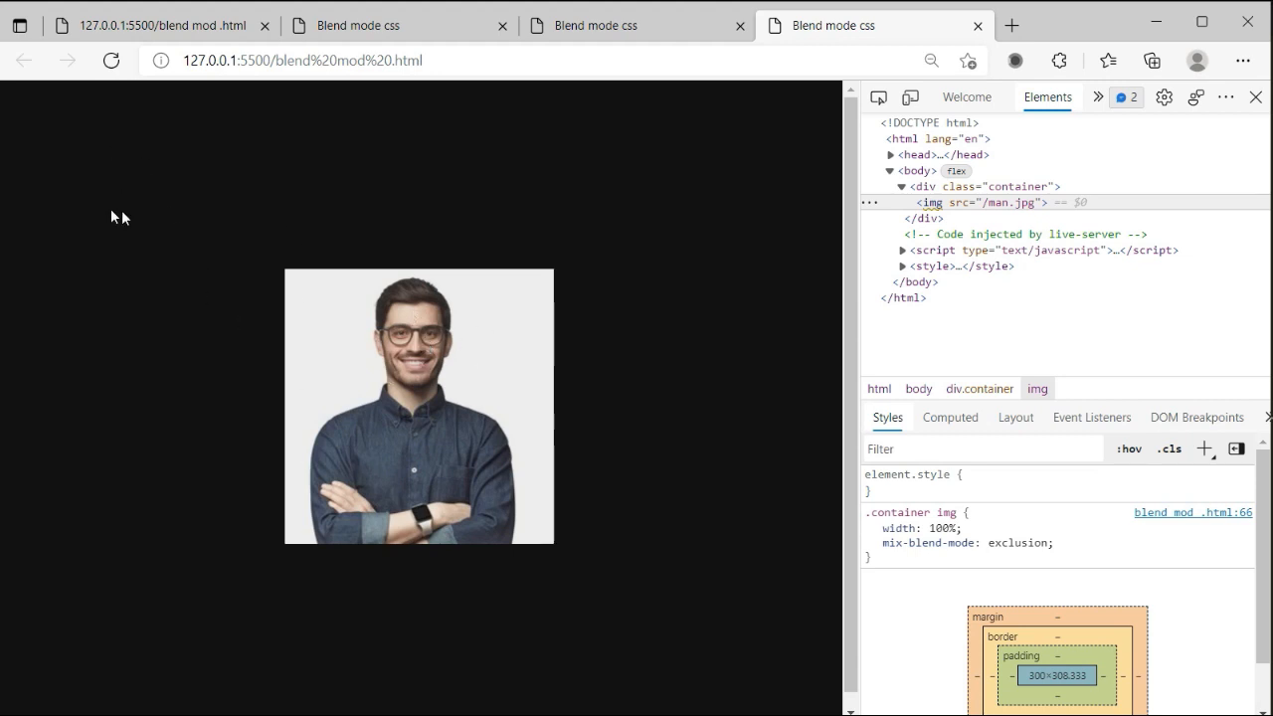
mouse_move(338, 295)
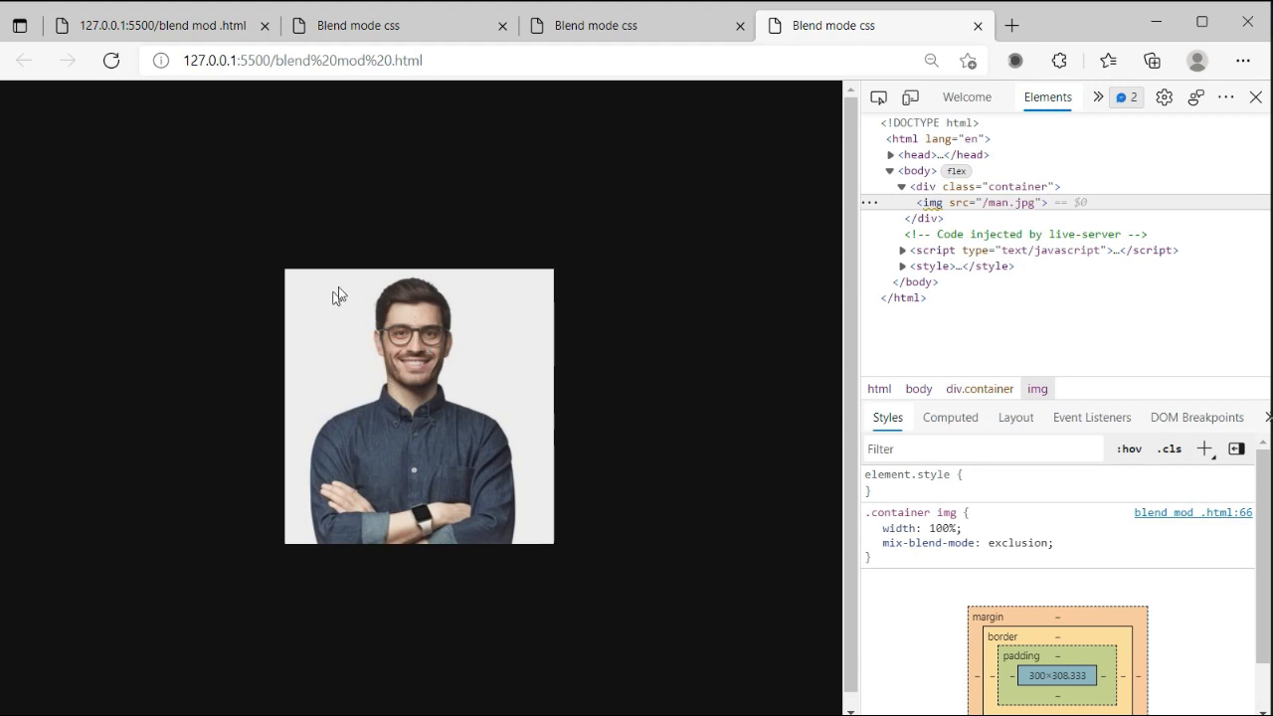
mouse_move(596, 195)
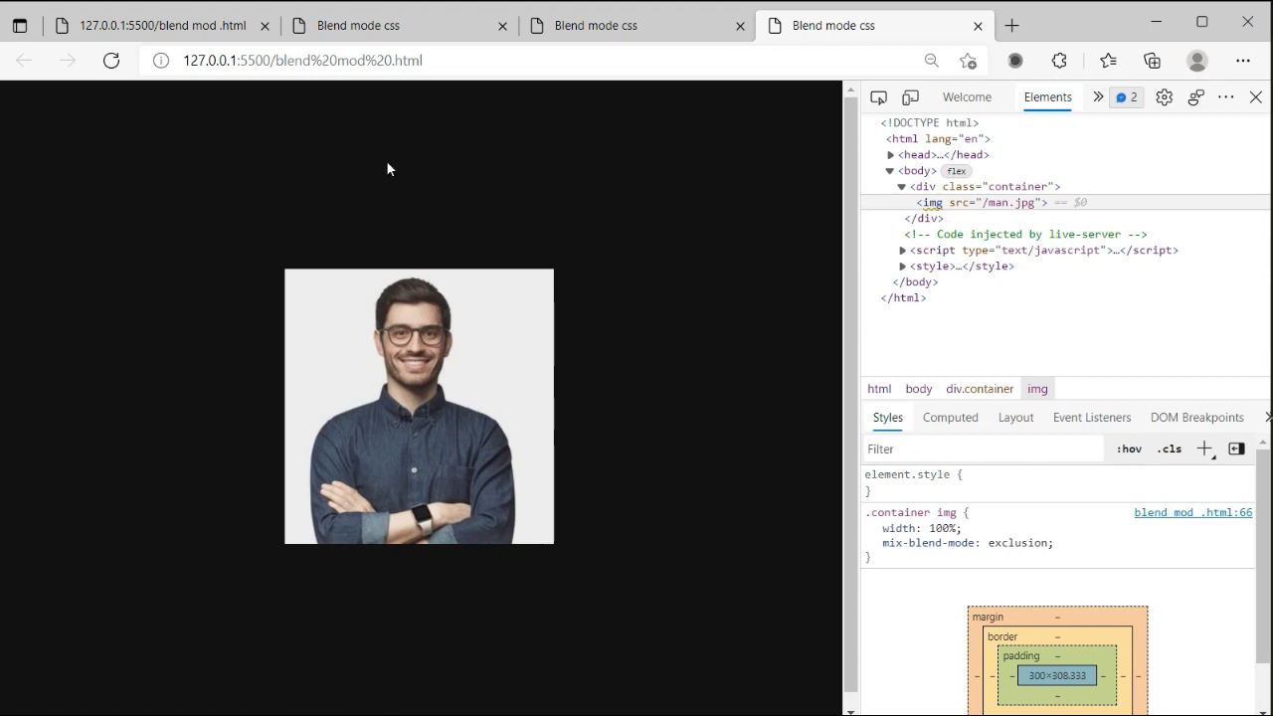
mouse_move(432, 209)
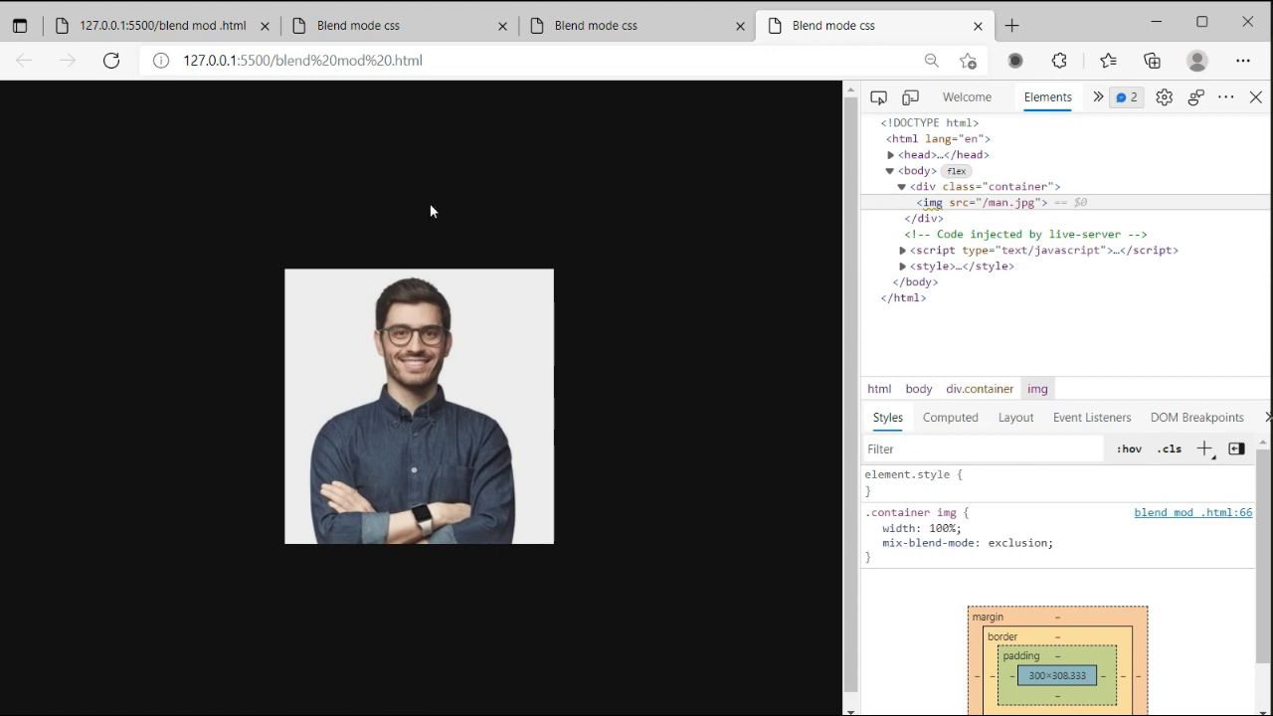
mouse_move(471, 233)
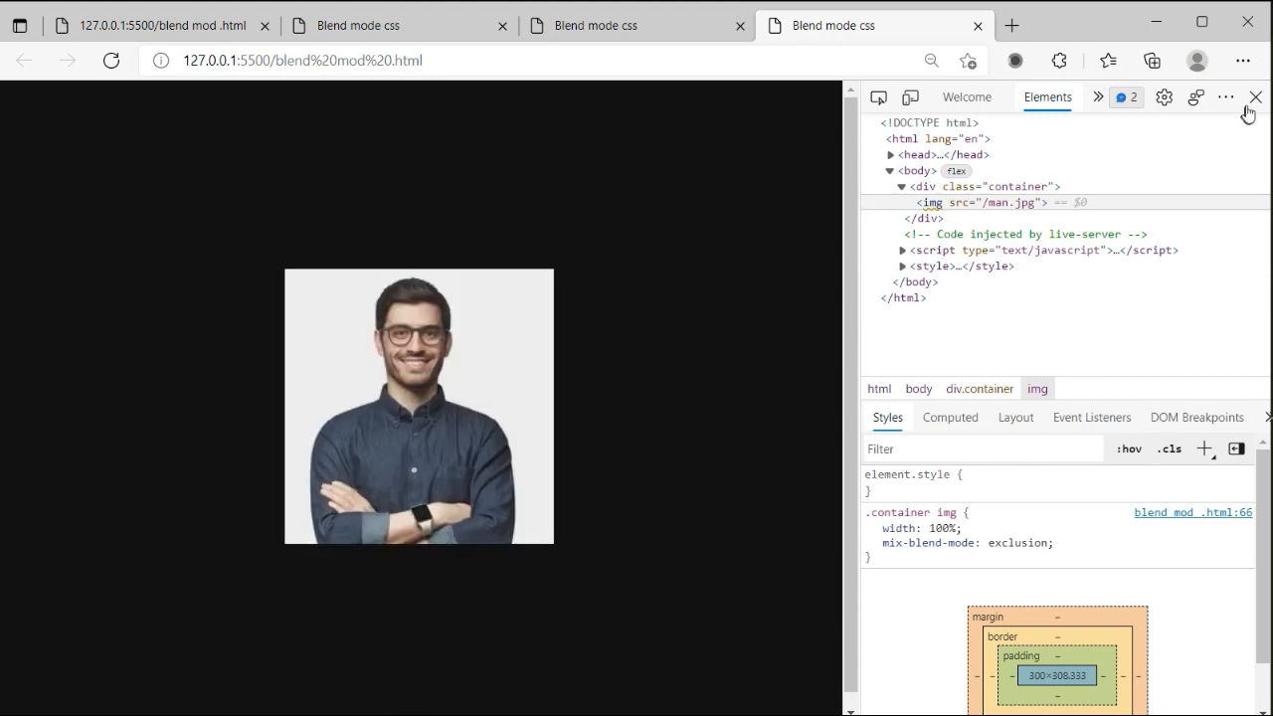
Close DevTools using the X in its toolbar
click(1251, 96)
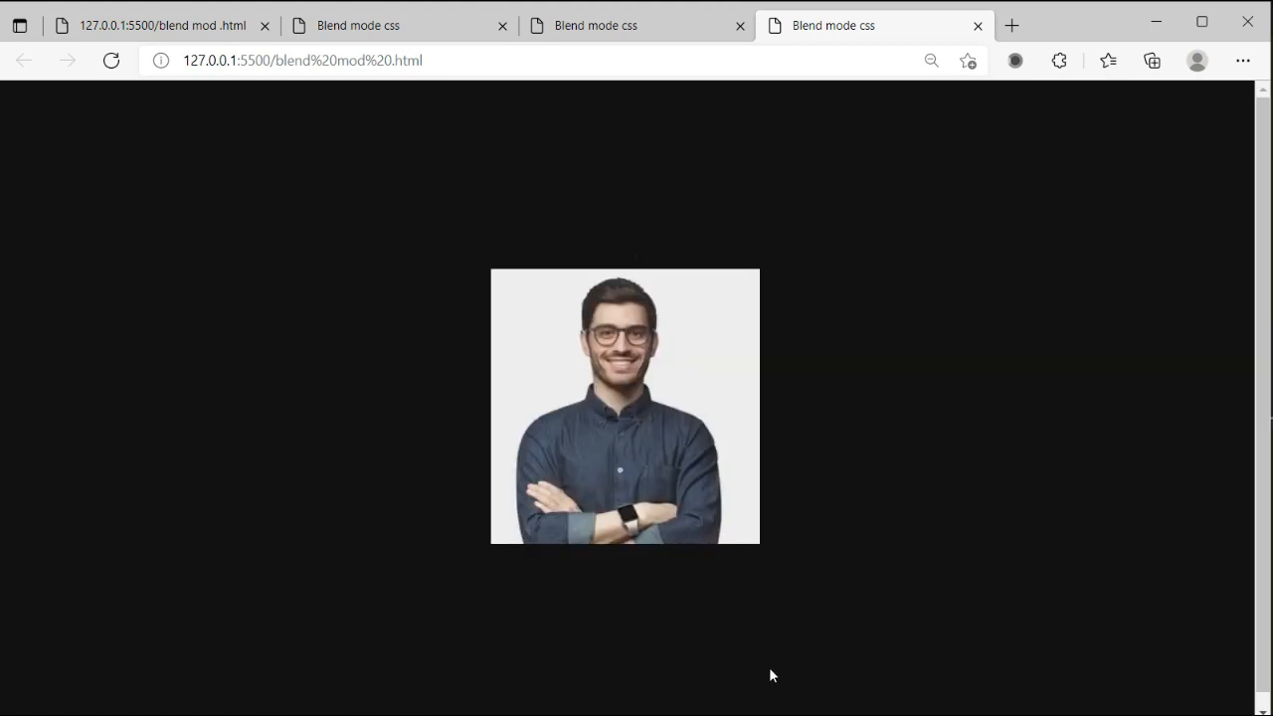